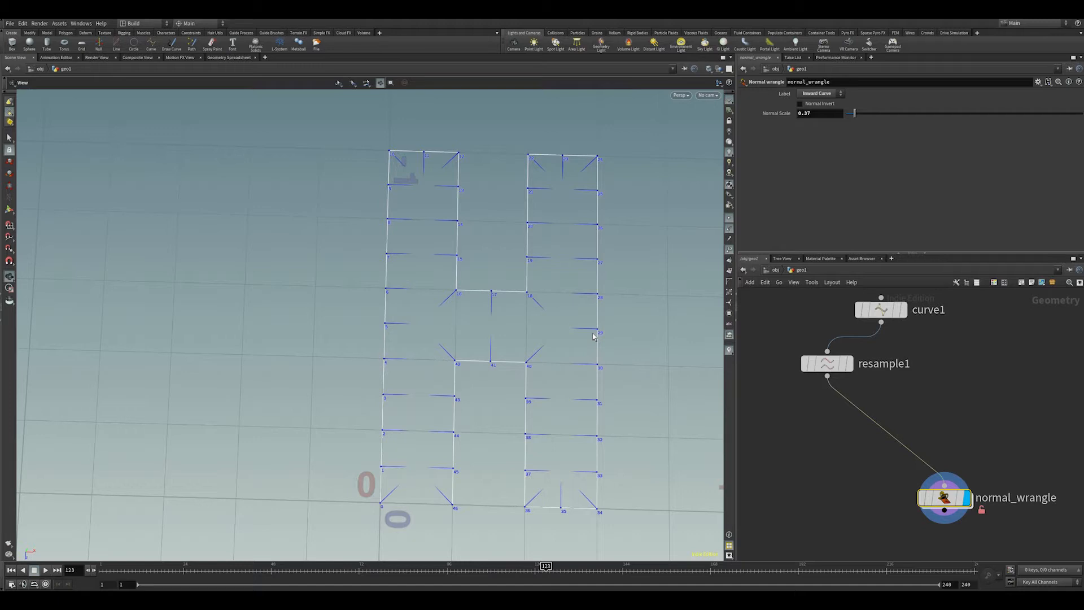
{"action": "mouse_move", "coordinate": [570, 348]}
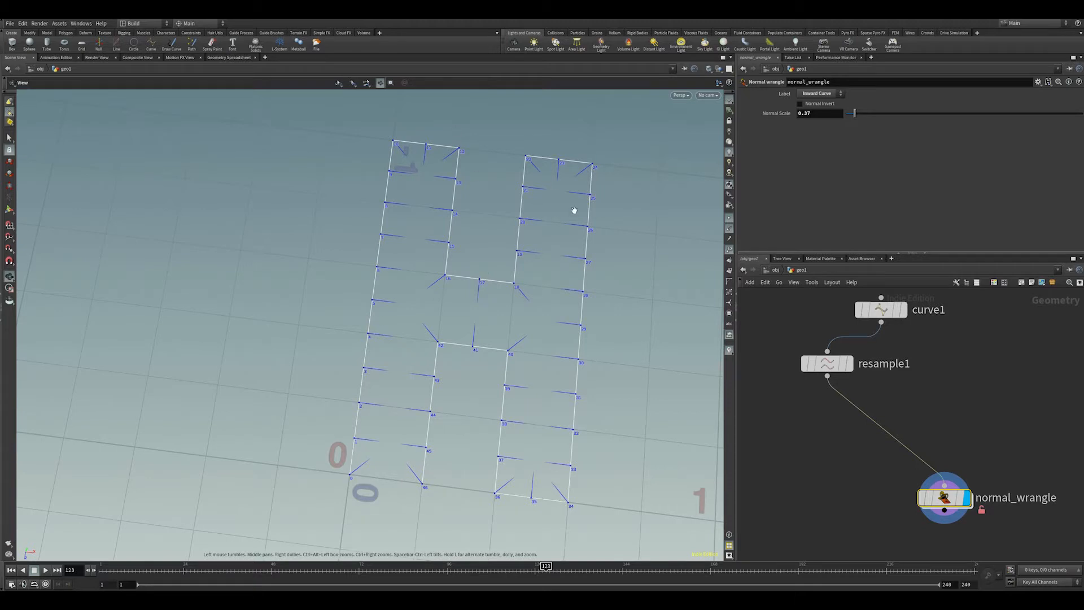
{"action": "mouse_move", "coordinate": [357, 441]}
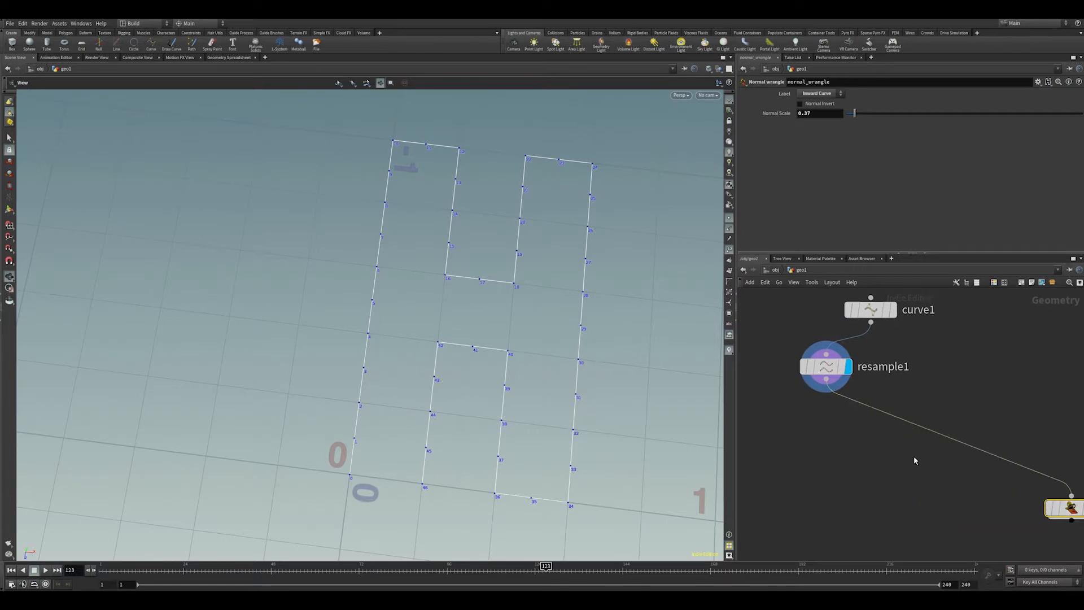
Add an Attribute Wrangle node wired from resample1
{"action": "key", "text": "Tab"}
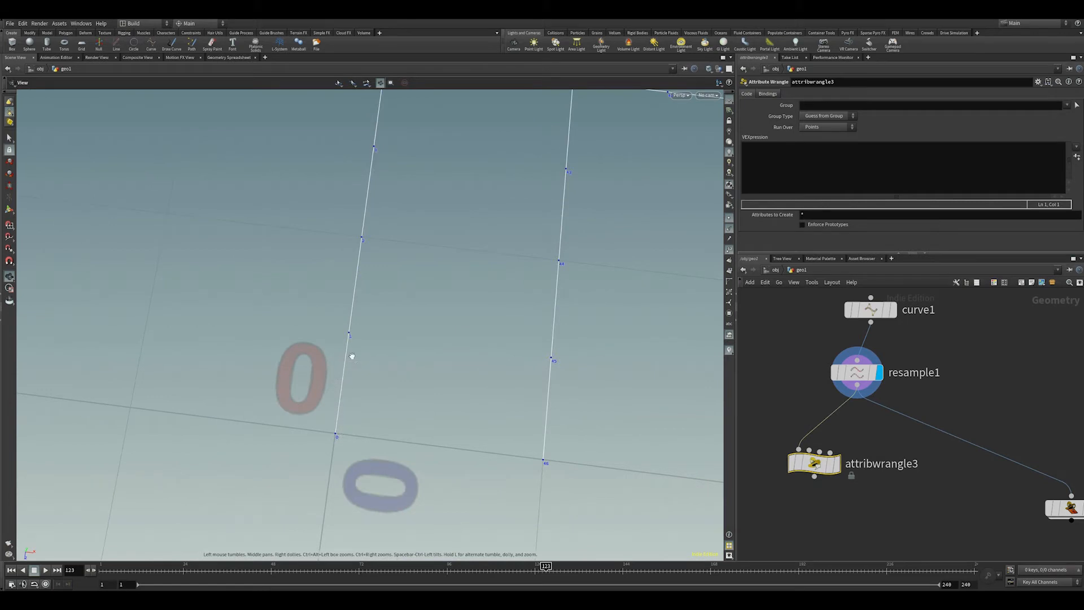
{"action": "mouse_move", "coordinate": [339, 441]}
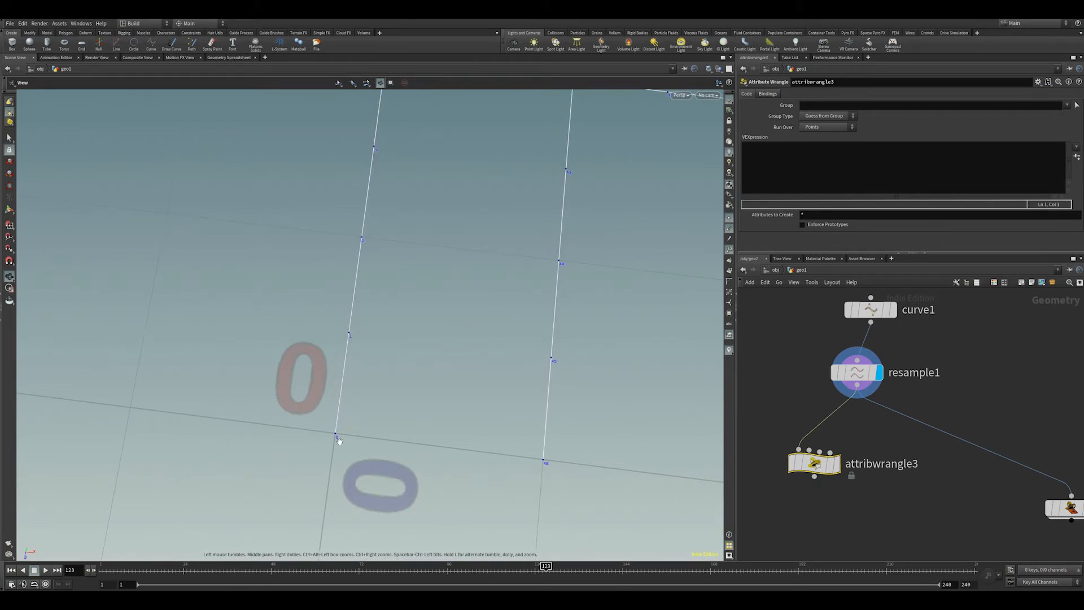
{"action": "mouse_move", "coordinate": [353, 310]}
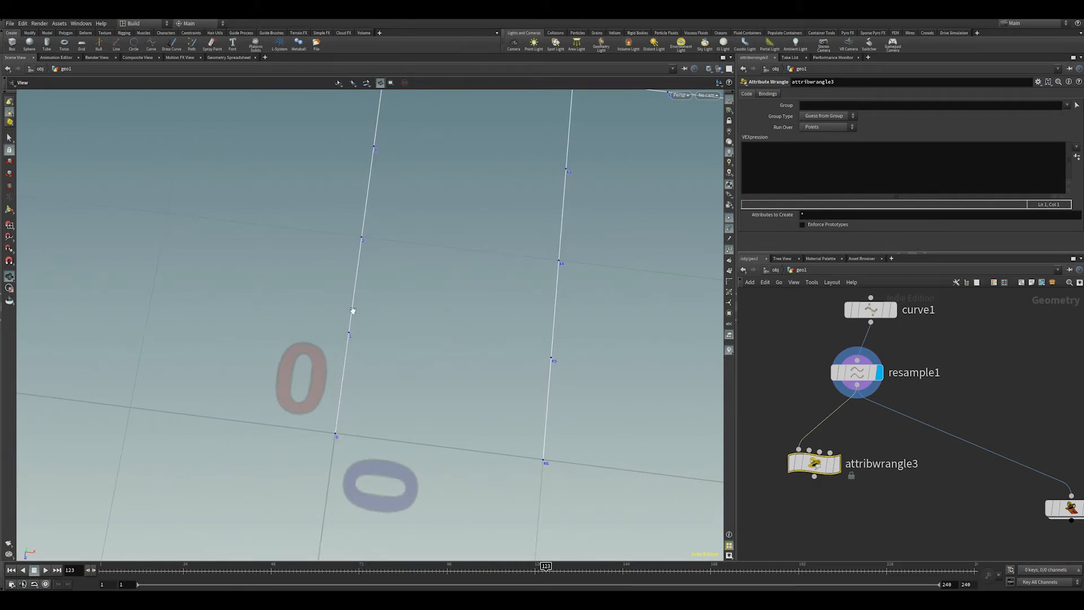
{"action": "mouse_move", "coordinate": [352, 335]}
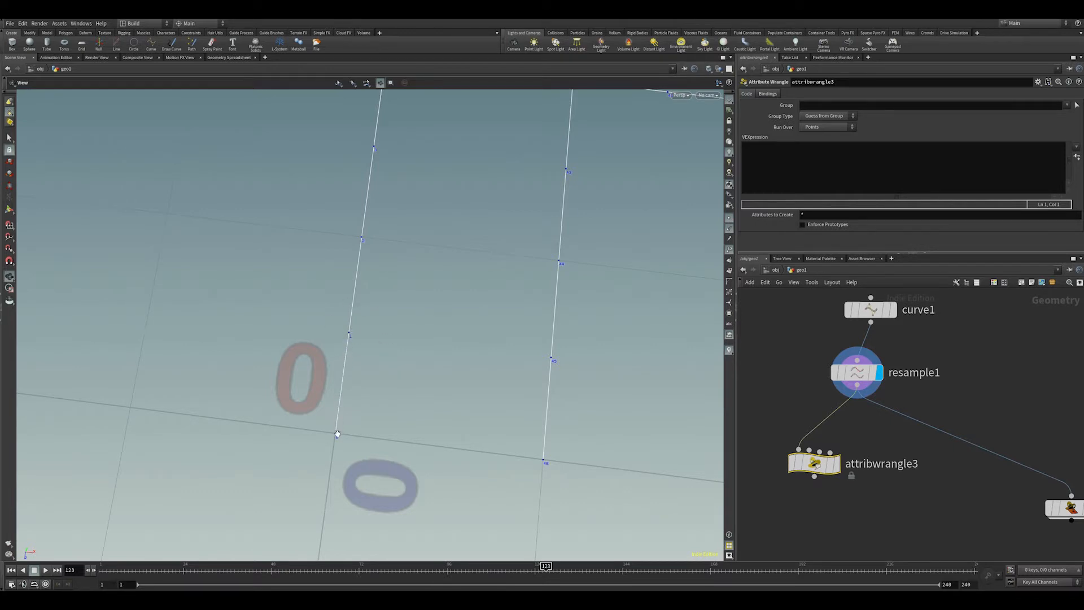
{"action": "mouse_move", "coordinate": [349, 312]}
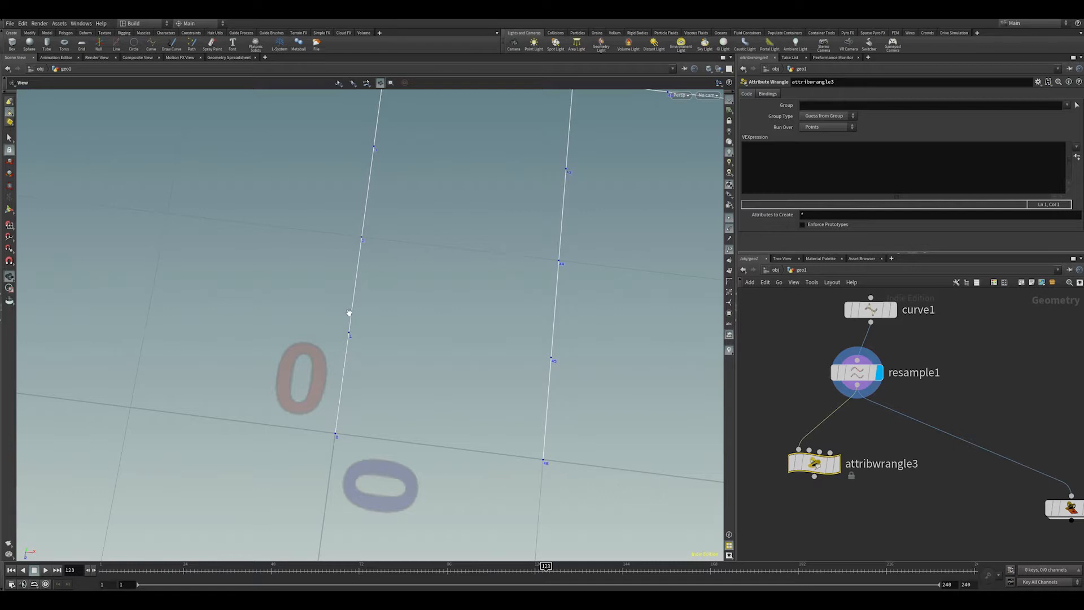
{"action": "mouse_move", "coordinate": [380, 323]}
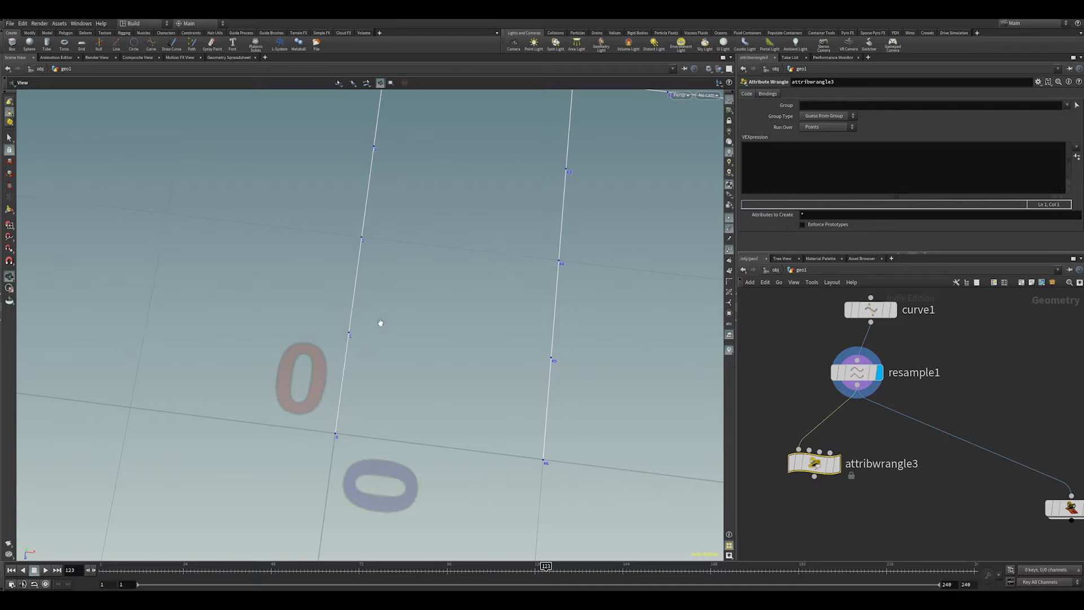
{"action": "mouse_move", "coordinate": [365, 287]}
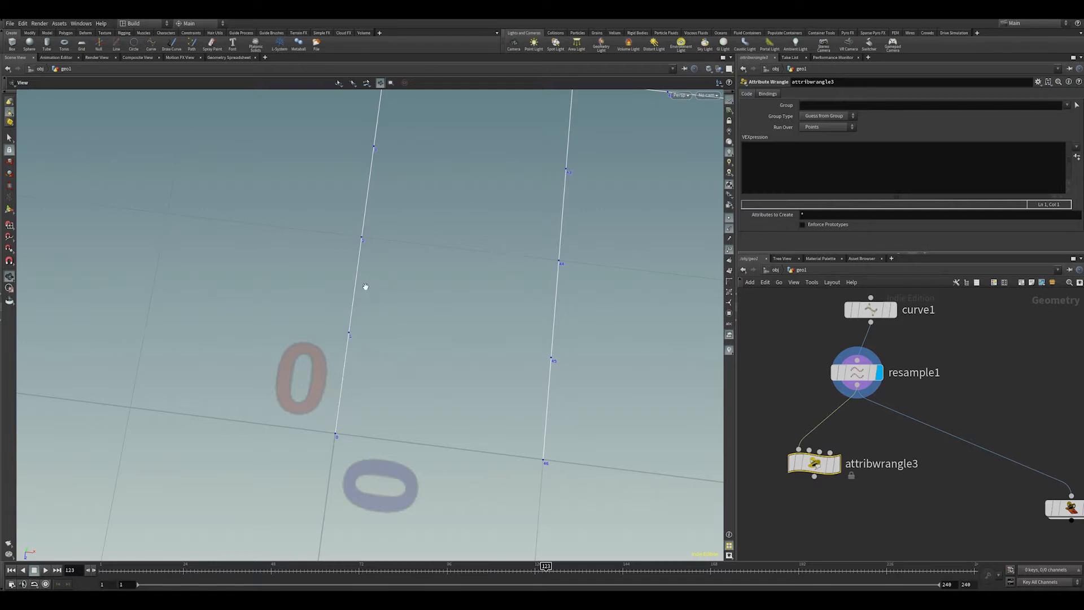
{"action": "mouse_move", "coordinate": [366, 491]}
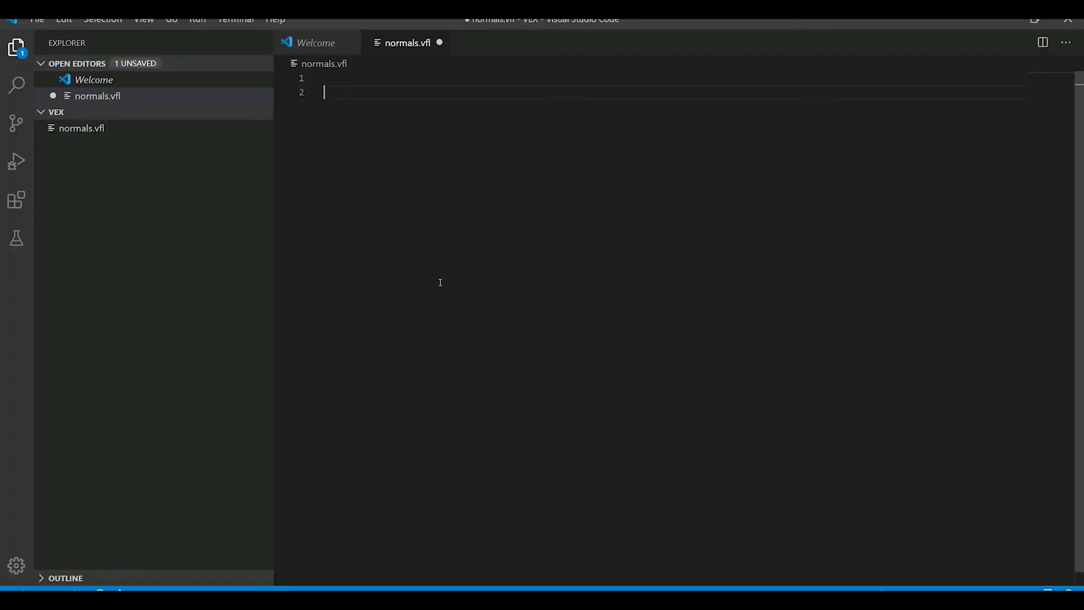
{"action": "type", "text": "verctor"}
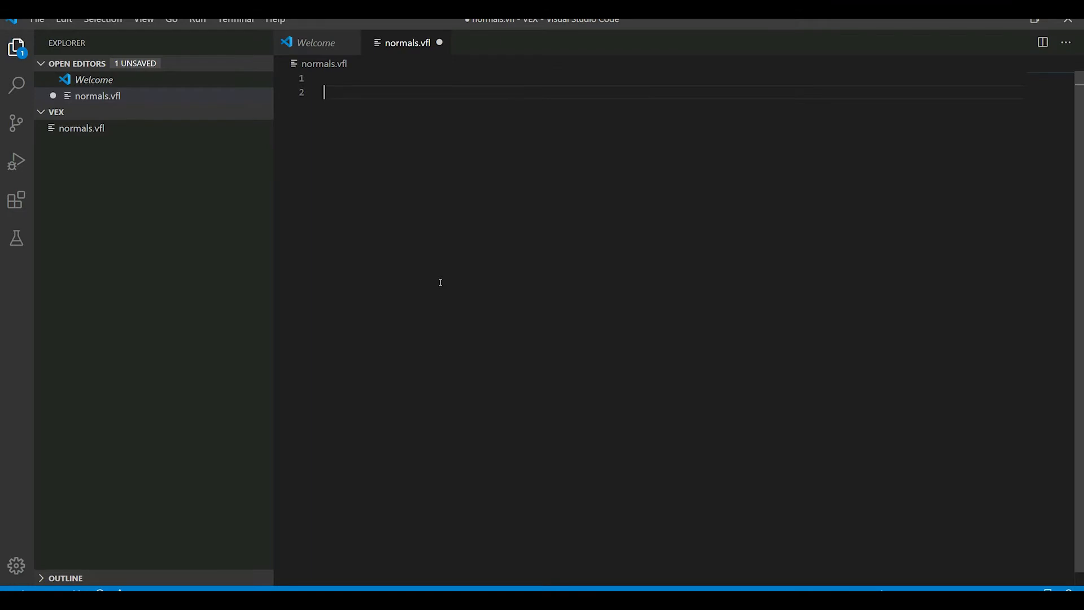
{"action": "type", "text": "vector"}
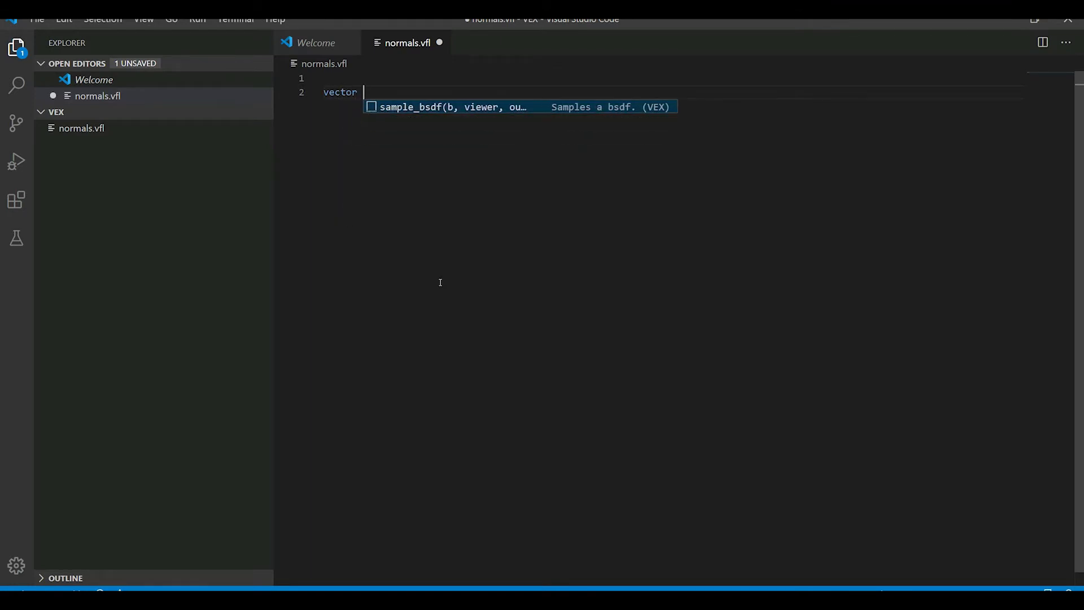
{"action": "type", "text": "Vb"}
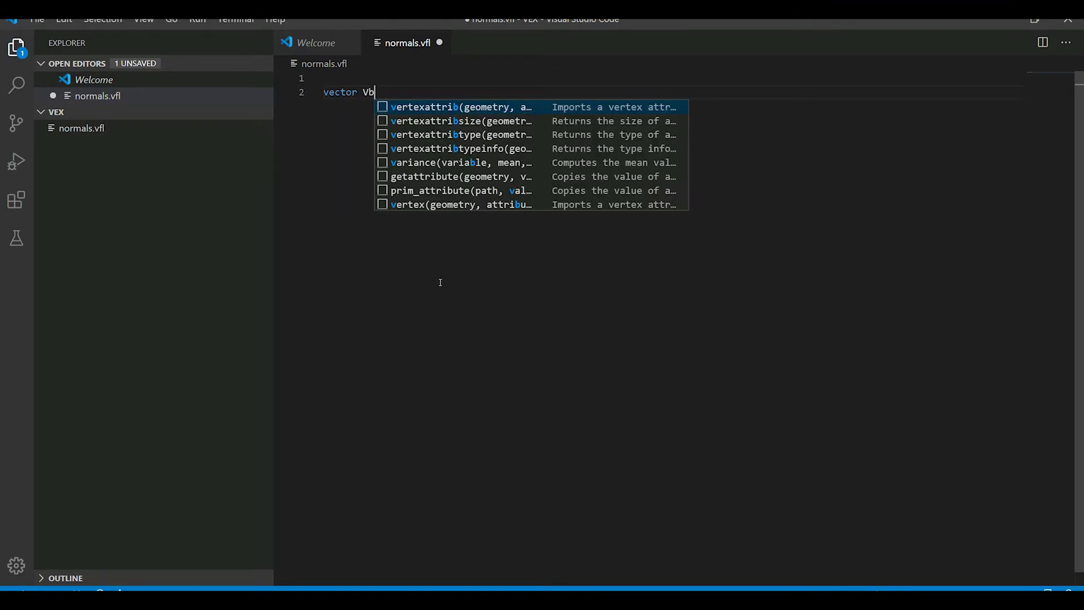
{"action": "type", "text": "efore"}
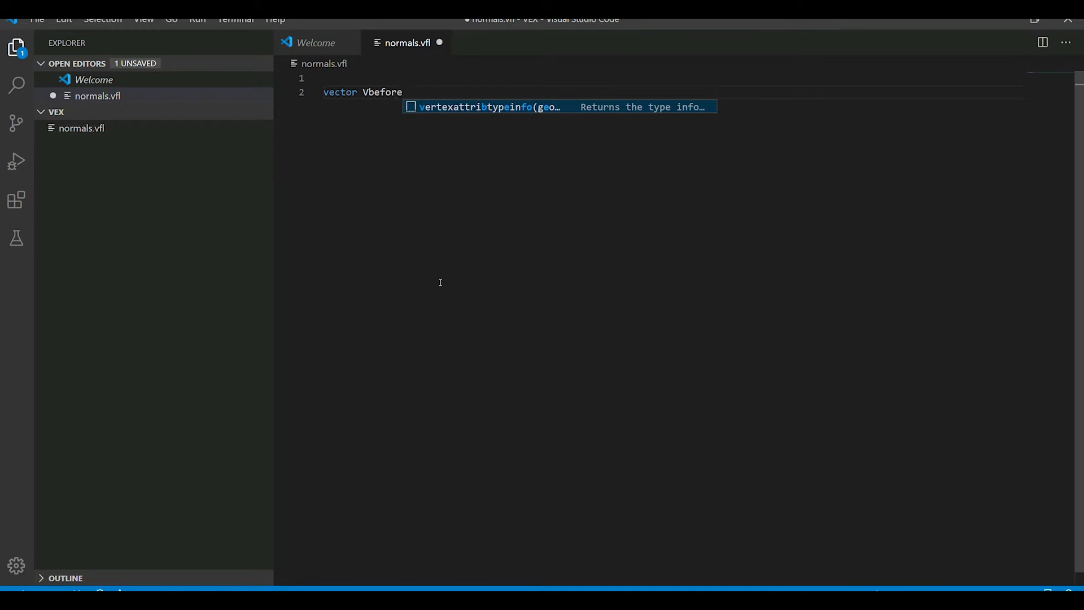
{"action": "type", "text": "="}
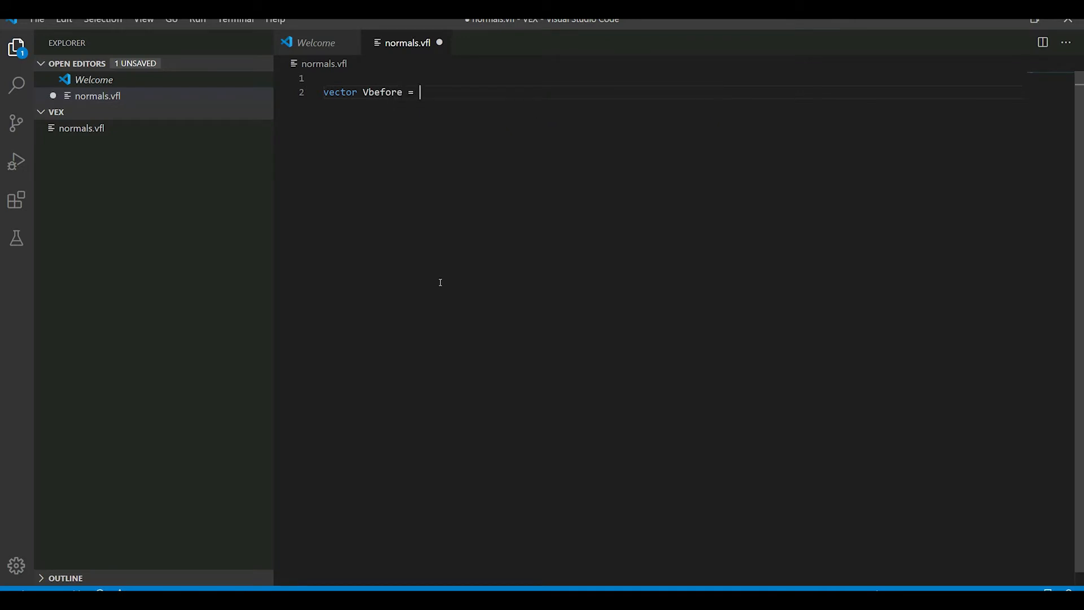
{"action": "type", "text": "point("}
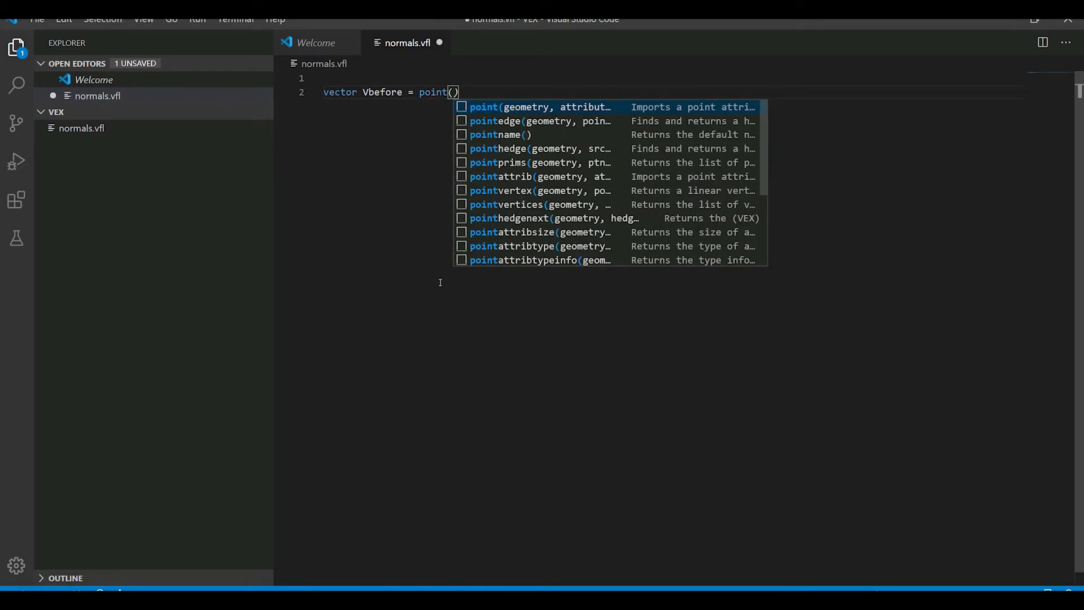
{"action": "type", "text": "geoself("}
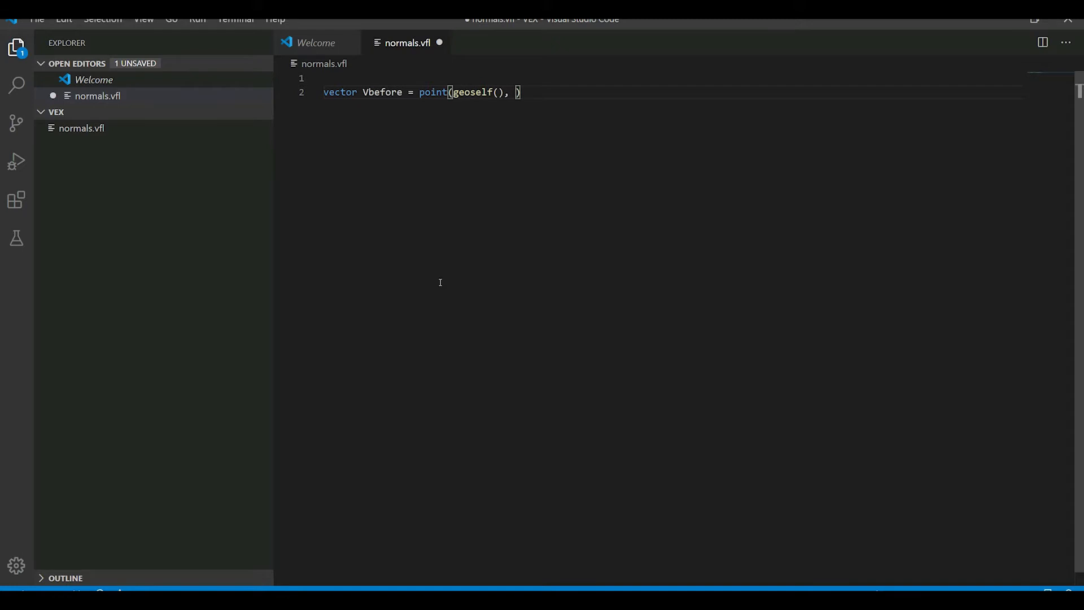
{"action": "type", "text": "\"p\""}
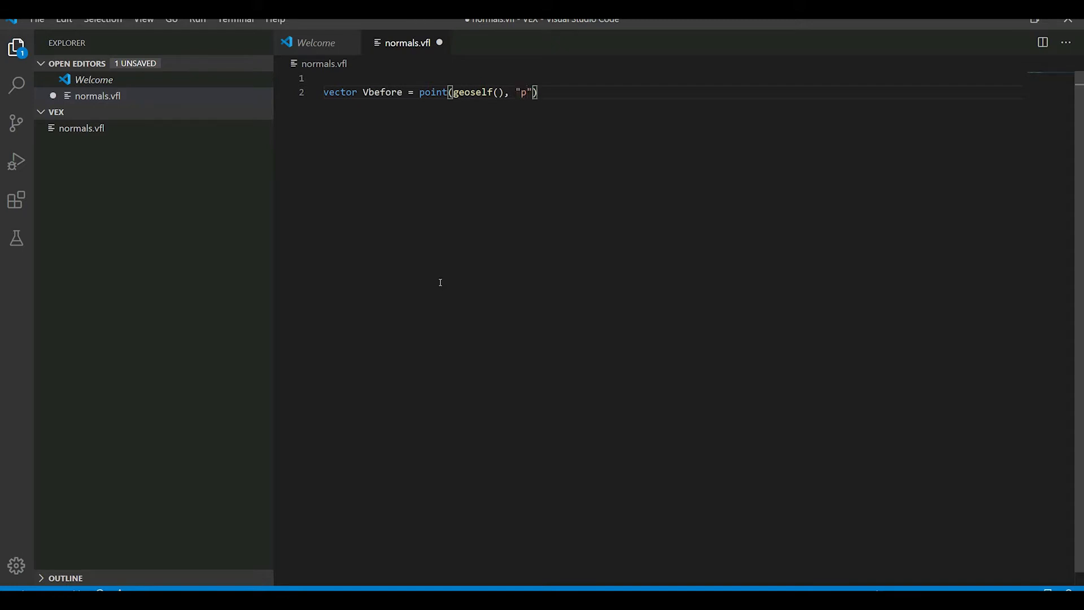
{"action": "type", "text": "P"}
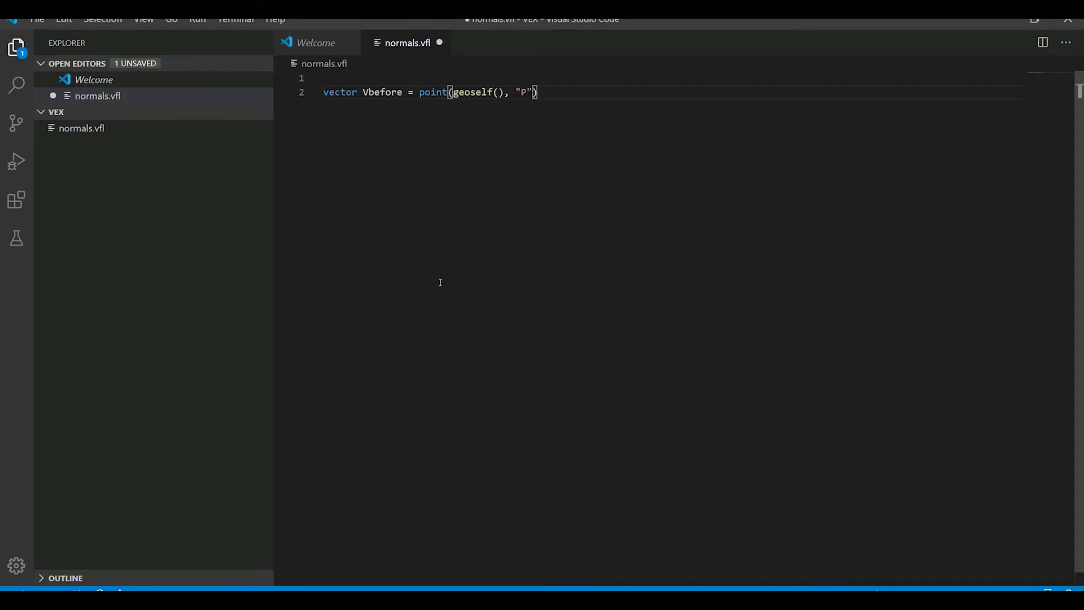
{"action": "type", "text": ","}
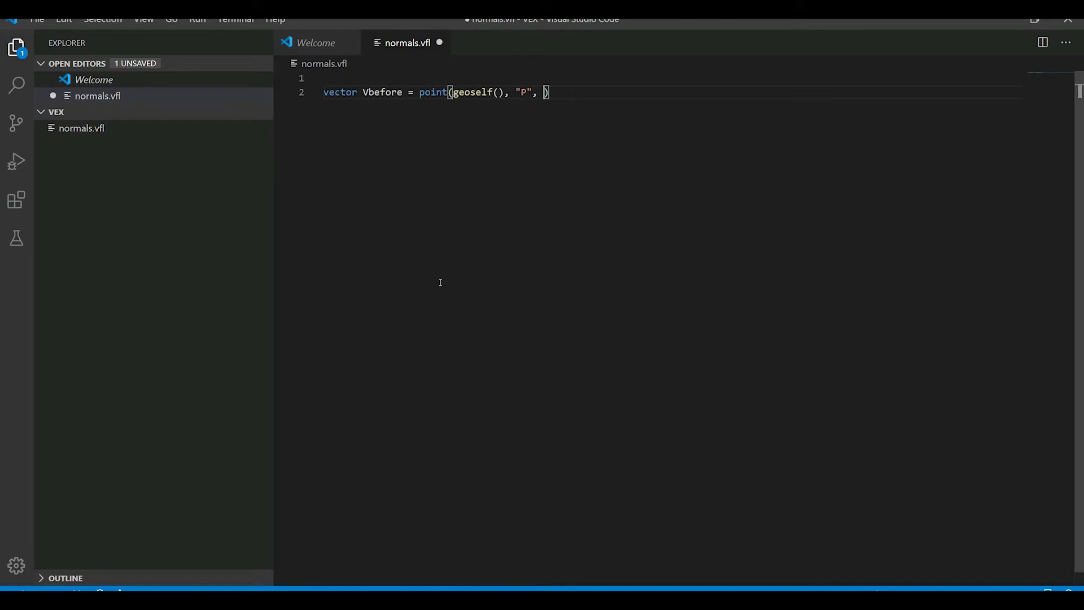
{"action": "type", "text": "@"}
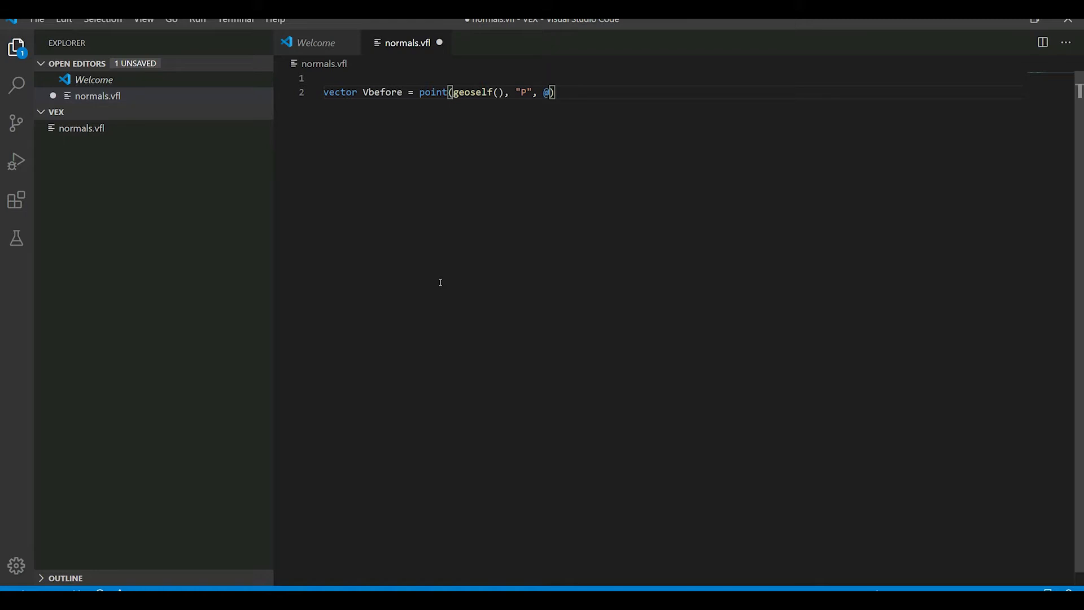
{"action": "type", "text": "ptnu"}
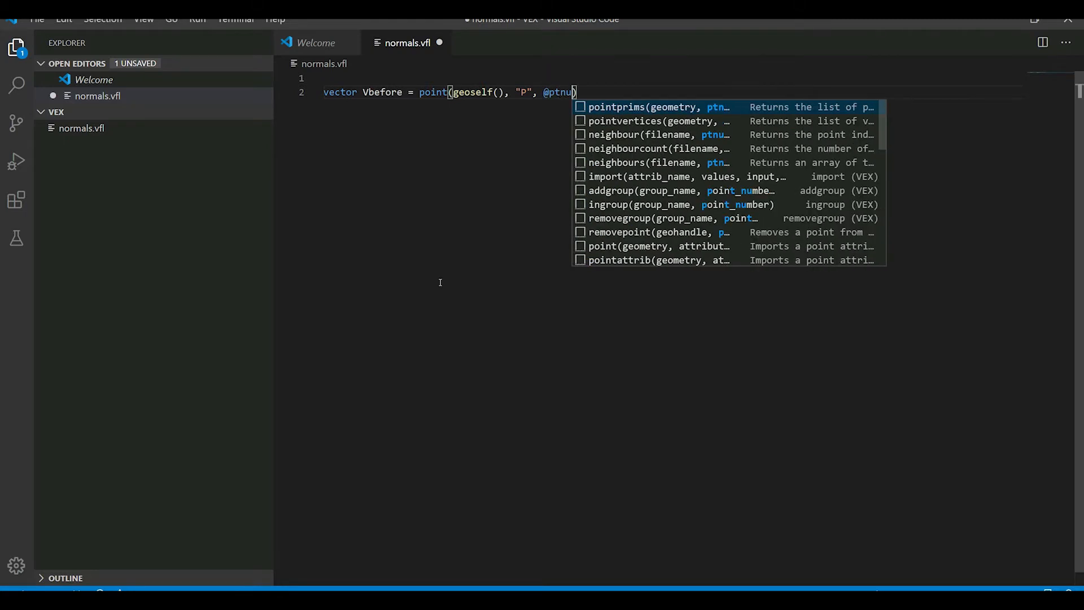
{"action": "type", "text": "m-1"}
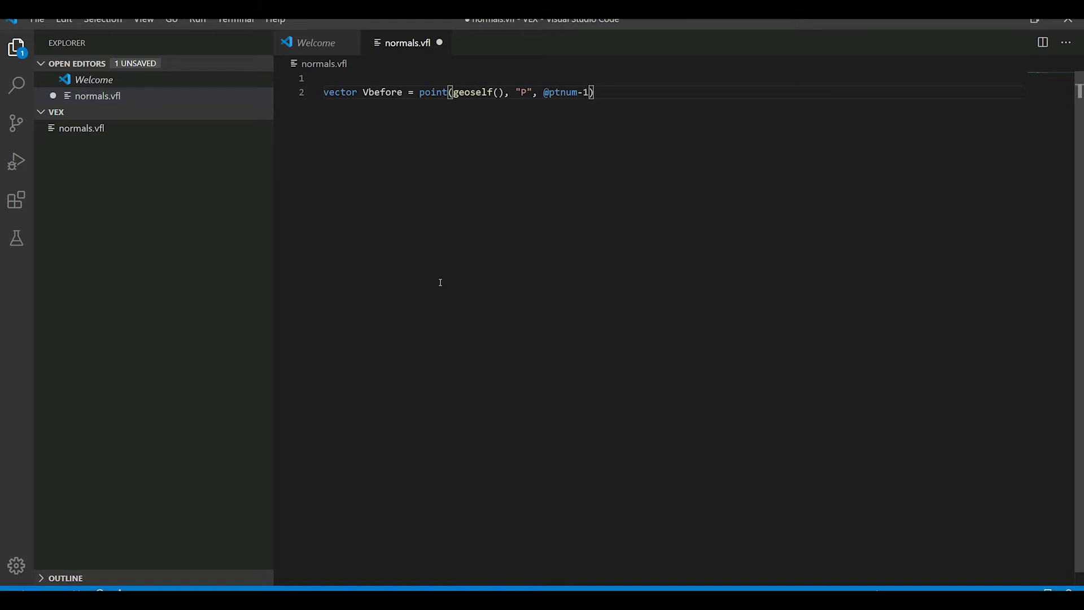
Subtract @P and wrap the expression in normalize()
{"action": "type", "text": "- @P);"}
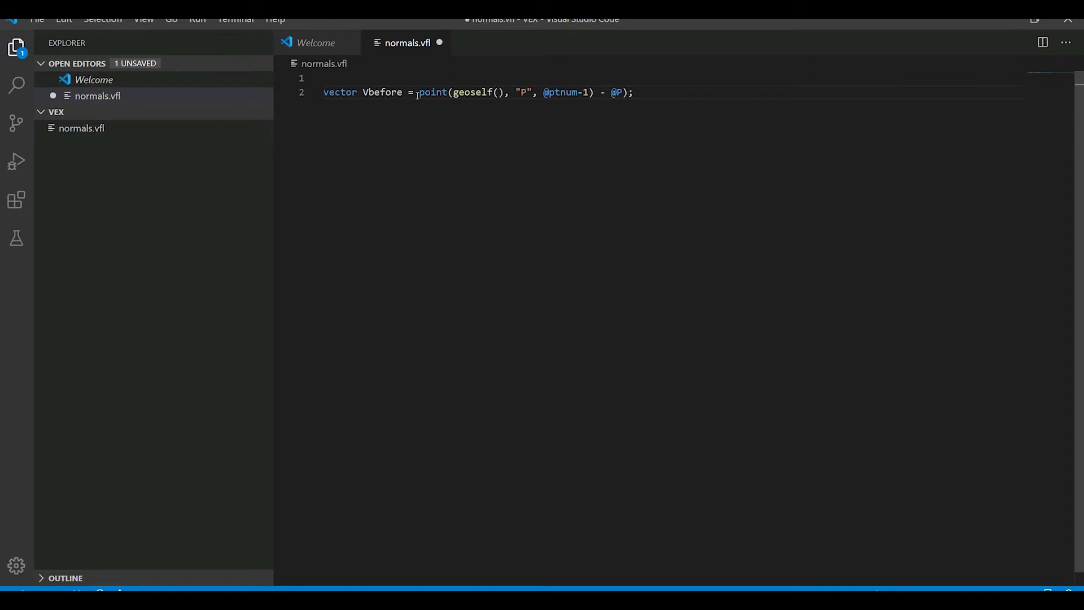
{"action": "type", "text": "("}
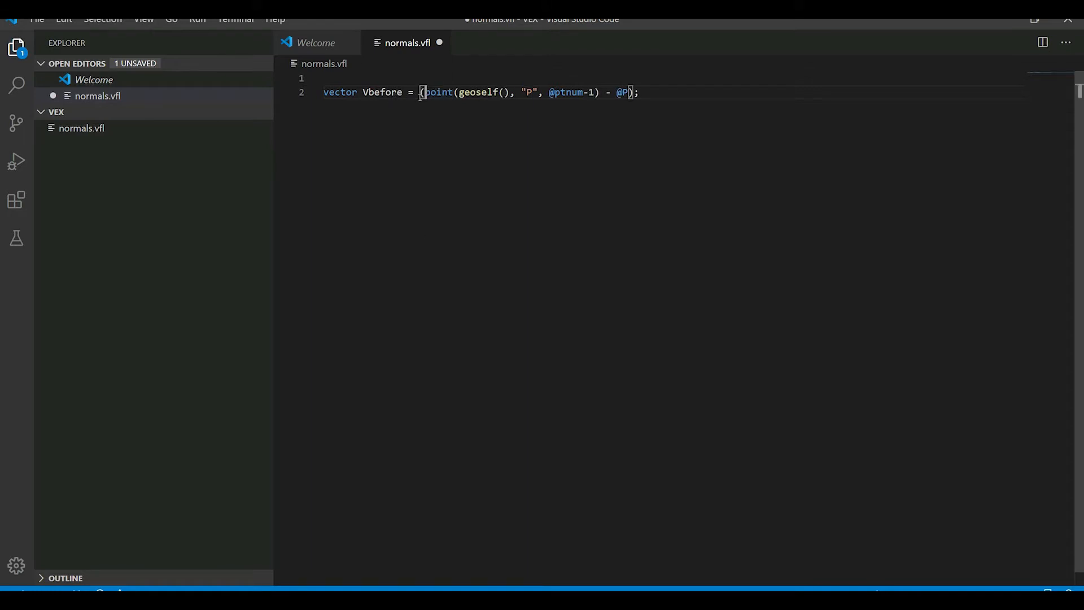
{"action": "type", "text": "nor"}
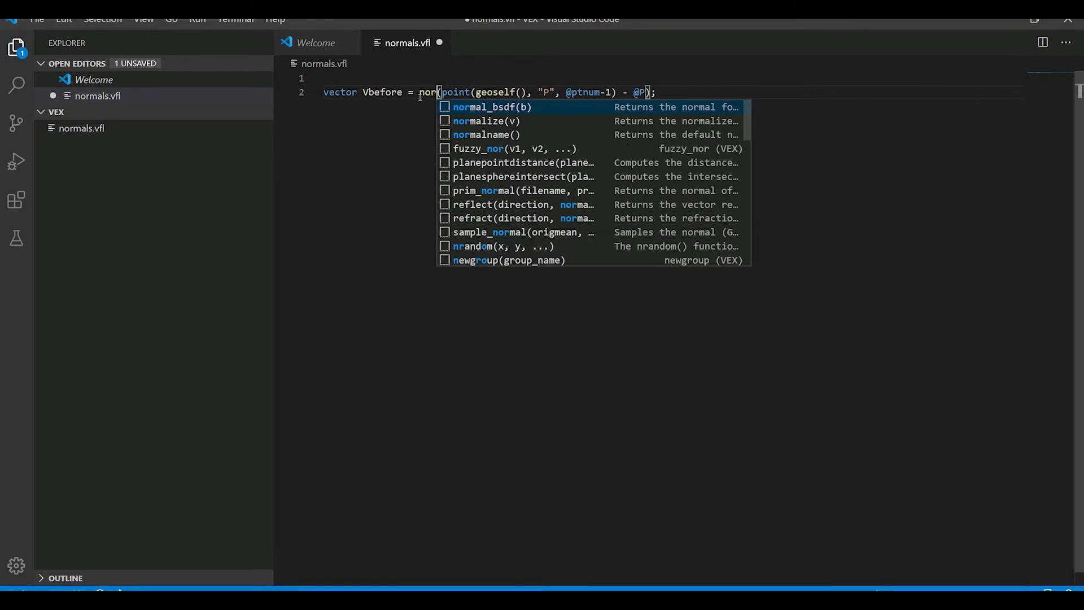
{"action": "left_click", "coordinate": [485, 121]}
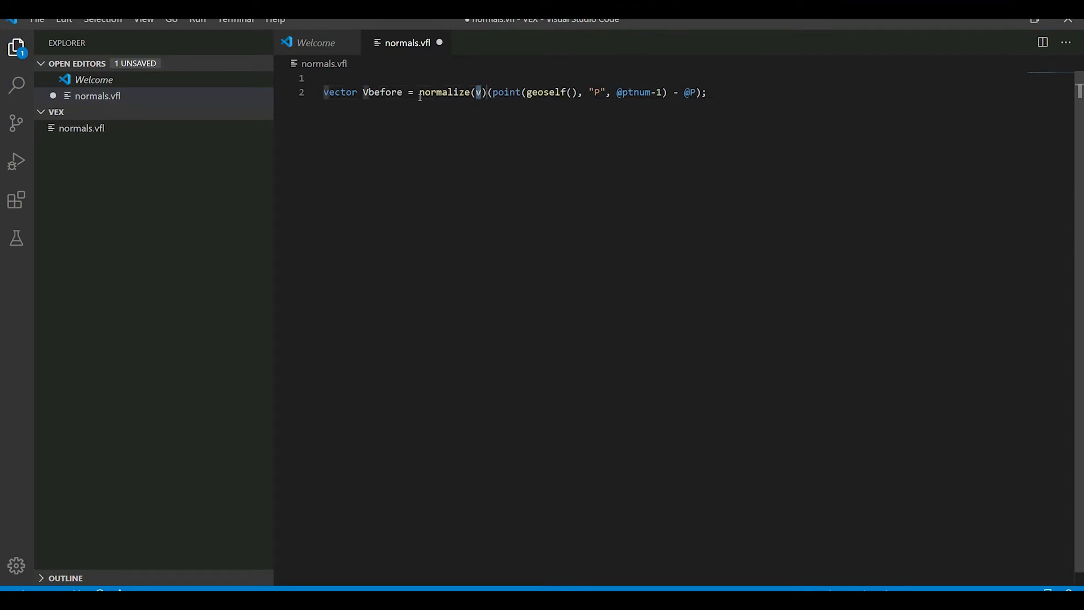
{"action": "key", "text": "Backspace"}
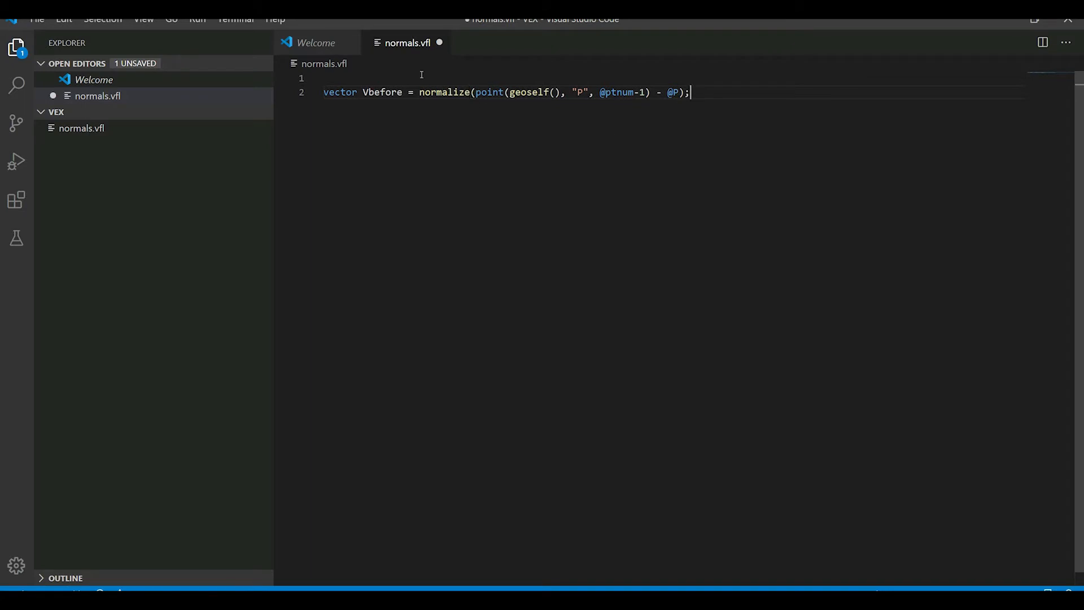
{"action": "mouse_move", "coordinate": [731, 94]}
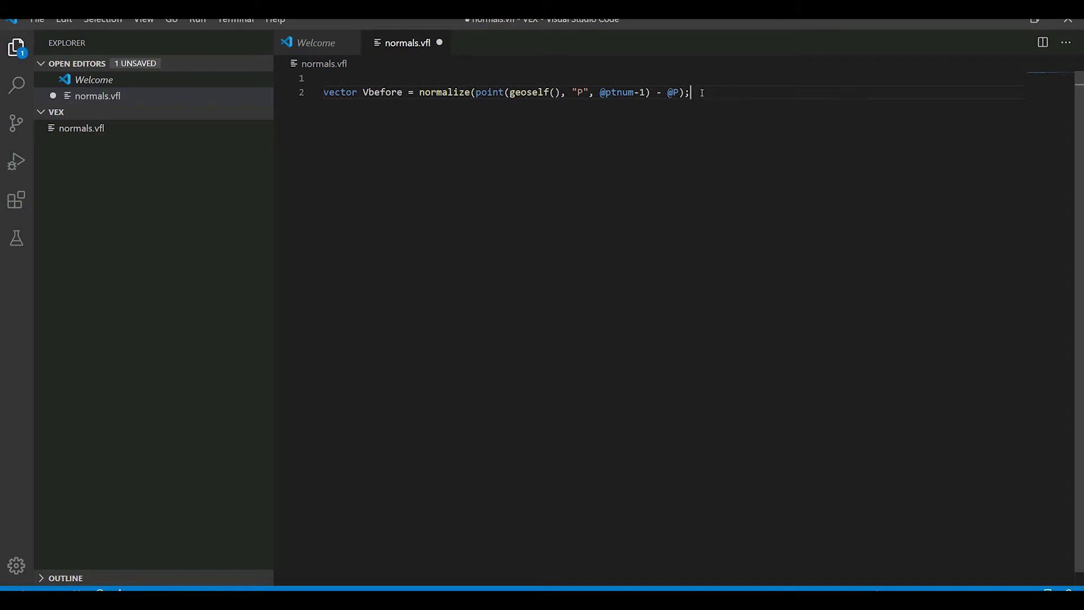
{"action": "triple_click", "coordinate": [505, 92]}
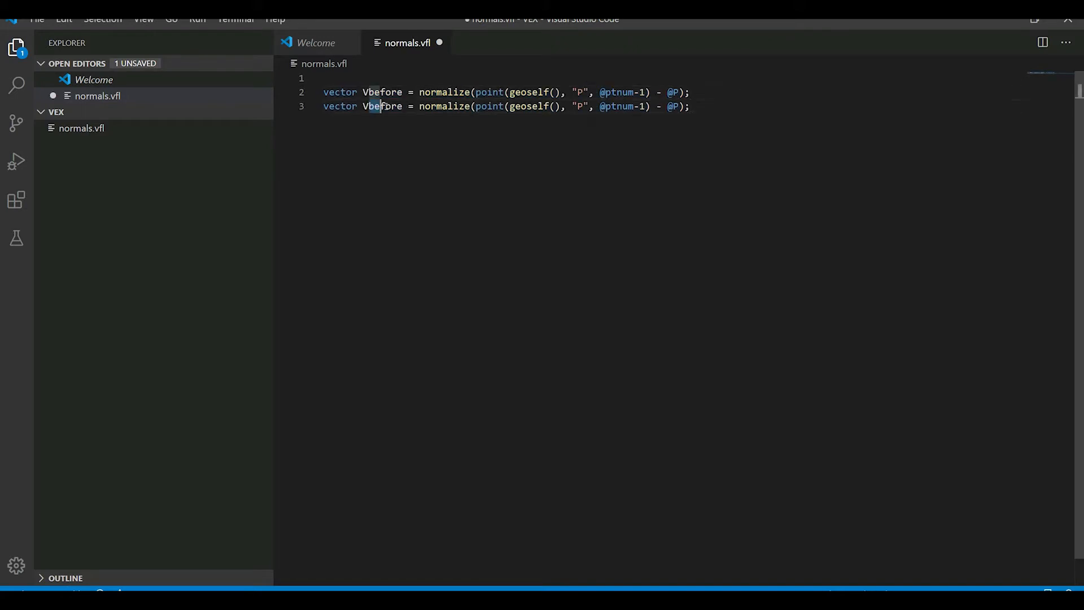
{"action": "type", "text": "aft"}
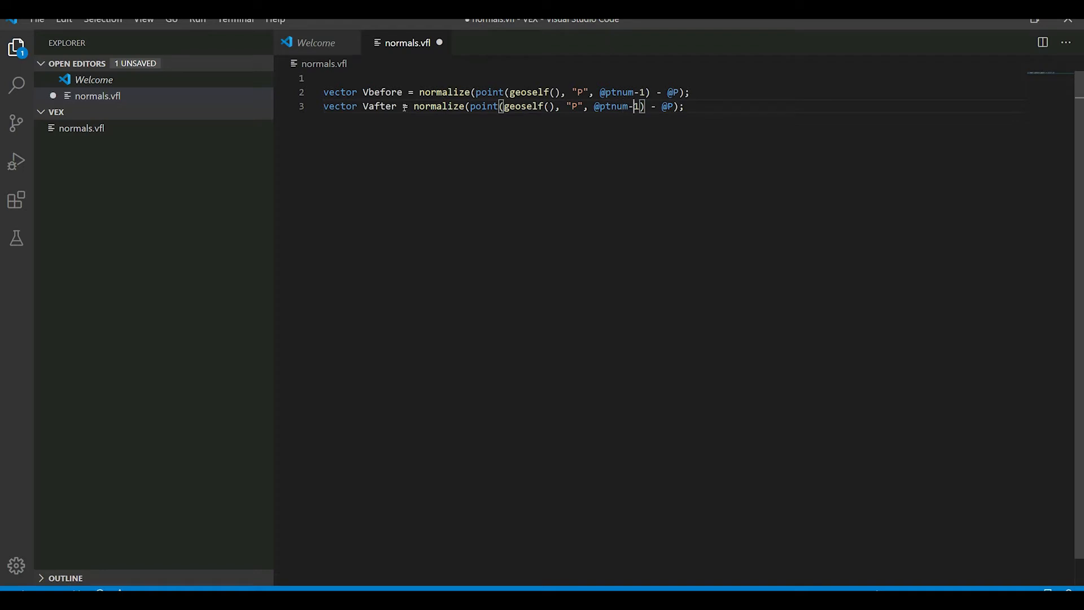
{"action": "key", "text": "Backspace"}
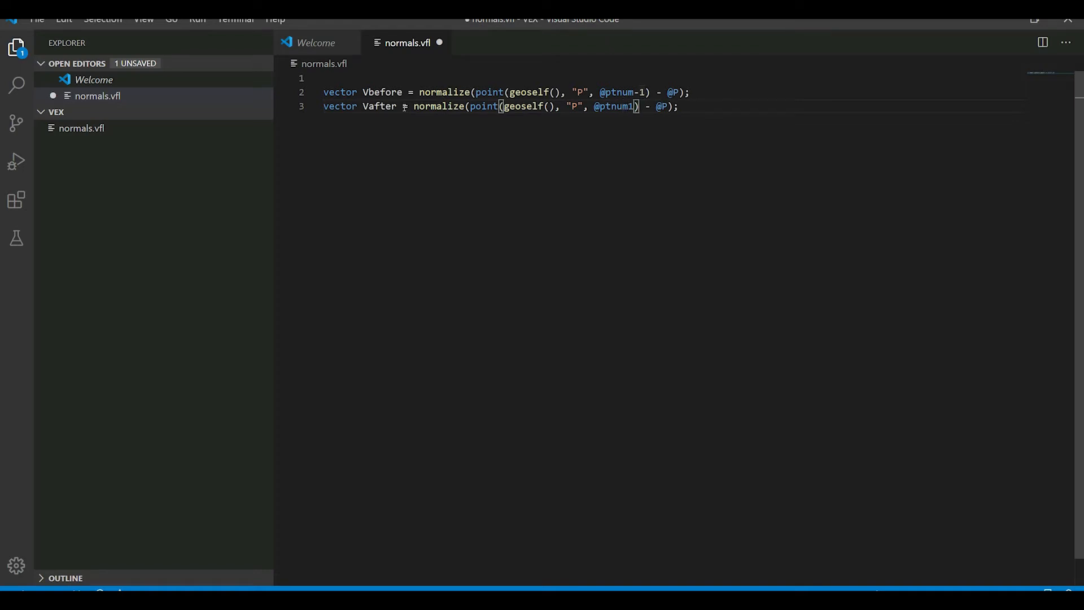
{"action": "type", "text": "+1"}
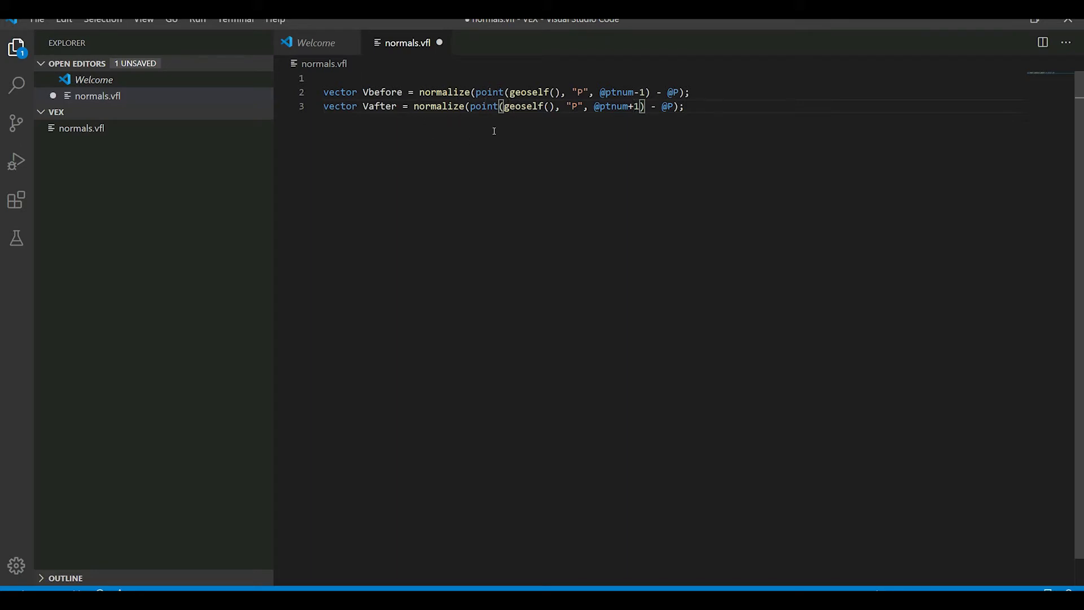
{"action": "mouse_move", "coordinate": [502, 121]}
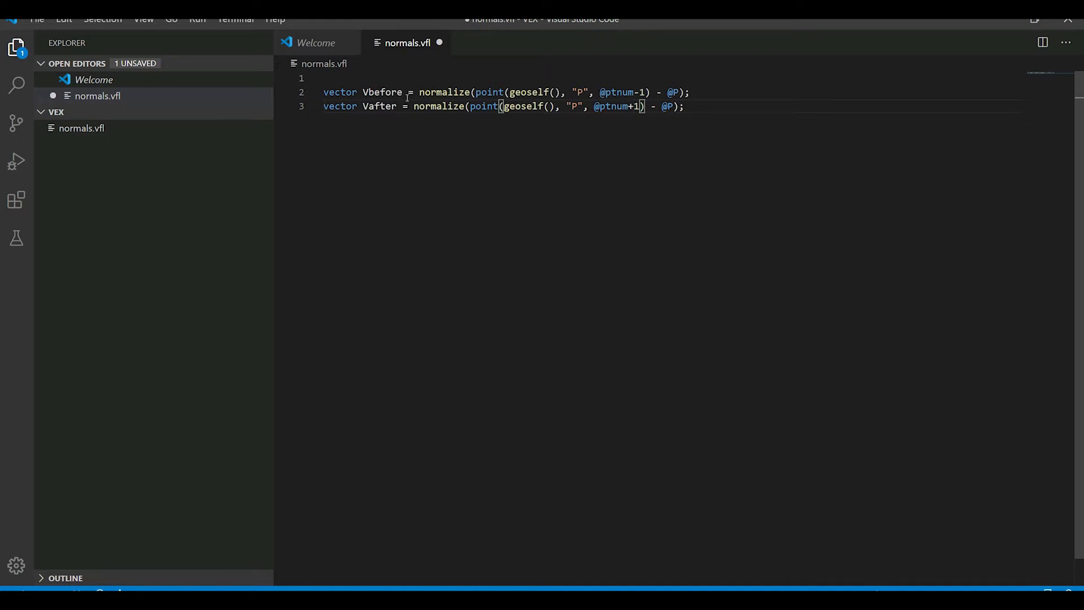
{"action": "key", "text": "Return"}
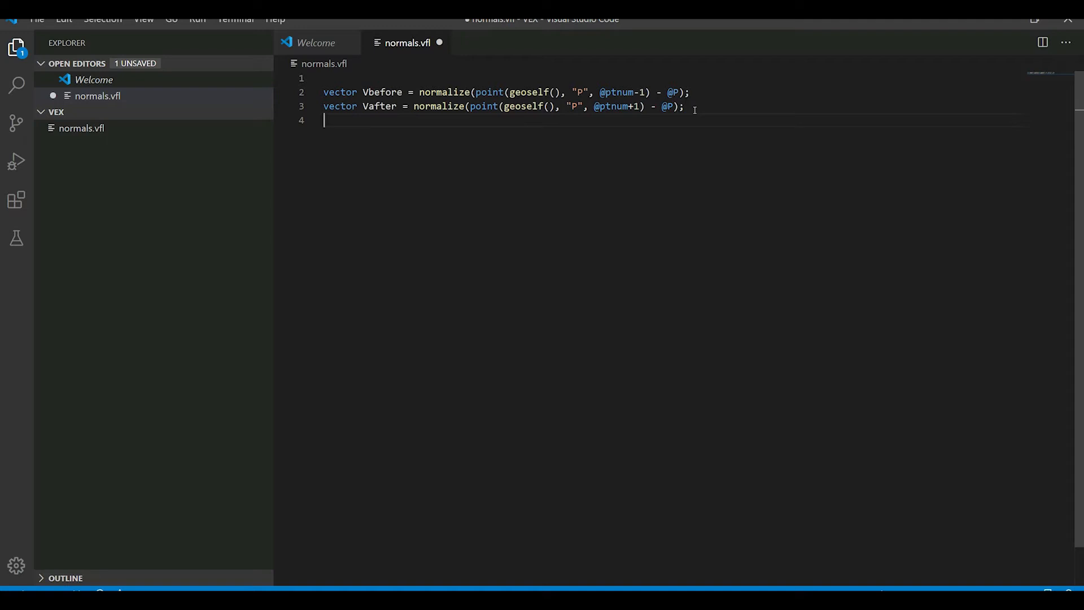
Write float angle = acos(dot(Vafter, Vbefore)) and add blank lines below
{"action": "type", "text": "f"}
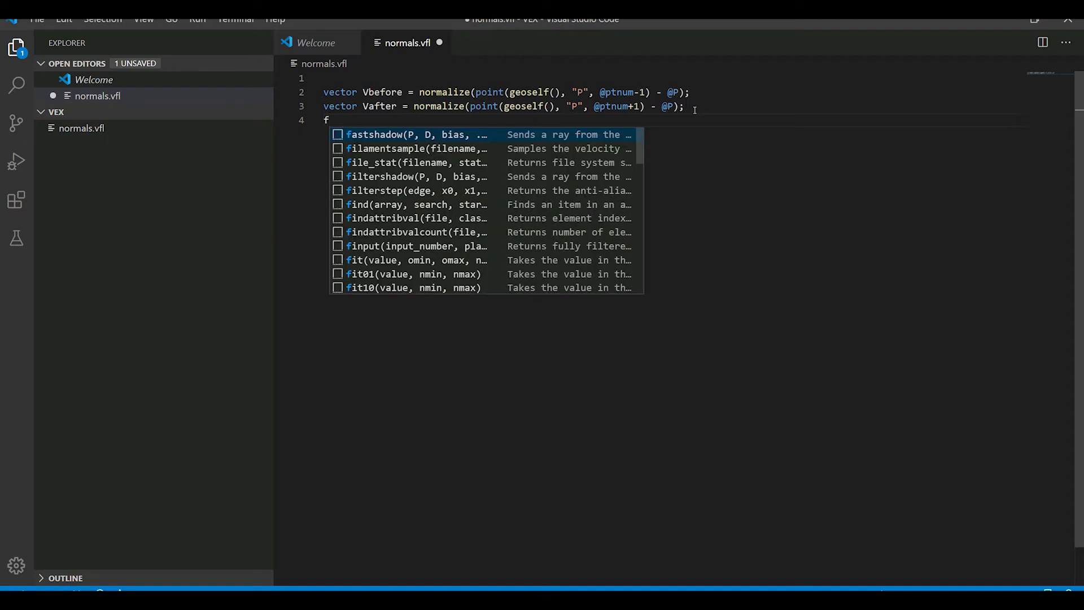
{"action": "type", "text": "lo"}
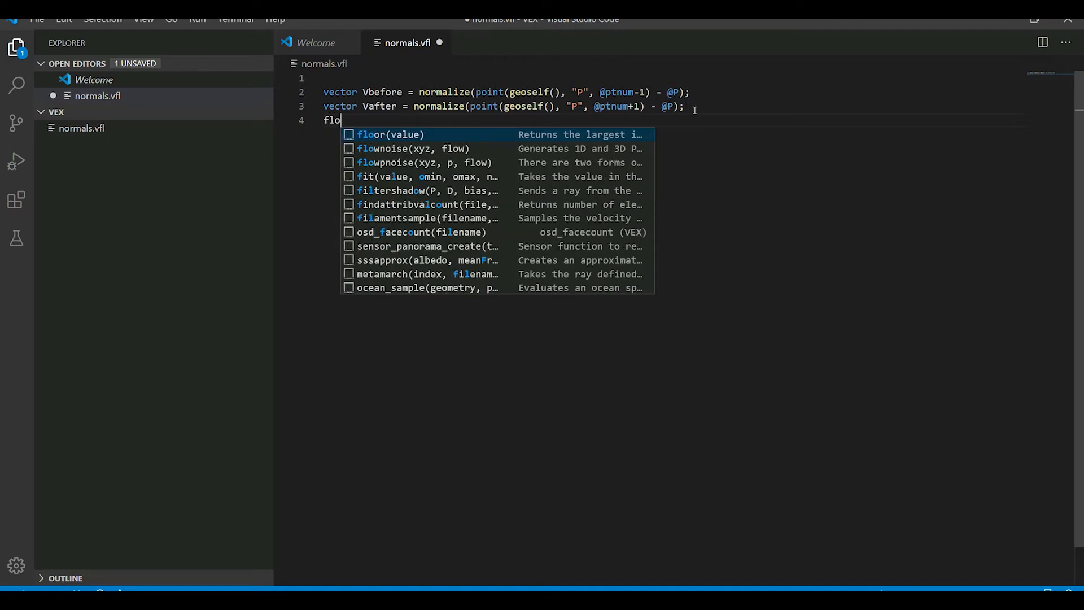
{"action": "type", "text": "at"}
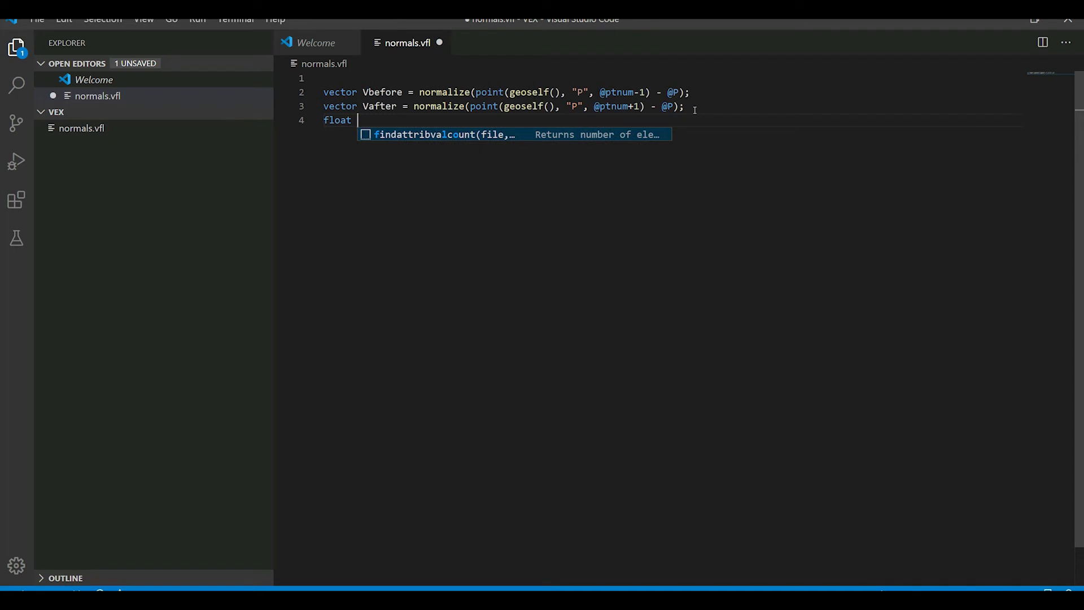
{"action": "type", "text": "ang"}
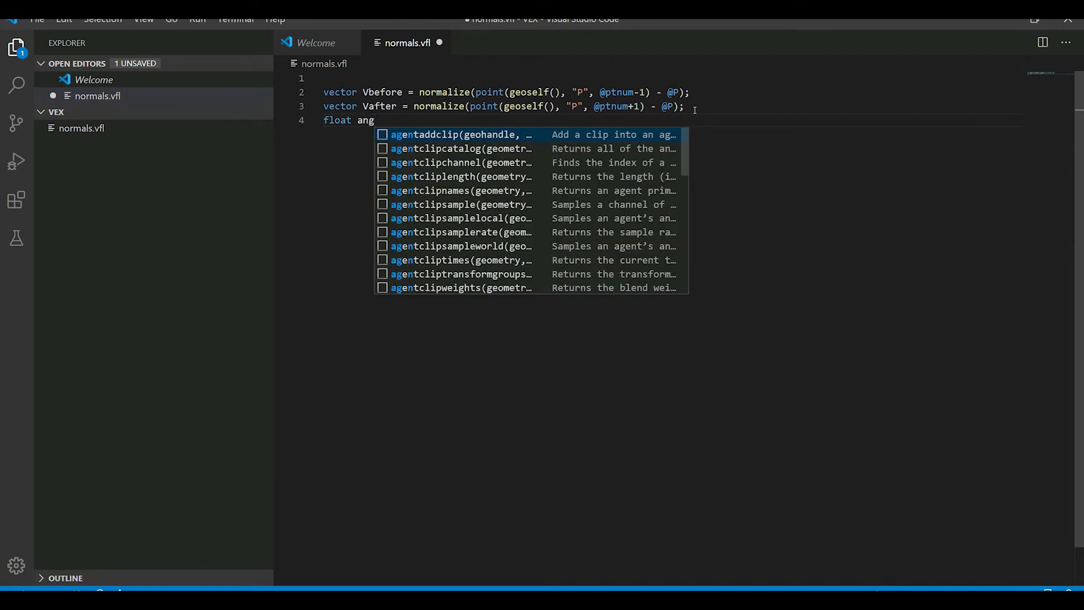
{"action": "type", "text": "le ="}
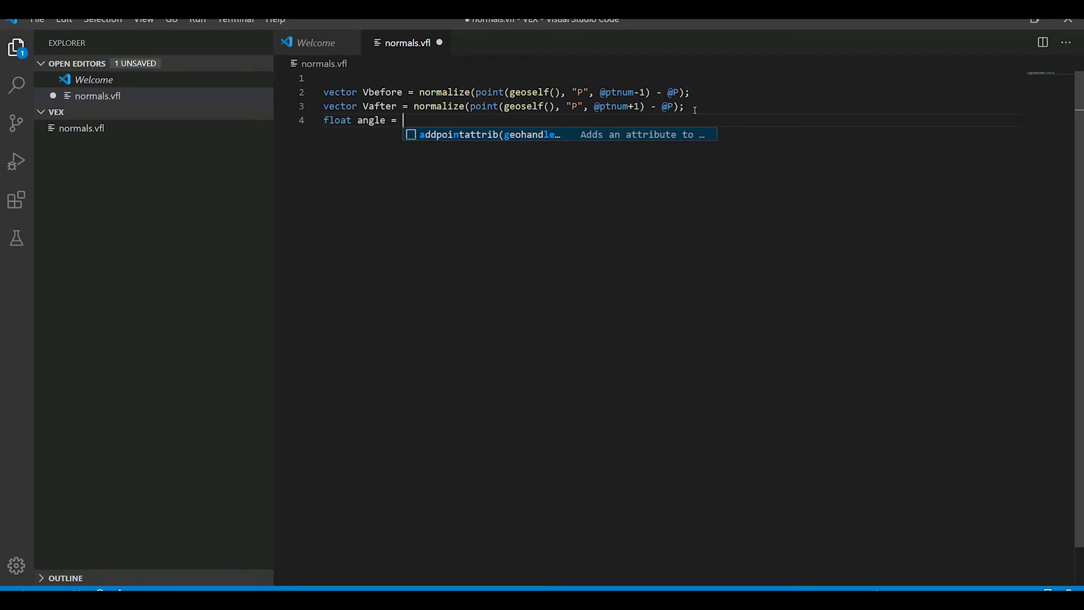
{"action": "type", "text": "acos("}
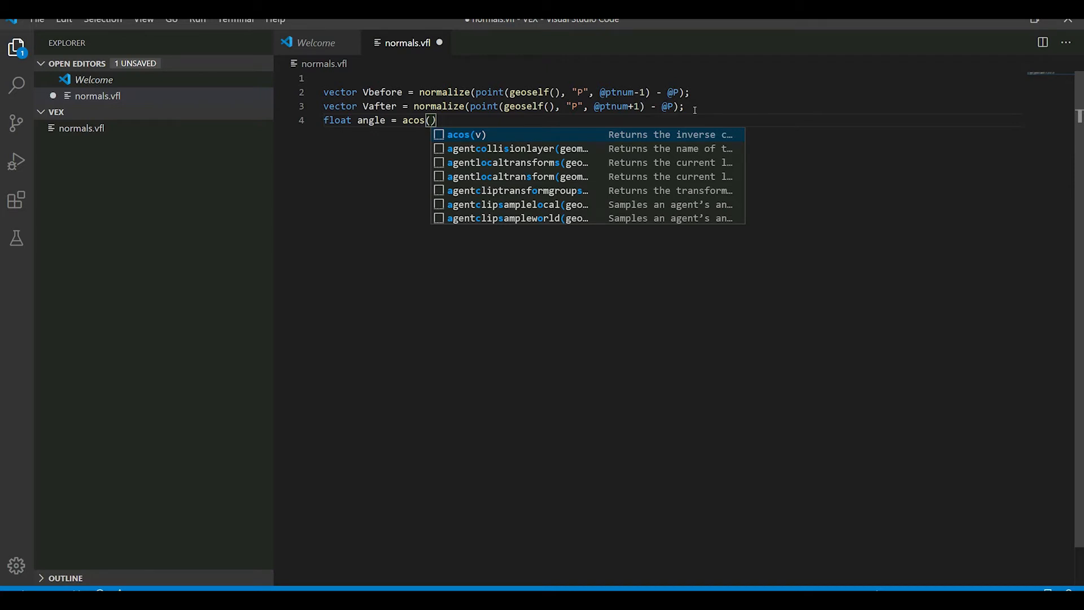
{"action": "type", "text": "dot("}
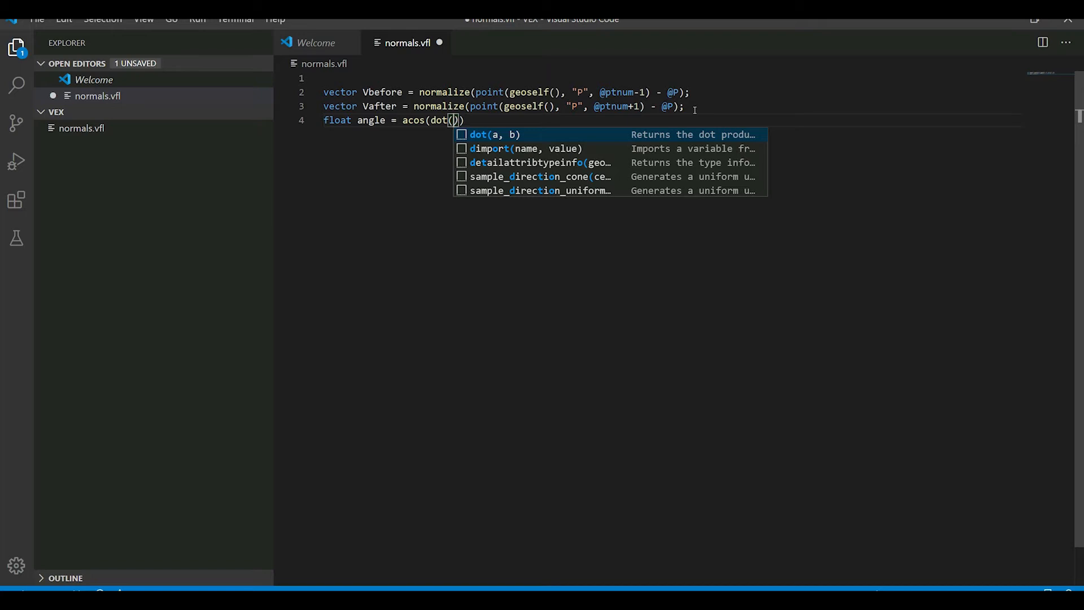
{"action": "type", "text": "Vafter"}
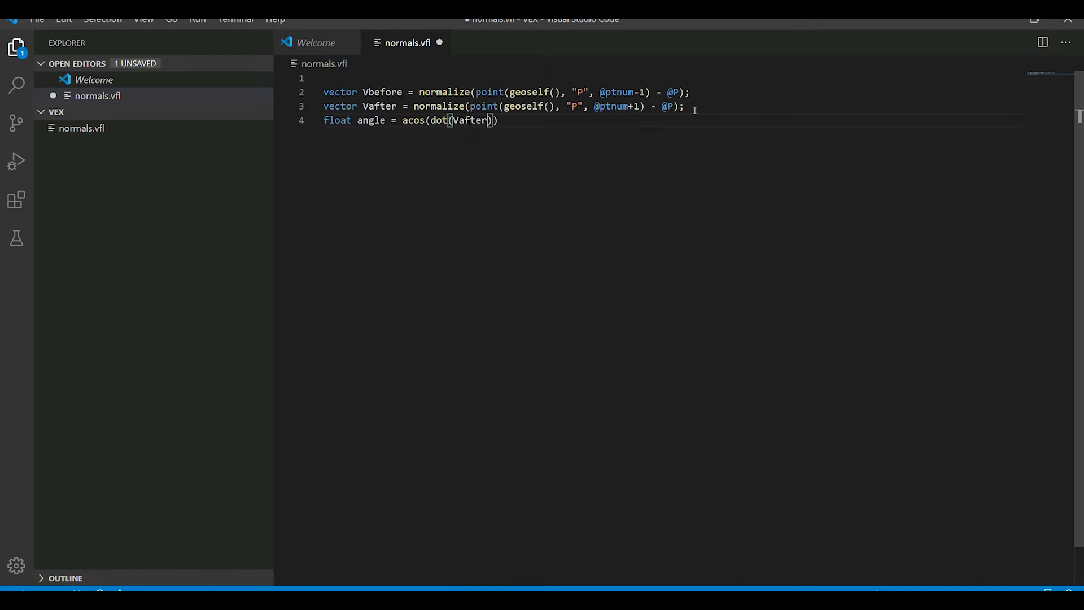
{"action": "type", "text": ","}
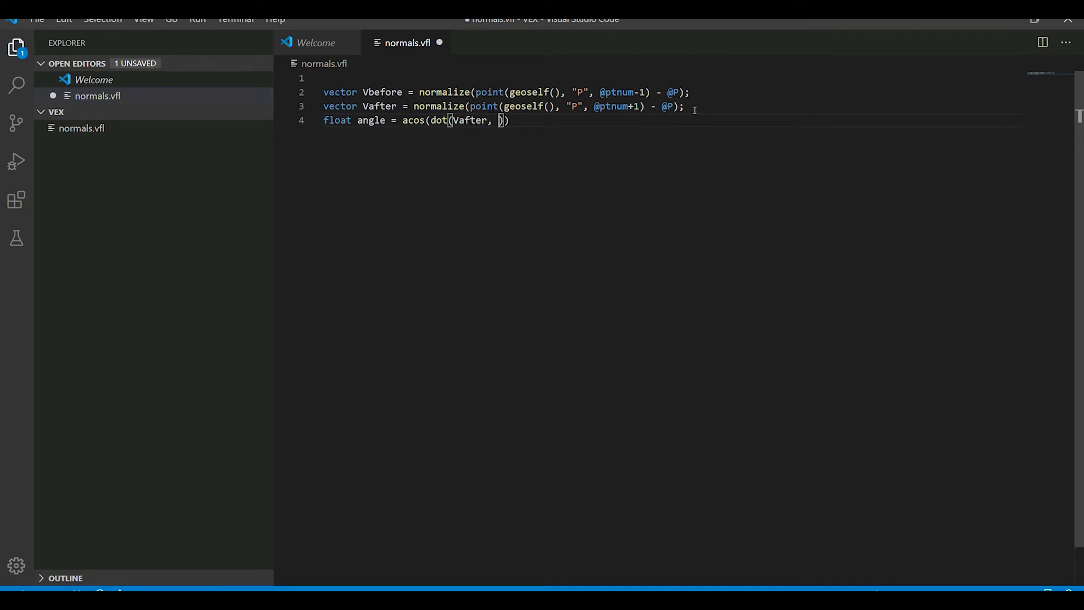
{"action": "type", "text": "Vbefore)"}
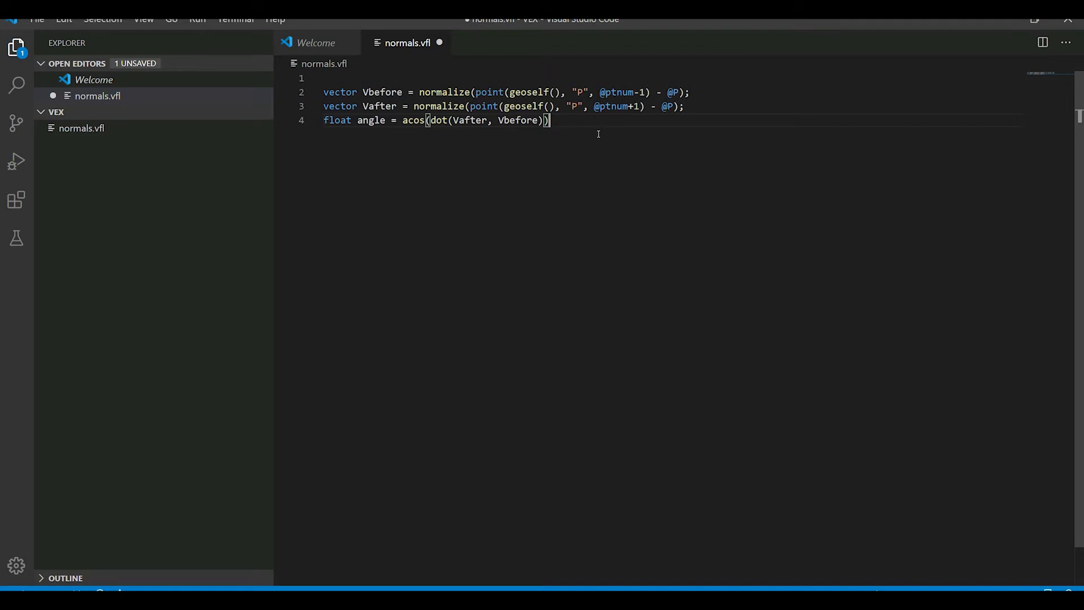
{"action": "key", "text": "Enter"}
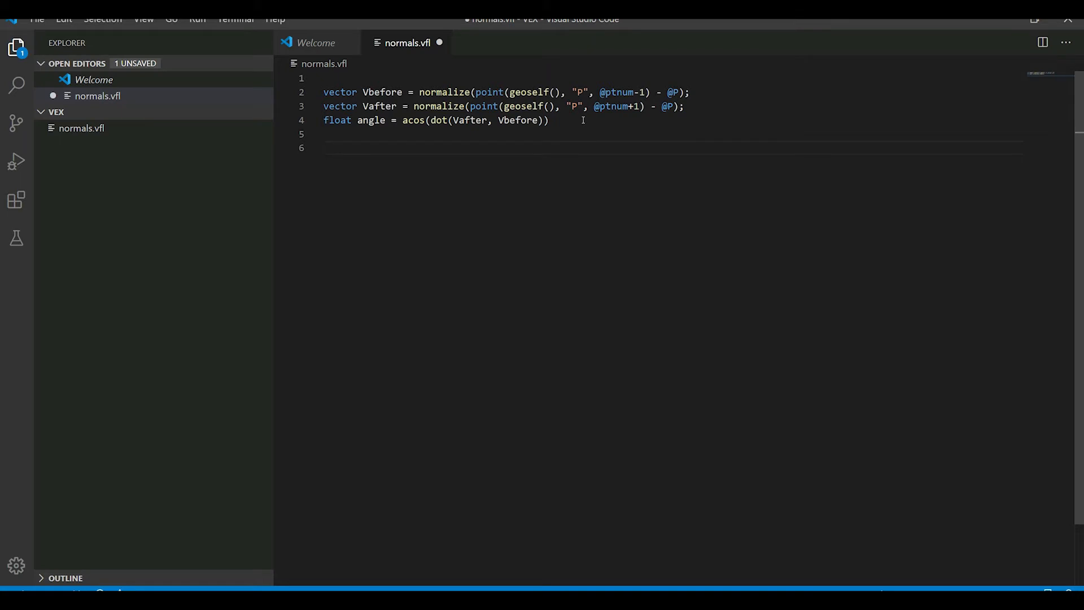
Insert a quaternion(angle/2, axies) call below the angle line
{"action": "type", "text": "qua"}
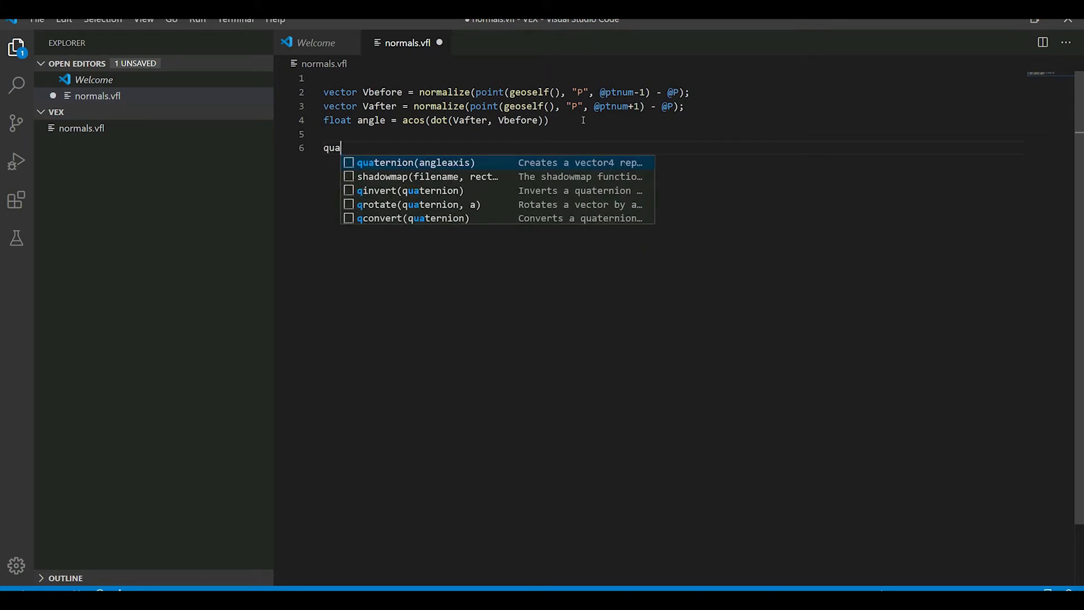
{"action": "left_click", "coordinate": [415, 163]}
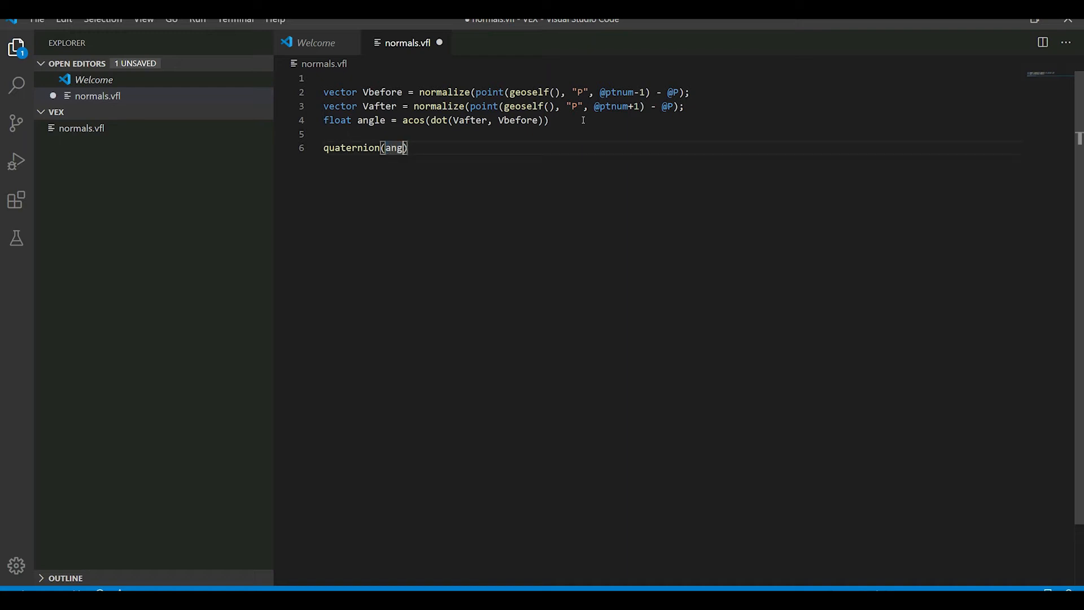
{"action": "type", "text": "le"}
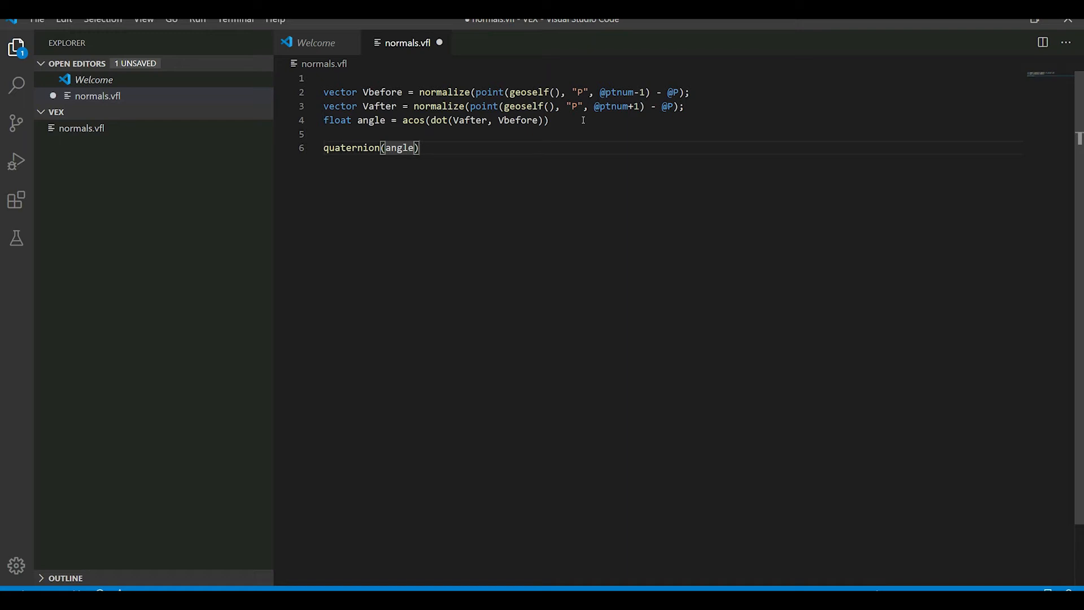
{"action": "type", "text": "/"}
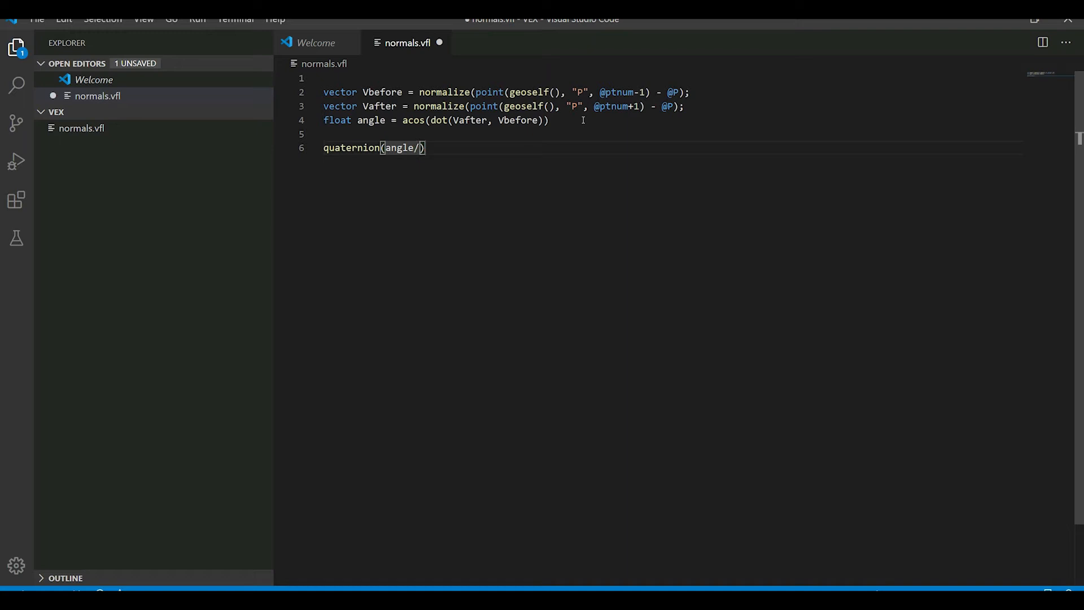
{"action": "type", "text": "2,"}
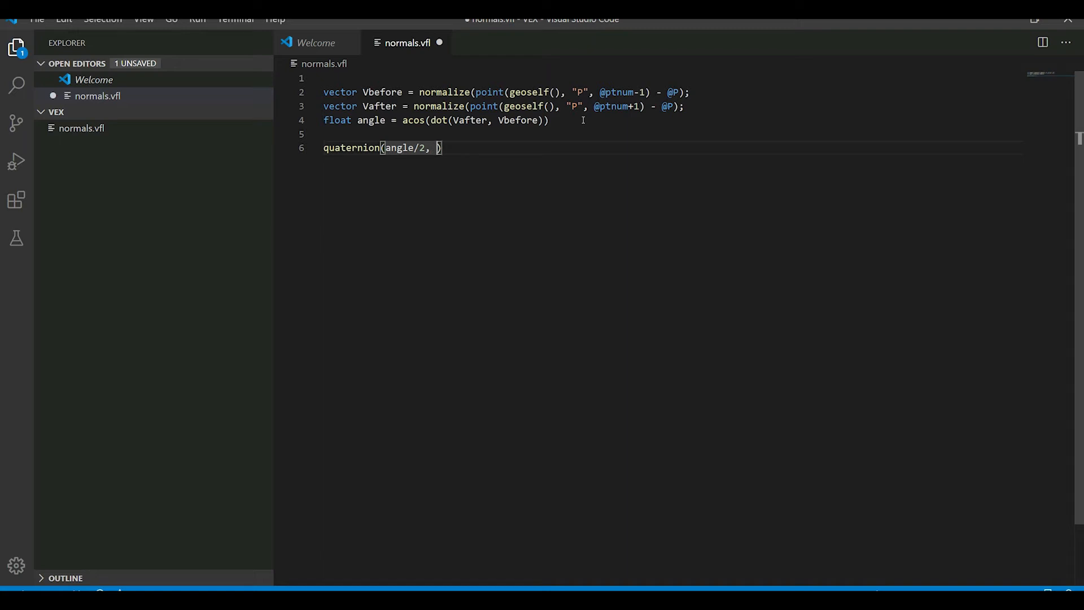
{"action": "type", "text": "axie"}
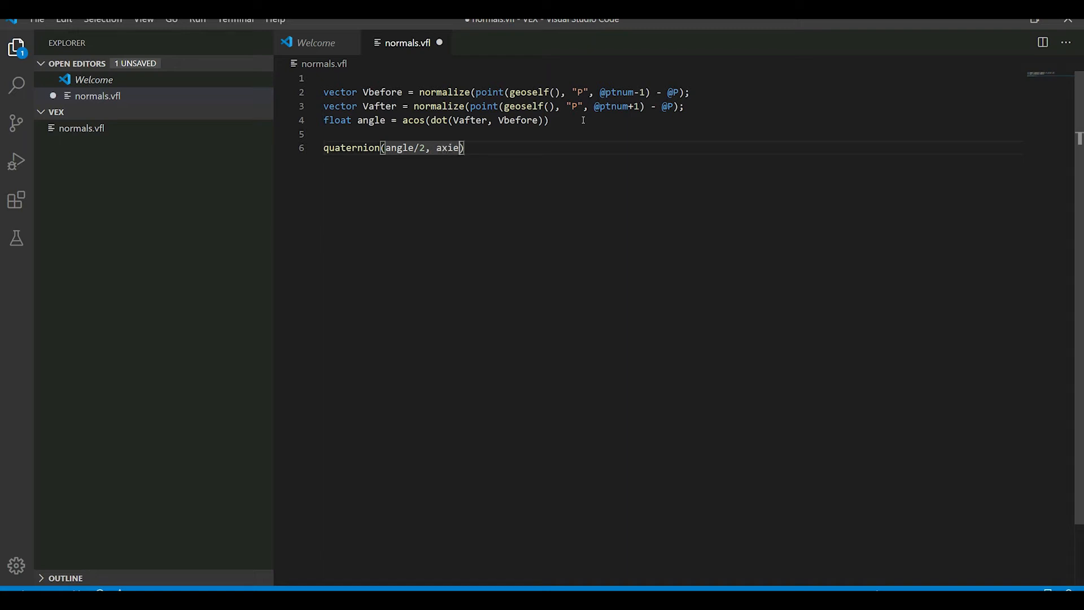
{"action": "type", "text": "s"}
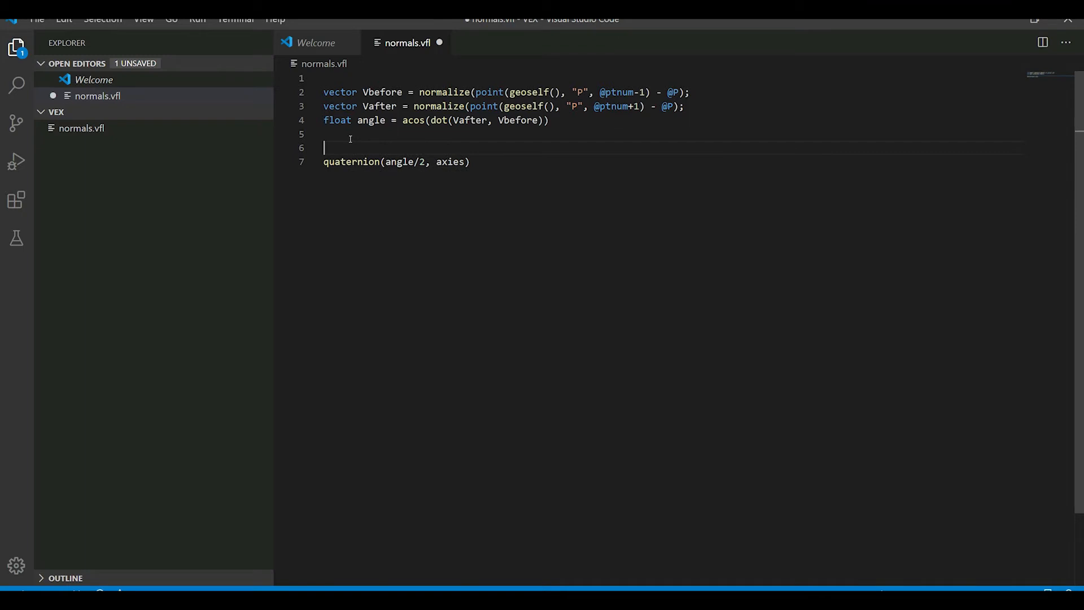
Define vector axies = set(0, 1, 0); and add the missing semicolon to the angle line
{"action": "type", "text": "vector"}
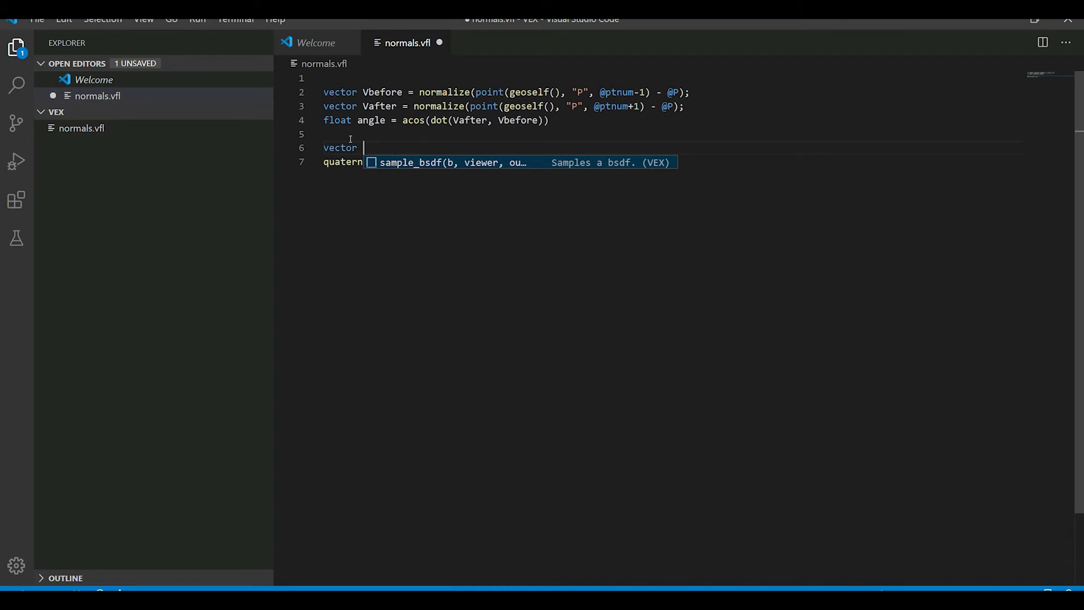
{"action": "type", "text": "axies ="}
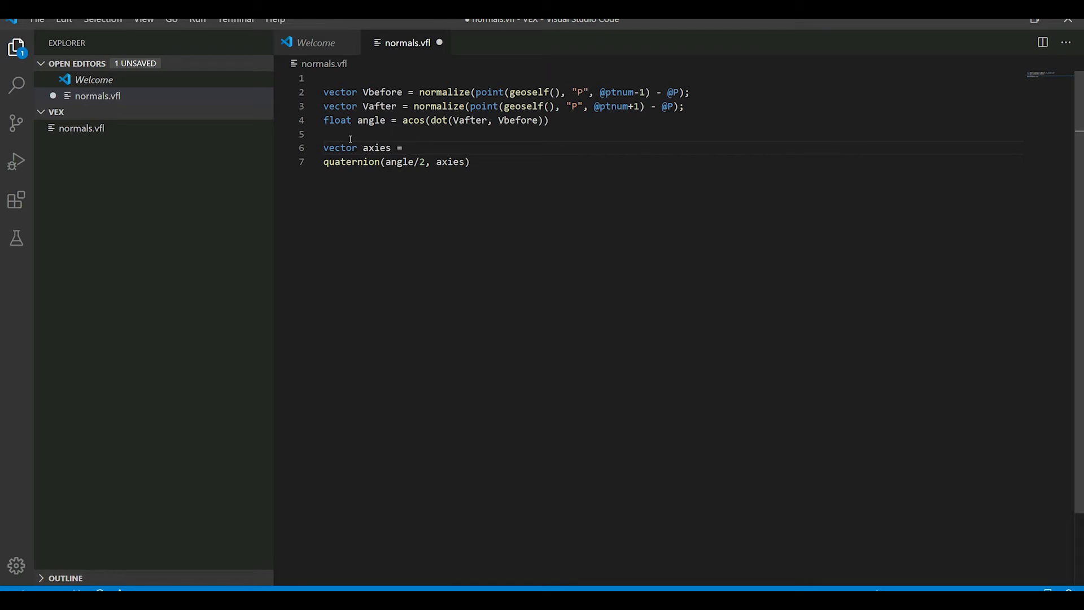
{"action": "type", "text": "set("}
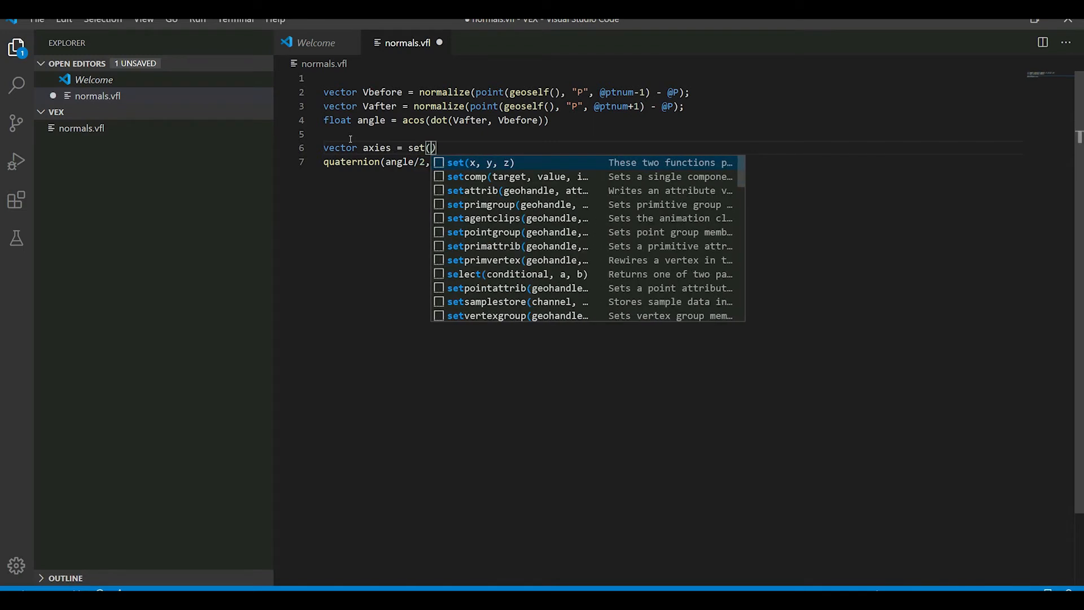
{"action": "type", "text": "0m,"}
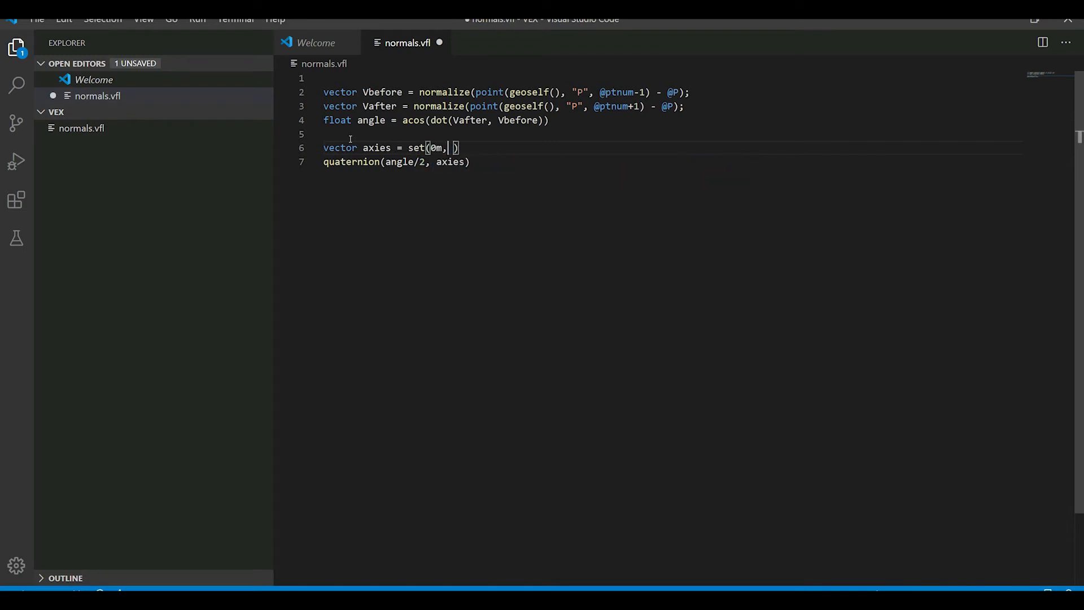
{"action": "type", "text": "1"}
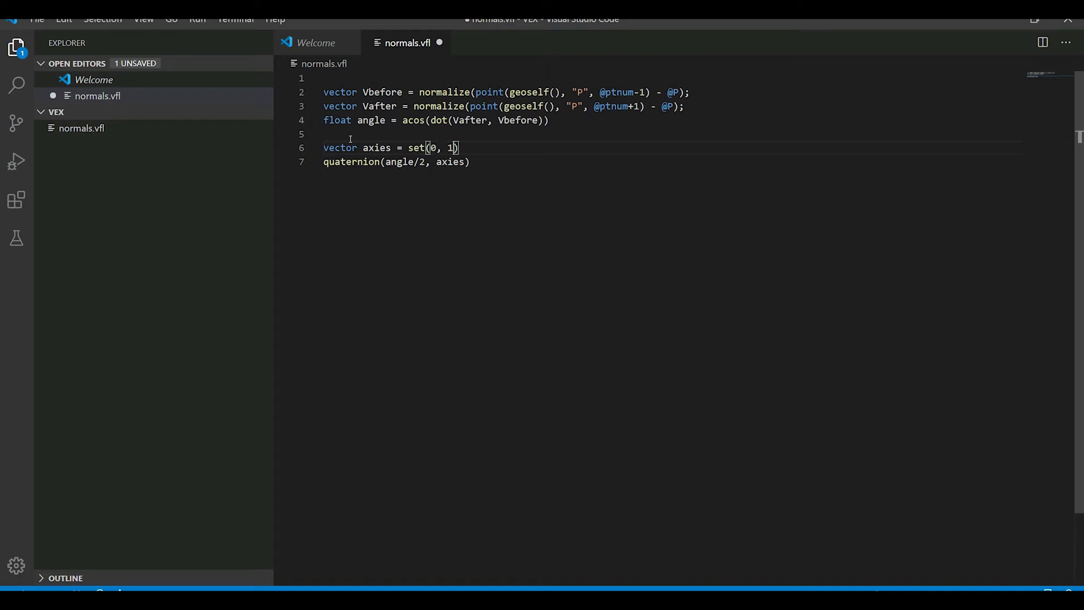
{"action": "type", "text": ", 0"}
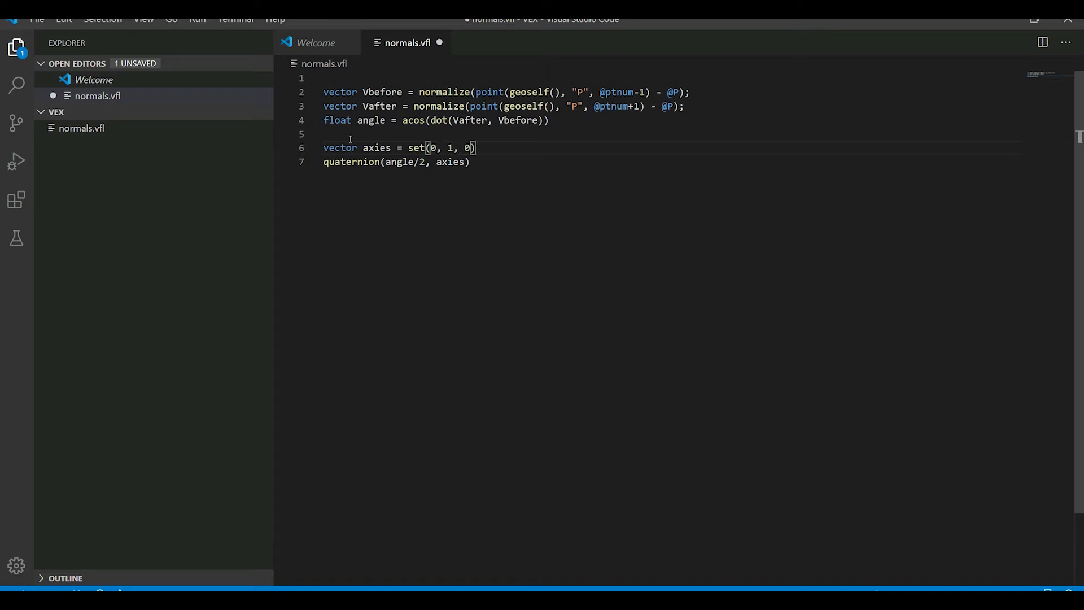
{"action": "type", "text": ";"}
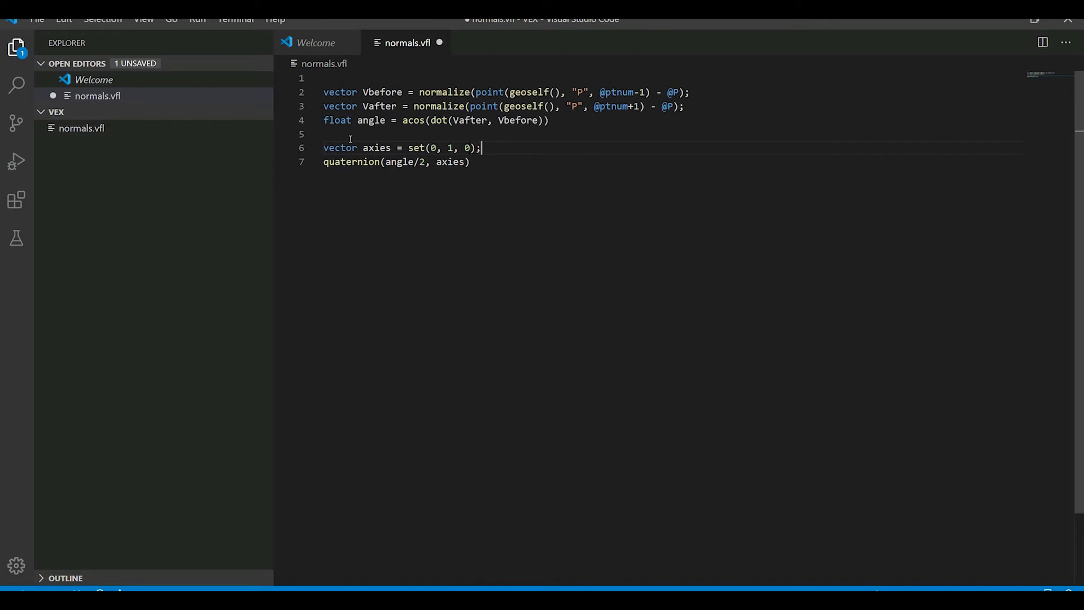
{"action": "left_click", "coordinate": [550, 120]}
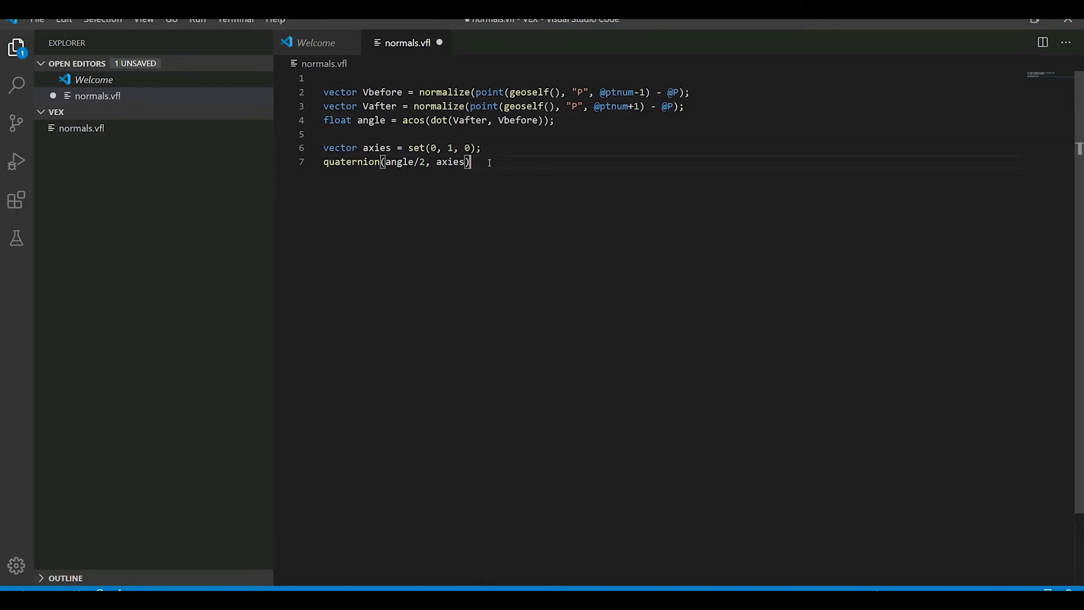
{"action": "type", "text": ";"}
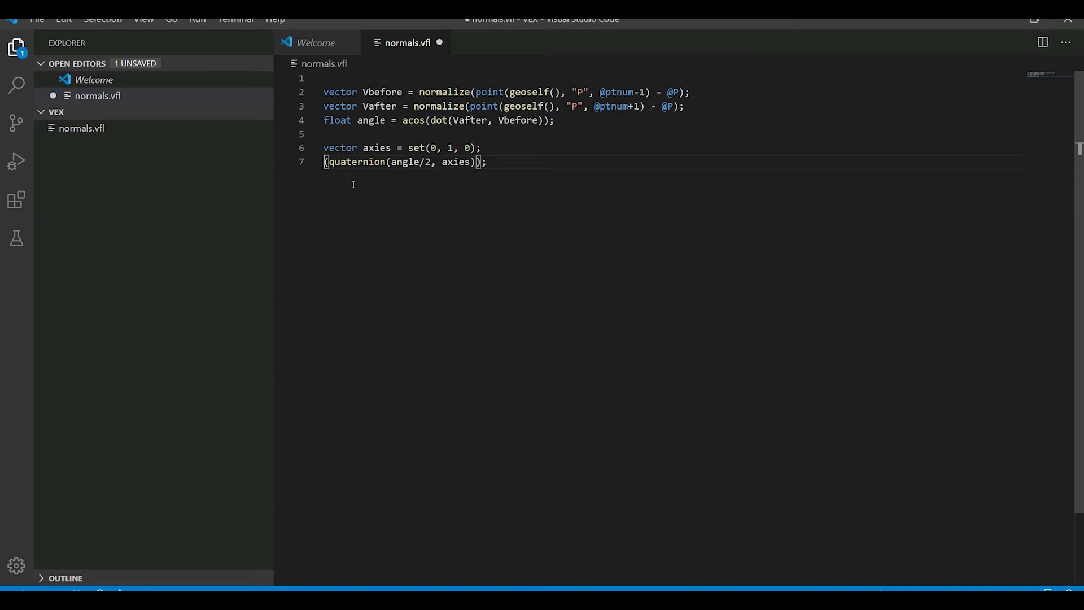
Assign the qconvert quaternion result to matrix3 mtx on line 7
{"action": "type", "text": "q"}
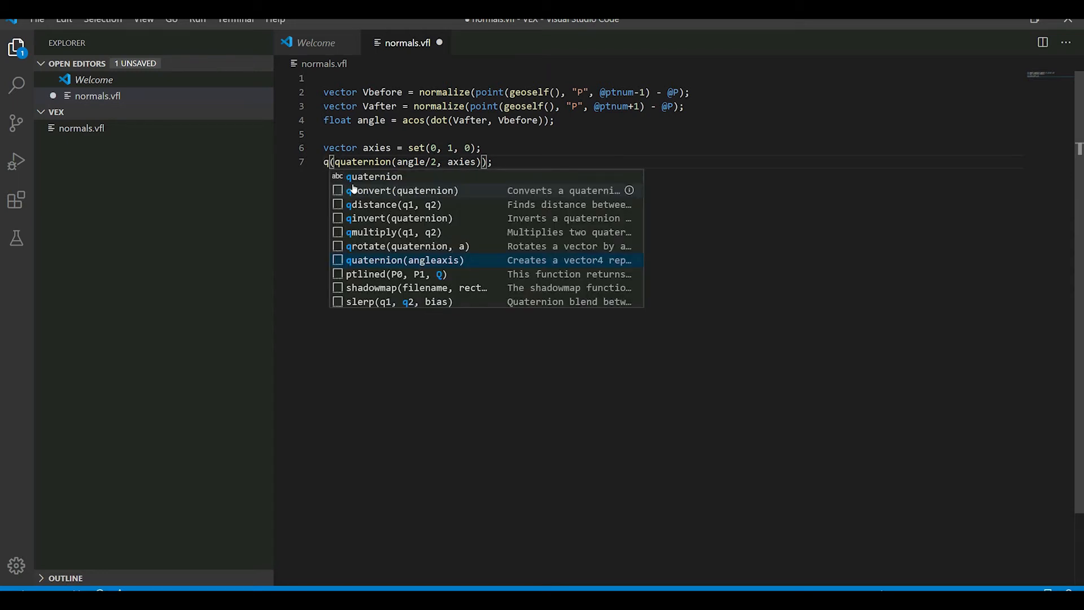
{"action": "mouse_move", "coordinate": [374, 201]}
{"action": "type", "text": "convert(quaternion"}
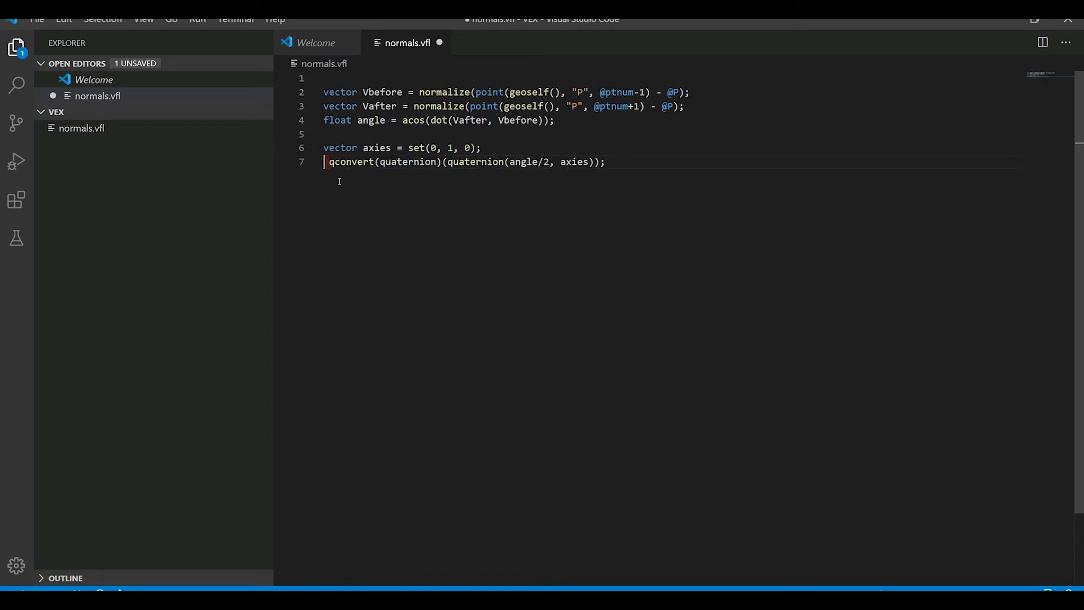
{"action": "type", "text": "m"}
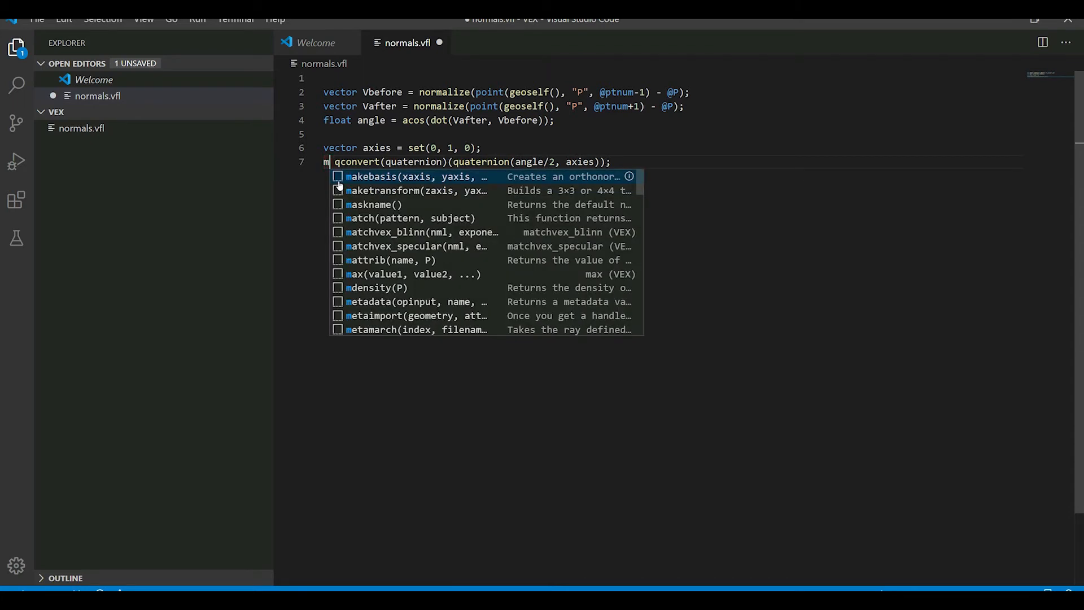
{"action": "type", "text": "atrix3"}
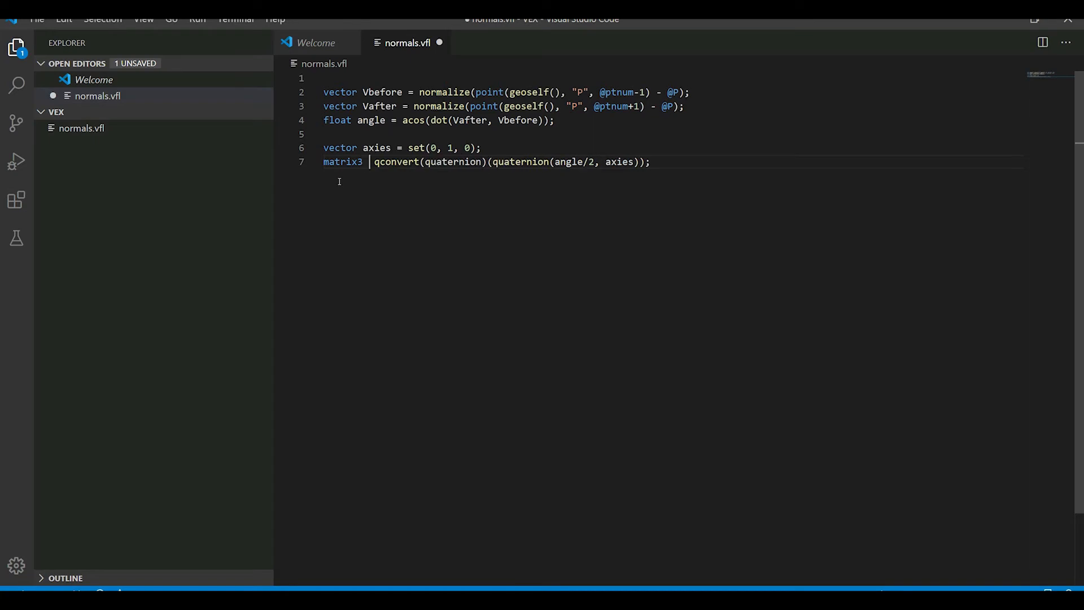
{"action": "type", "text": "mtx ="}
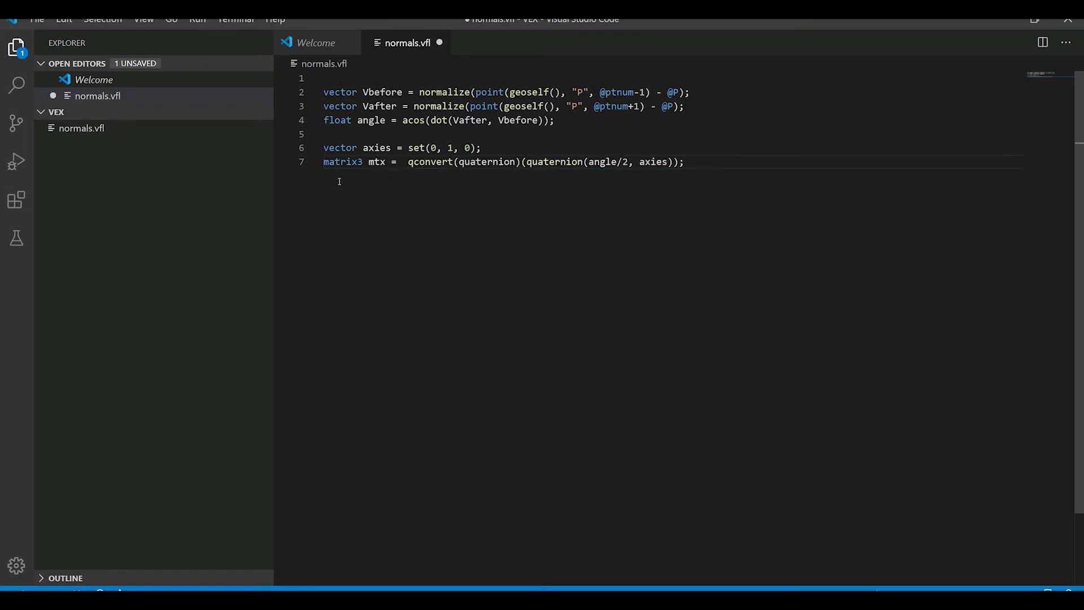
{"action": "double_click", "coordinate": [376, 162]}
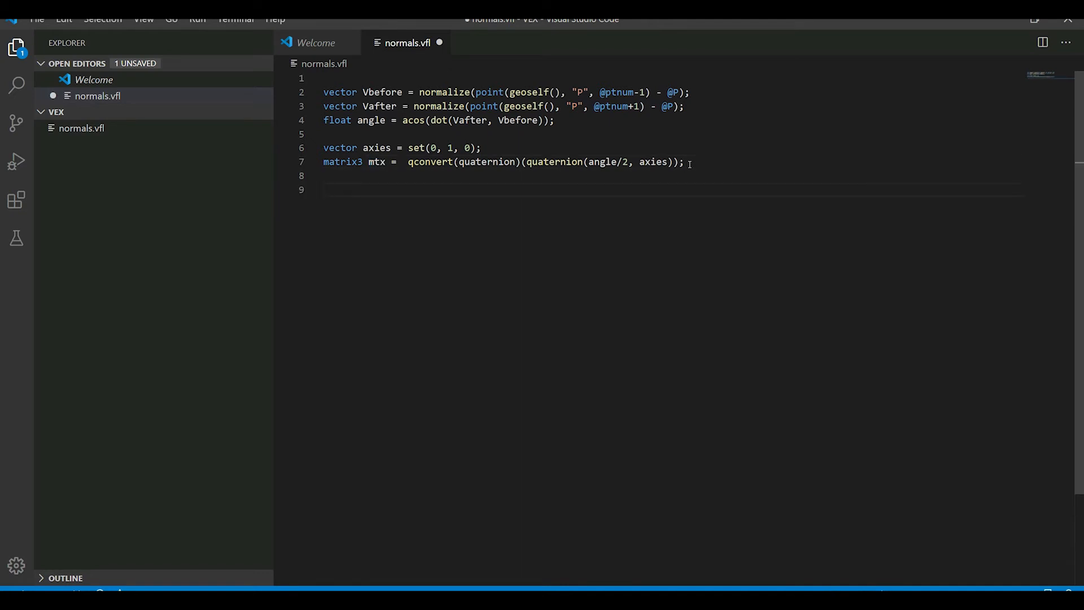
Write @N = mtx*Vafter; and select all the code for the wrangle
{"action": "type", "text": "@N"}
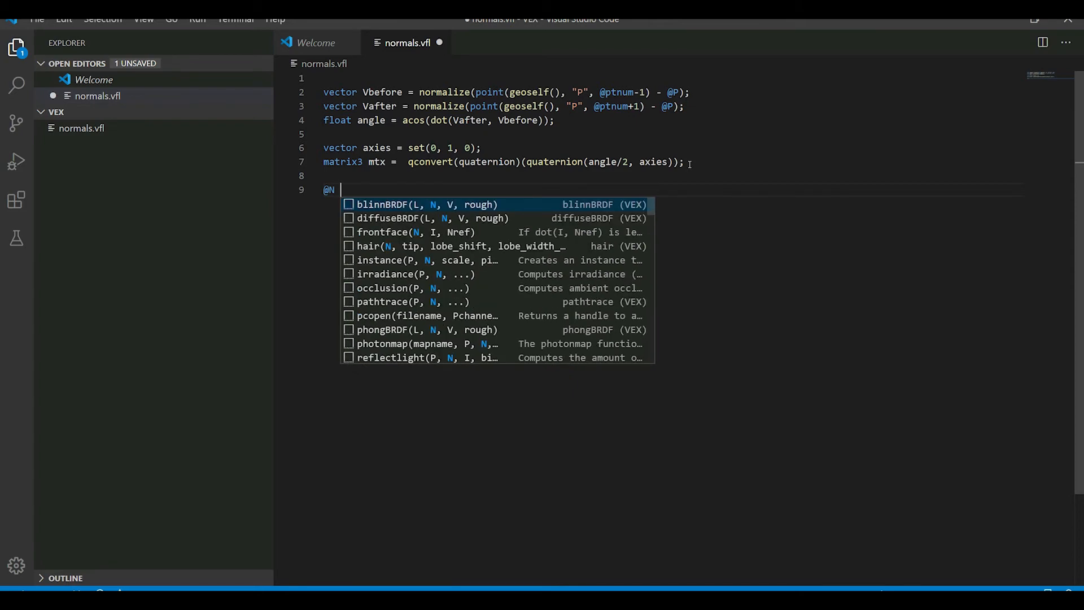
{"action": "type", "text": "= mt"}
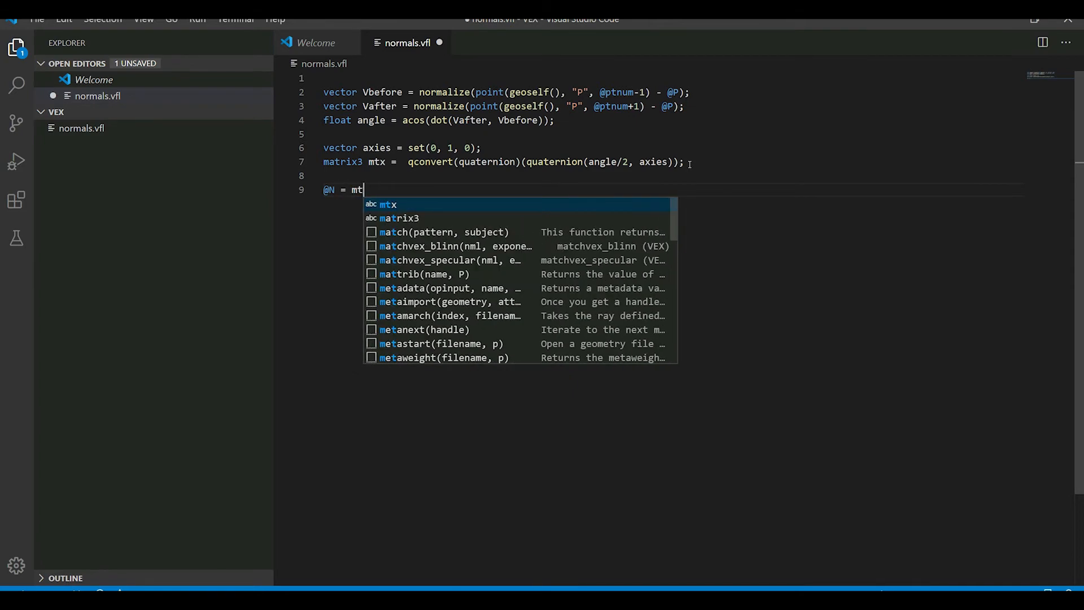
{"action": "type", "text": "x"}
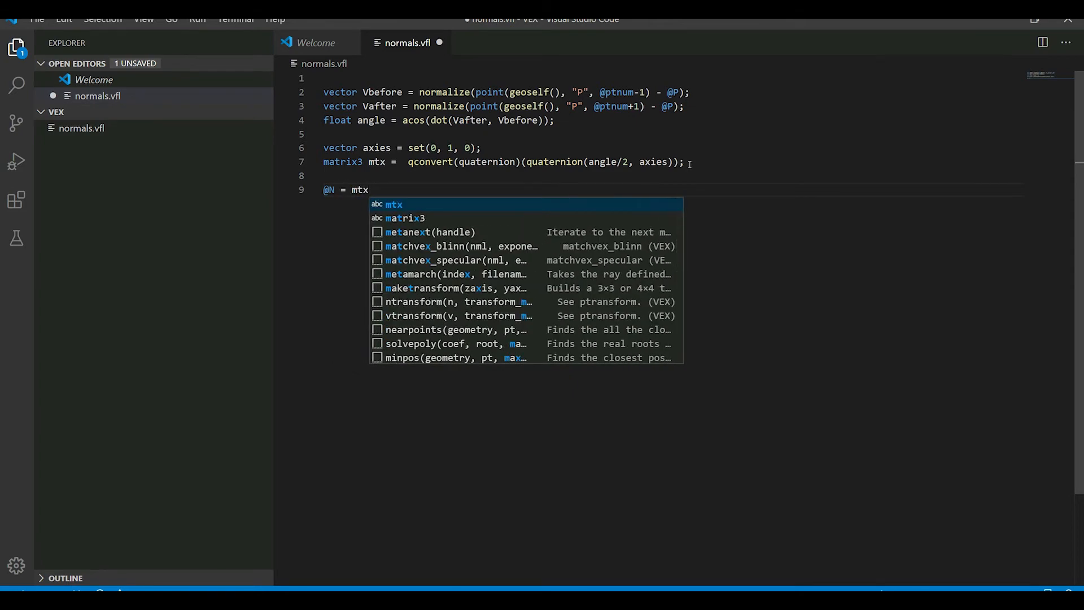
{"action": "type", "text": "*"}
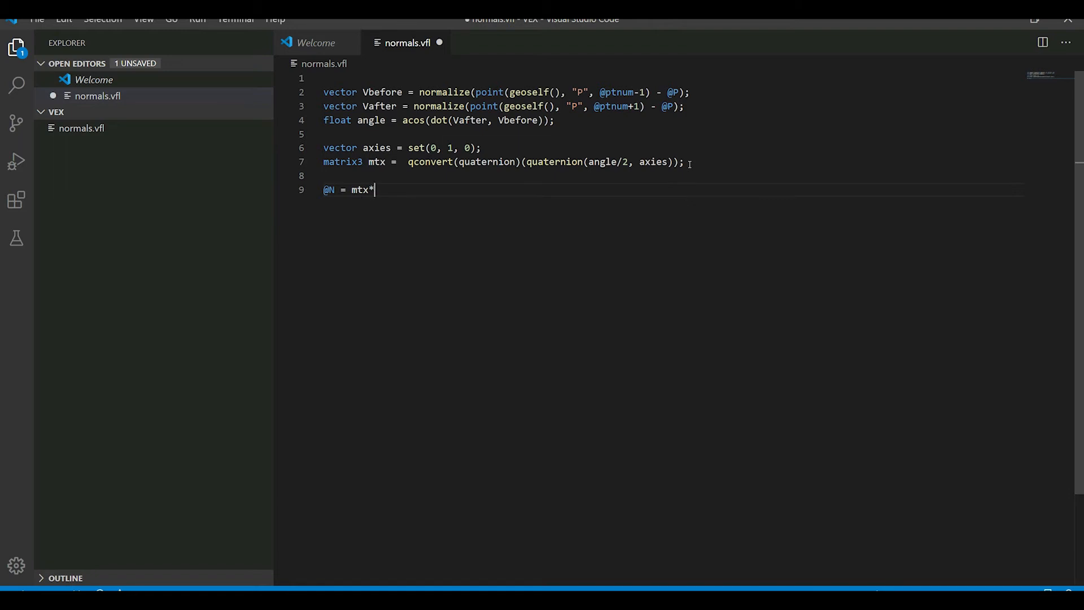
{"action": "type", "text": "V"}
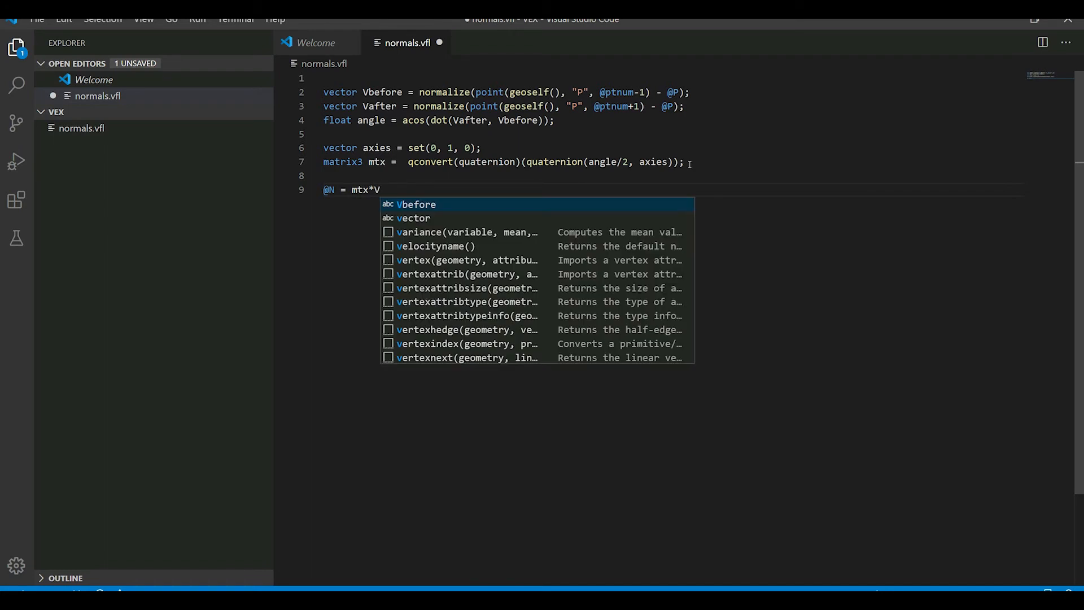
{"action": "type", "text": "after;"}
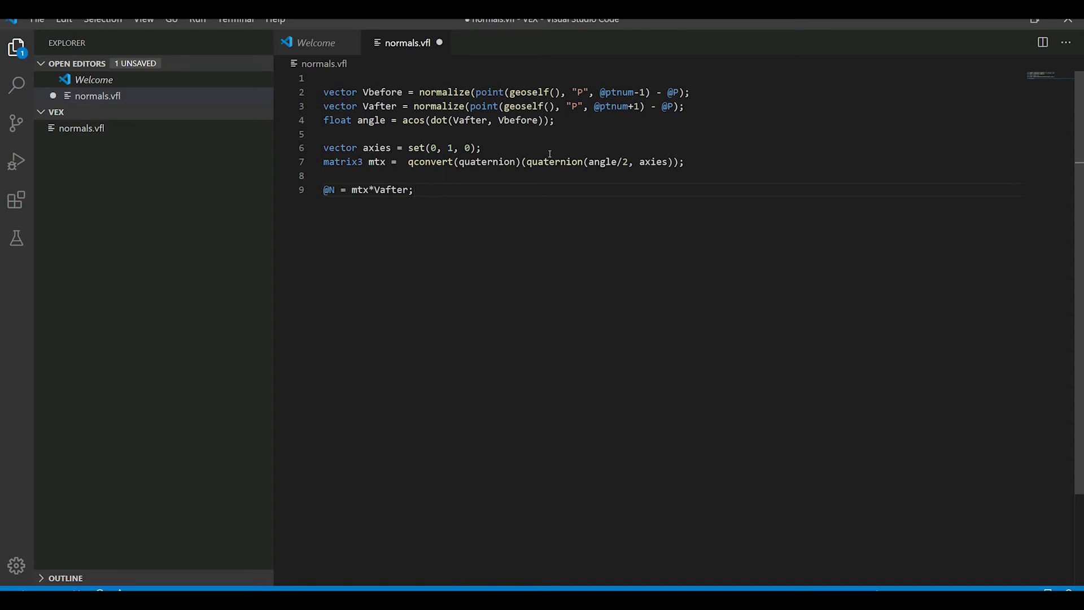
{"action": "key", "text": "ctrl+a"}
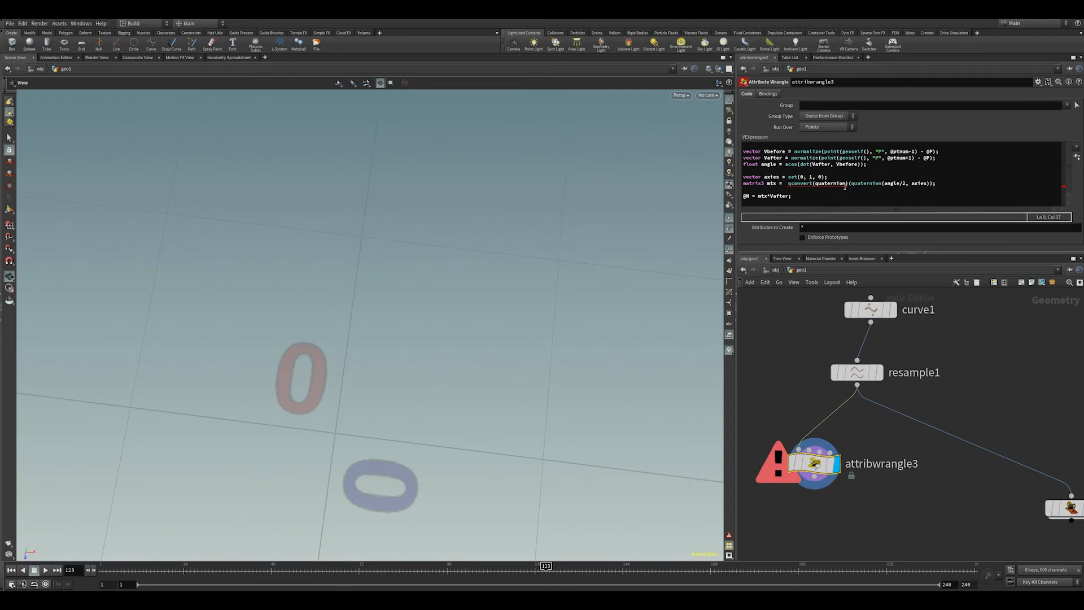
Remove the stray (quaternion) cast after qconvert and recopy the corrected code
{"action": "double_click", "coordinate": [834, 183]}
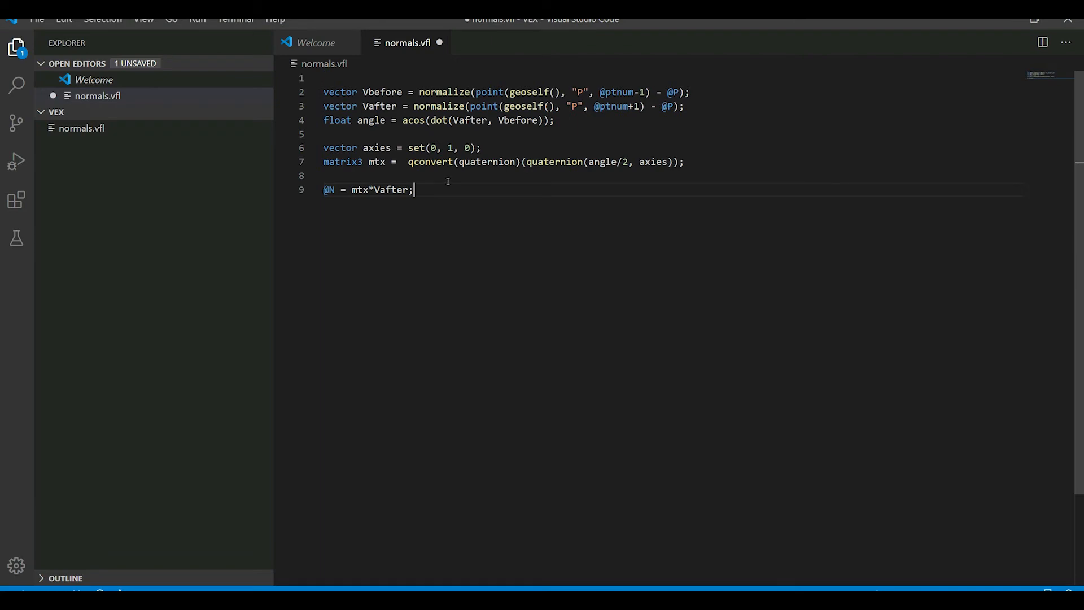
{"action": "double_click", "coordinate": [480, 162]}
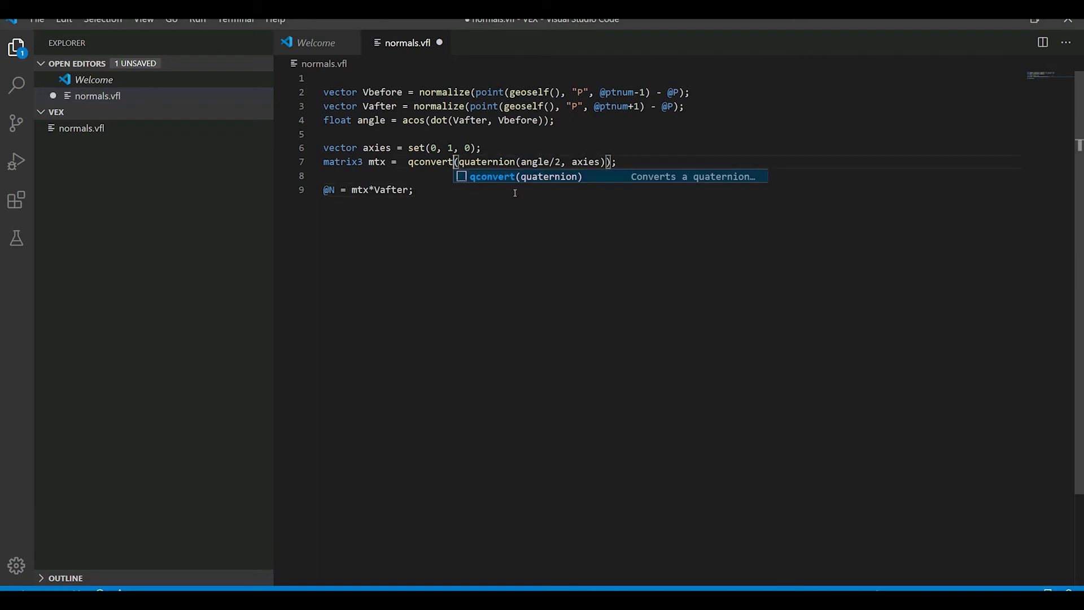
{"action": "key", "text": "Escape"}
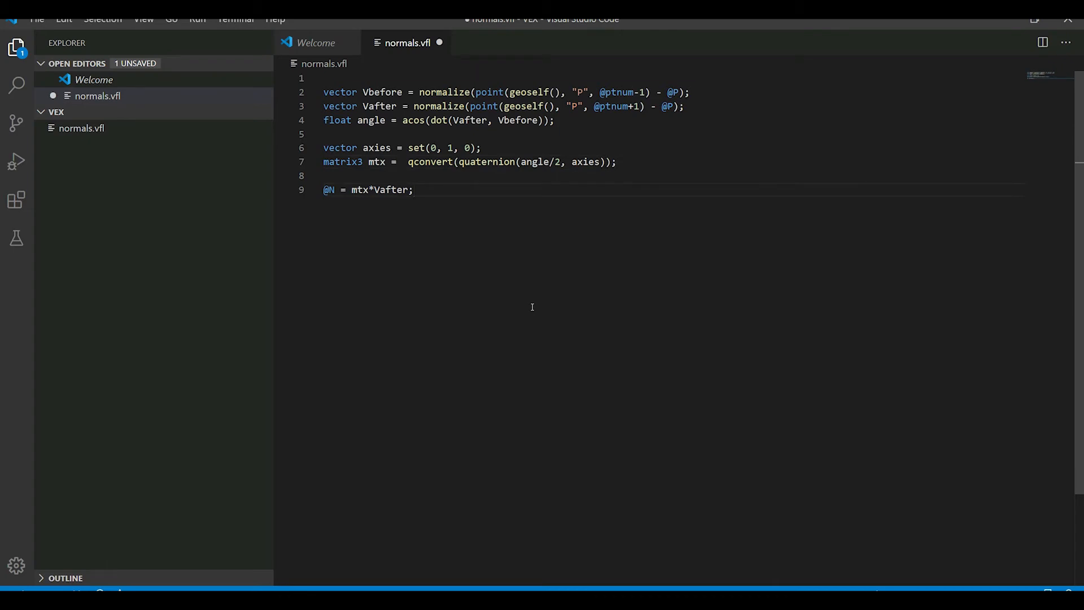
{"action": "key", "text": "ctrl+a"}
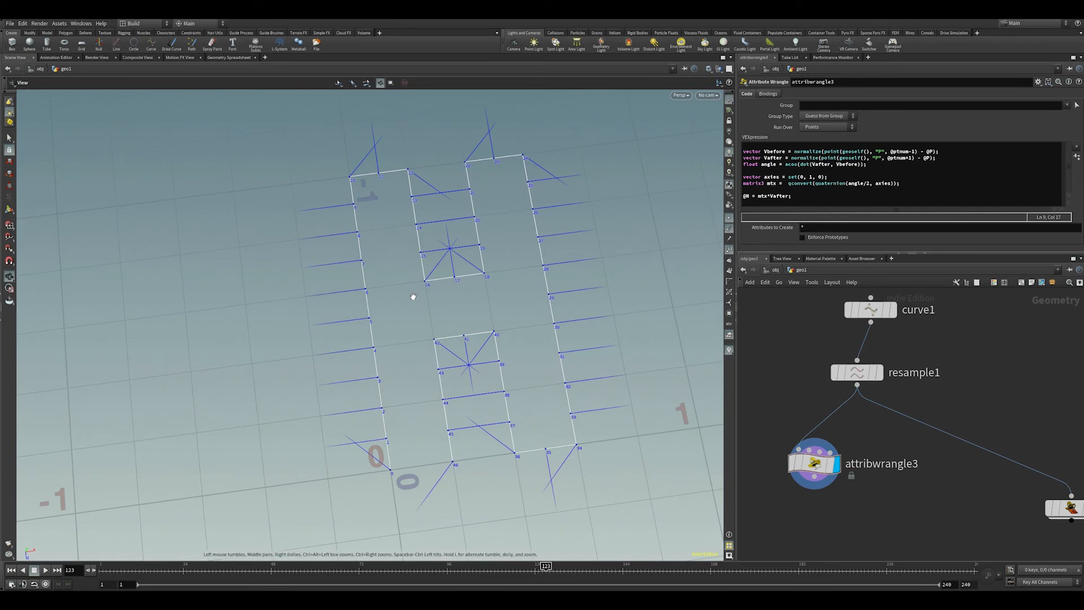
{"action": "mouse_move", "coordinate": [435, 440]}
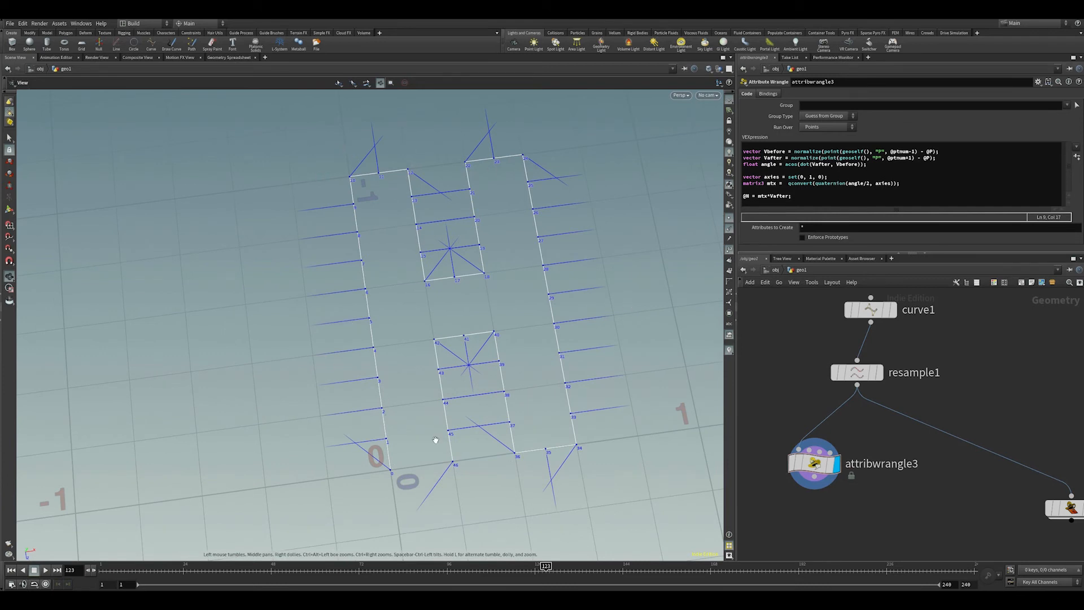
{"action": "mouse_move", "coordinate": [447, 225]}
{"action": "type", "text": "-"}
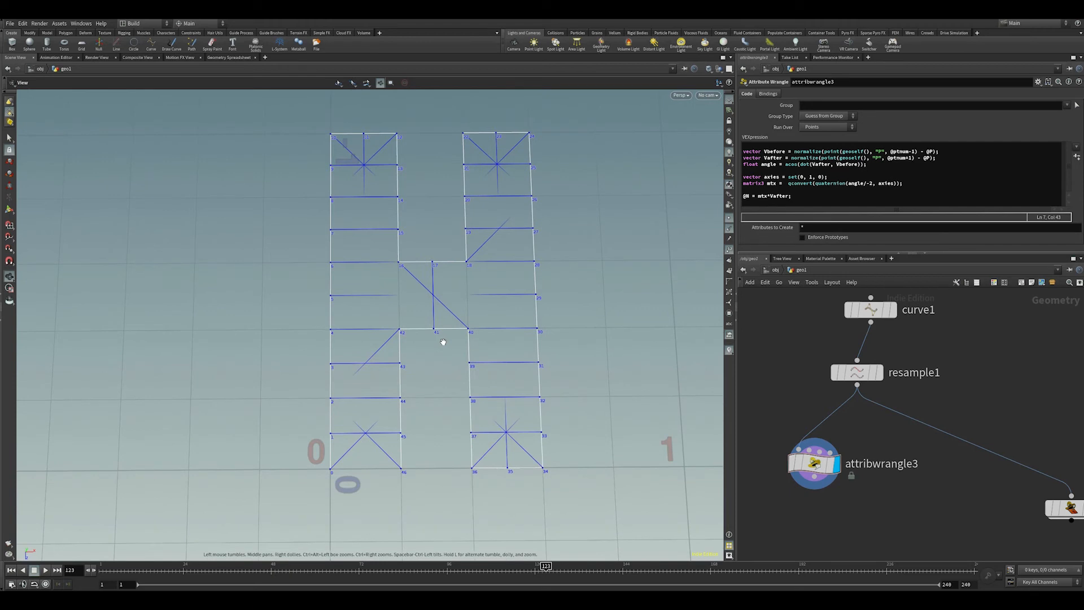
{"action": "mouse_move", "coordinate": [400, 368]}
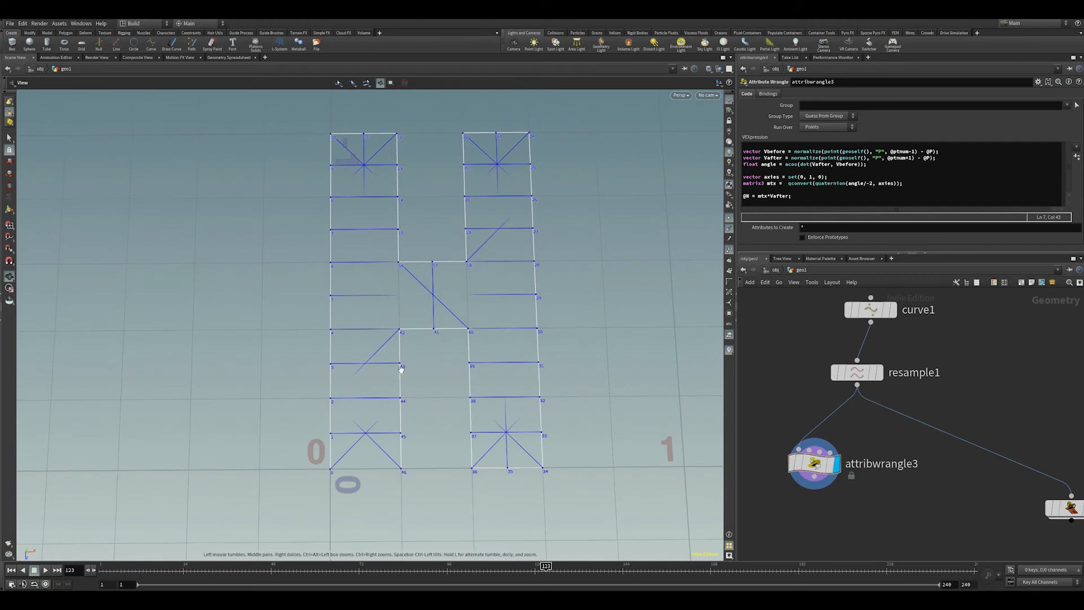
{"action": "mouse_move", "coordinate": [339, 456]}
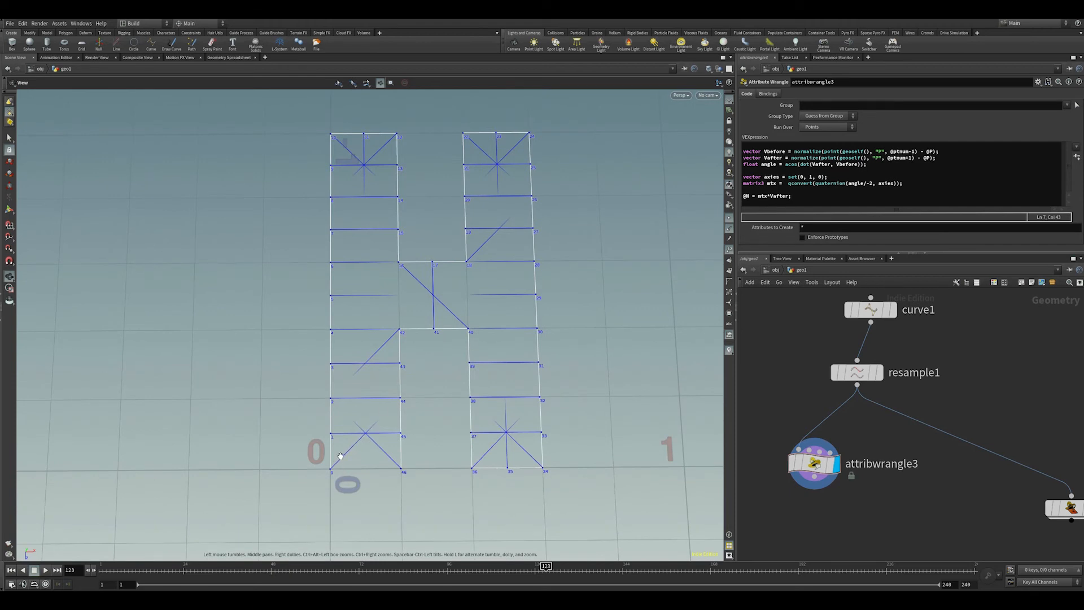
{"action": "mouse_move", "coordinate": [388, 428]}
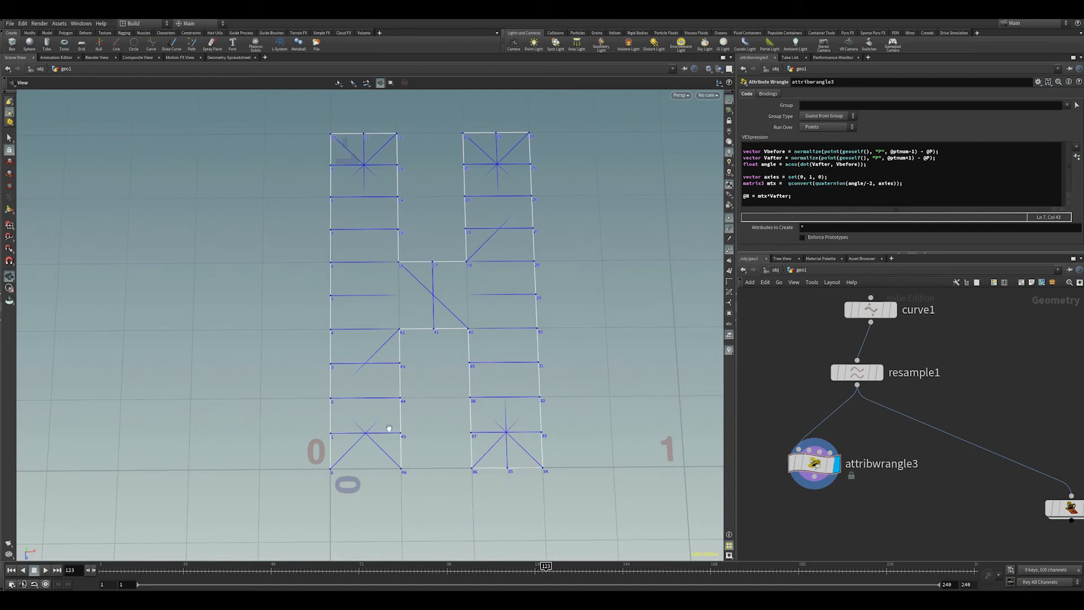
{"action": "mouse_move", "coordinate": [392, 397]}
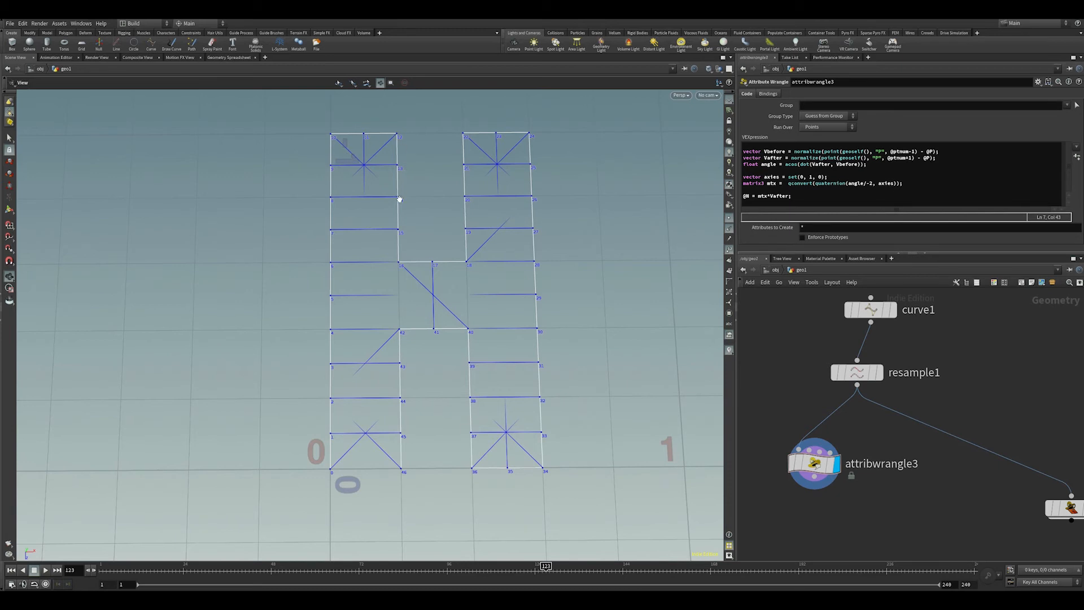
Scroll to review the wrangle using quaternion(angle/-2, axies) and the resulting curve normals
{"action": "scroll", "scroll_direction": "up", "scroll_amount": 3}
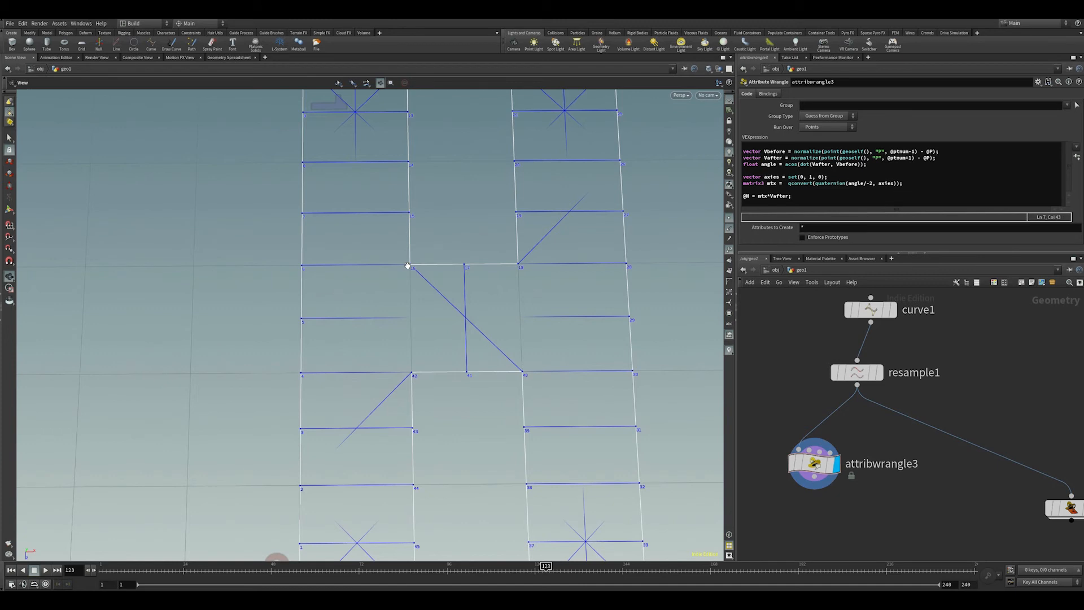
{"action": "mouse_move", "coordinate": [398, 284]}
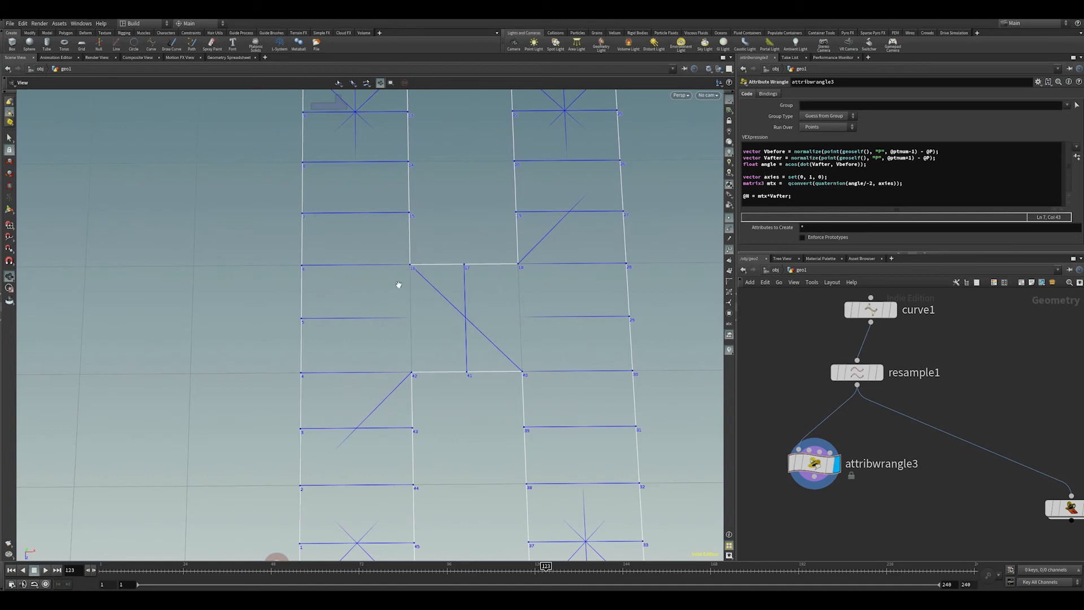
{"action": "mouse_move", "coordinate": [405, 265]}
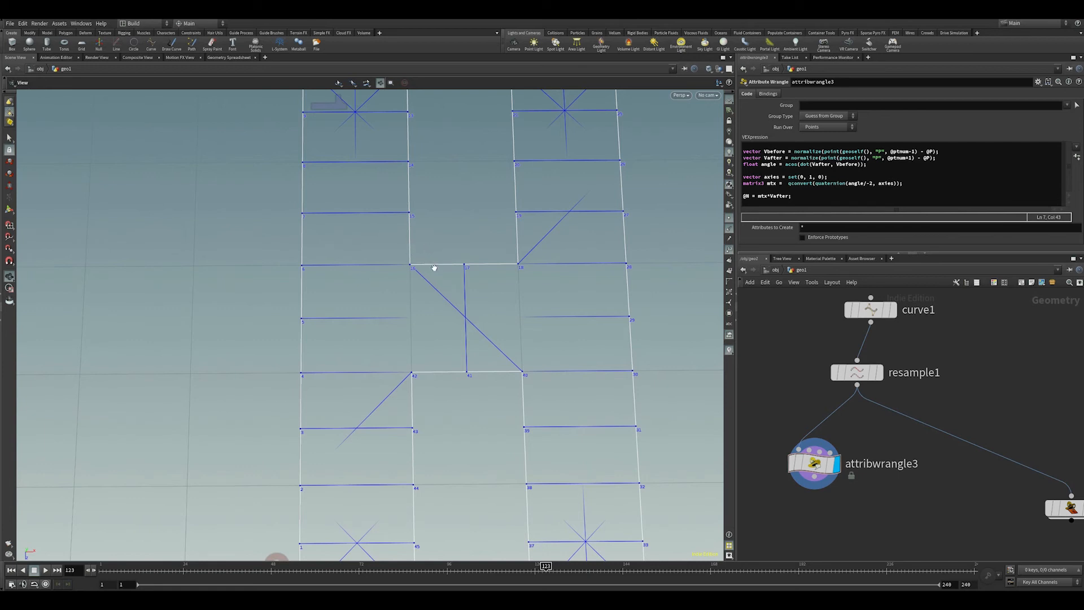
{"action": "mouse_move", "coordinate": [441, 259]}
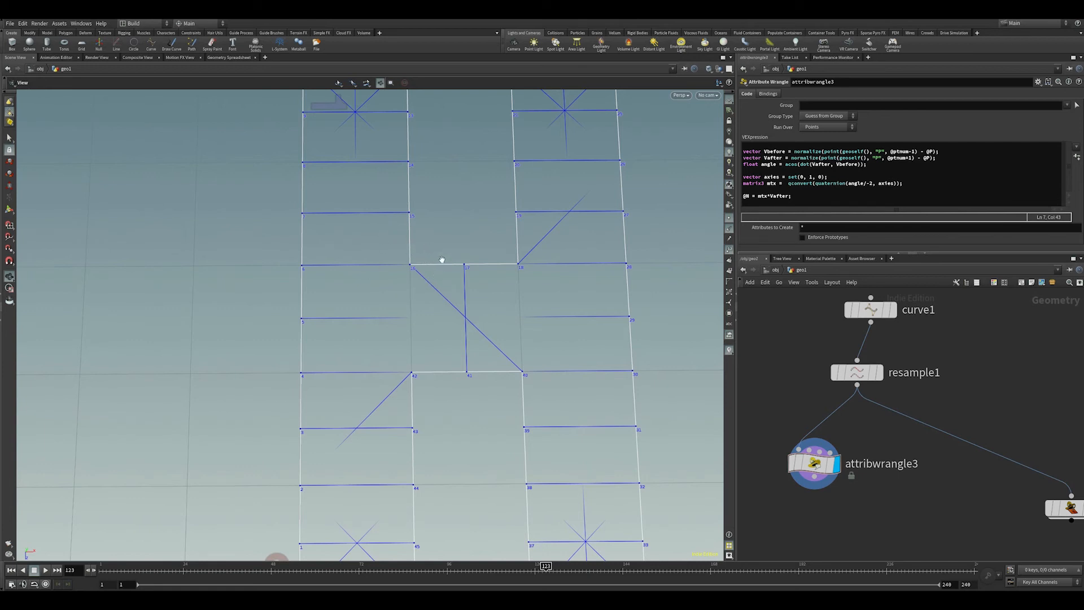
{"action": "mouse_move", "coordinate": [437, 271]}
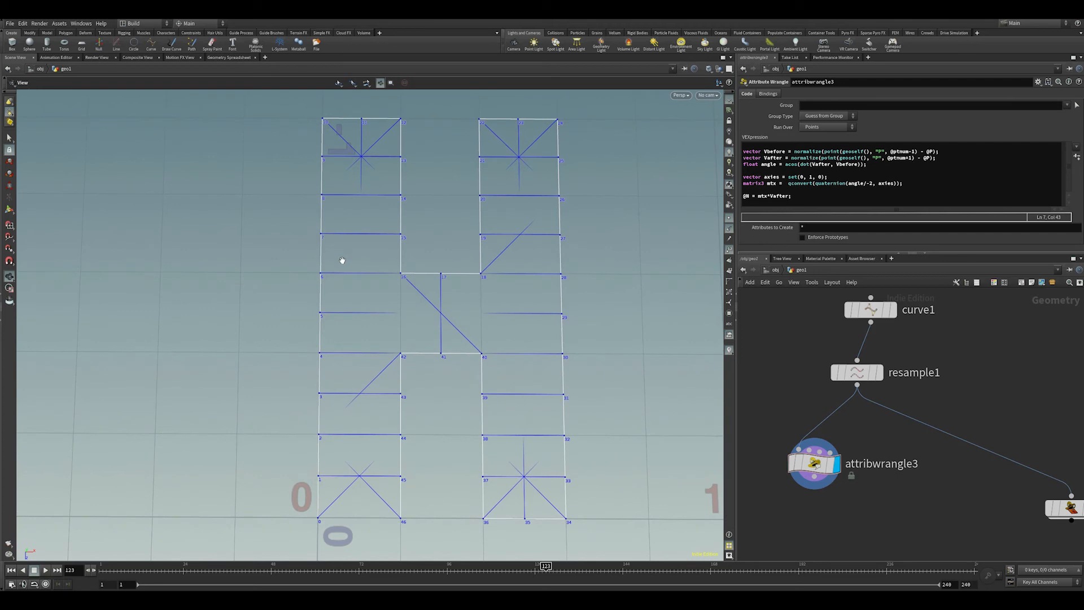
{"action": "mouse_move", "coordinate": [323, 135]}
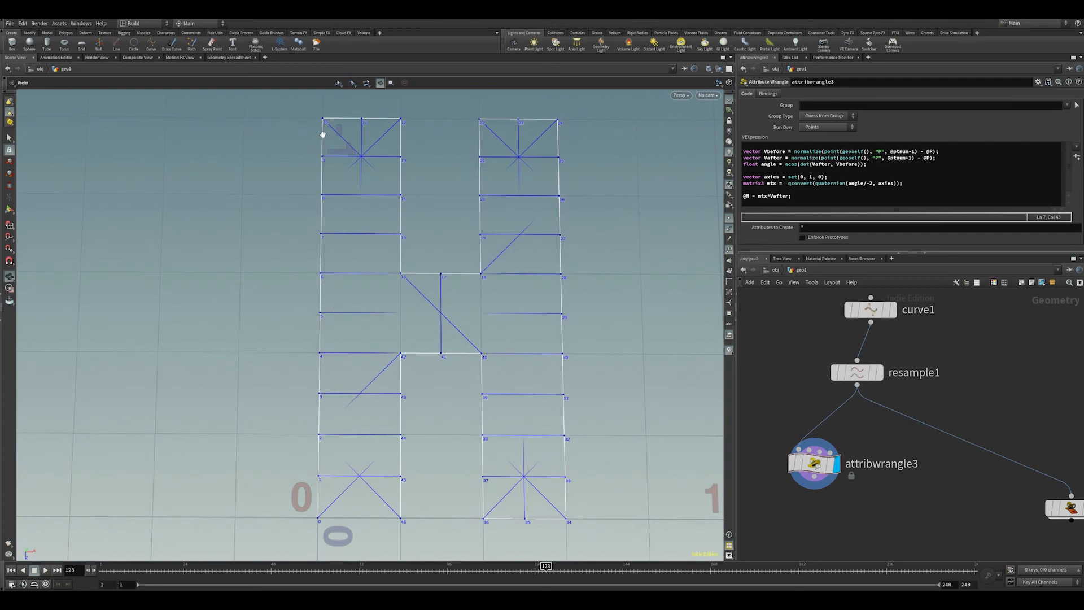
{"action": "mouse_move", "coordinate": [321, 161]}
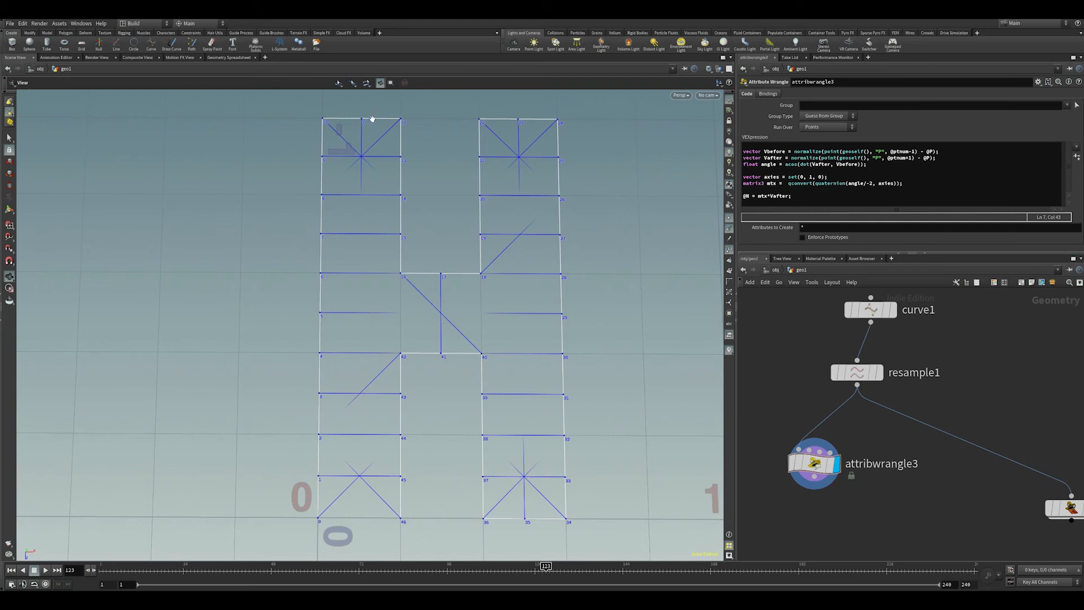
{"action": "mouse_move", "coordinate": [391, 272]}
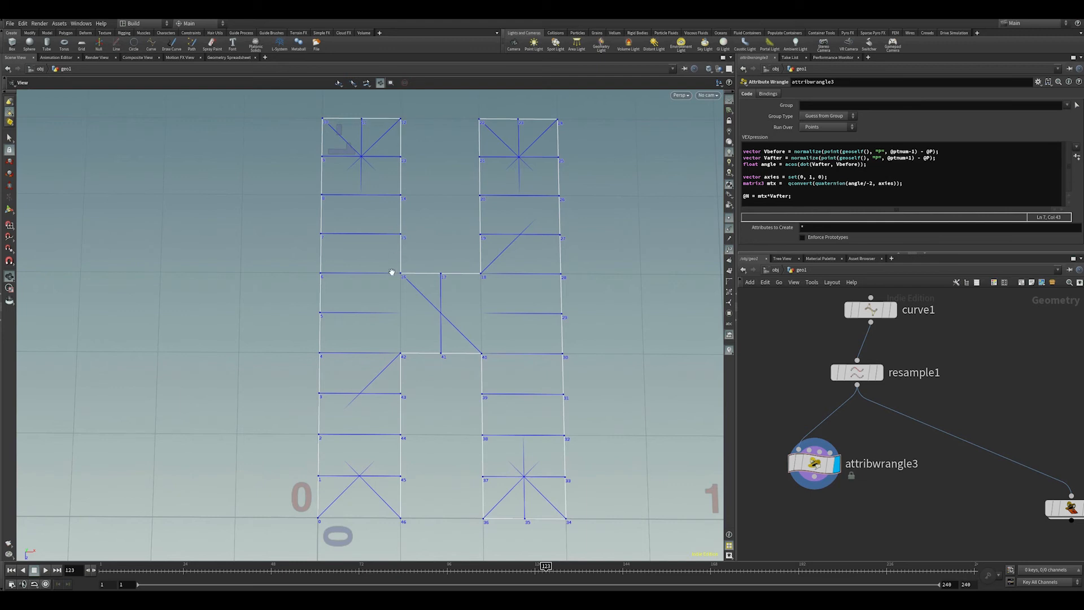
{"action": "mouse_move", "coordinate": [366, 113]}
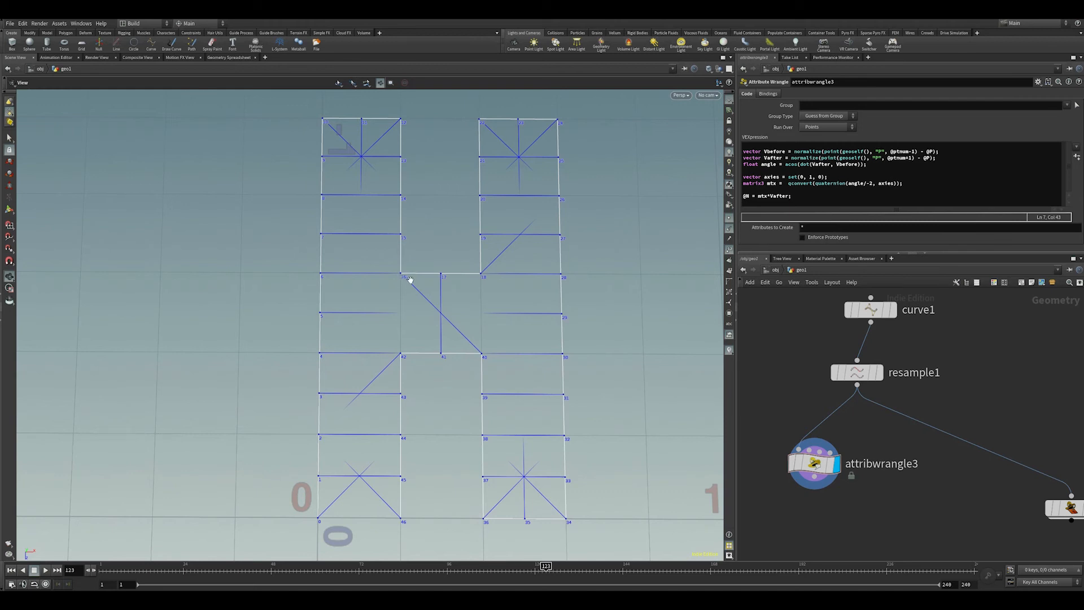
{"action": "mouse_move", "coordinate": [484, 269]}
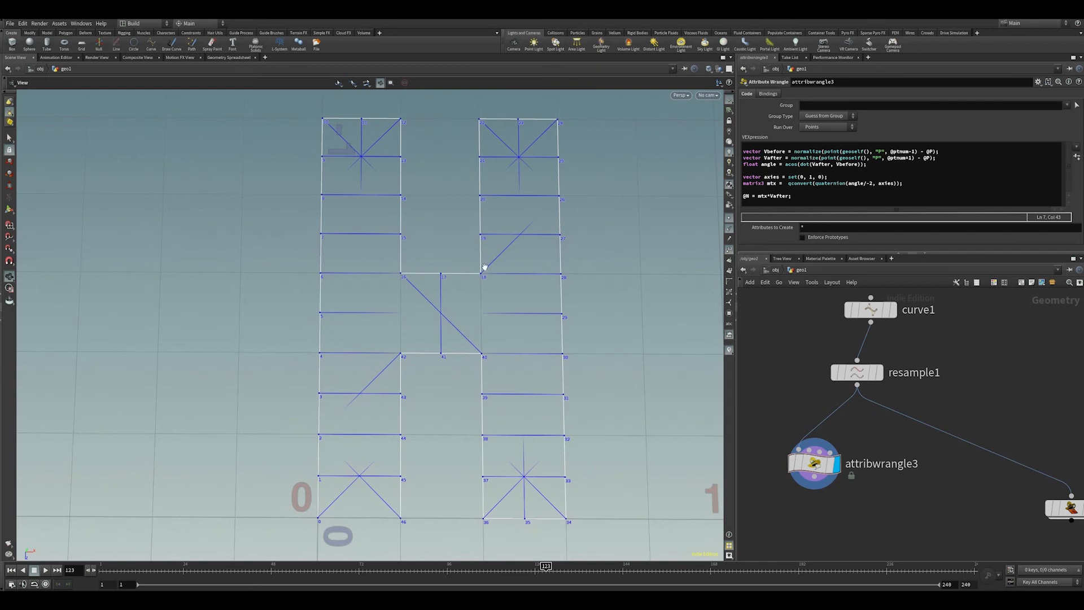
{"action": "mouse_move", "coordinate": [503, 122]}
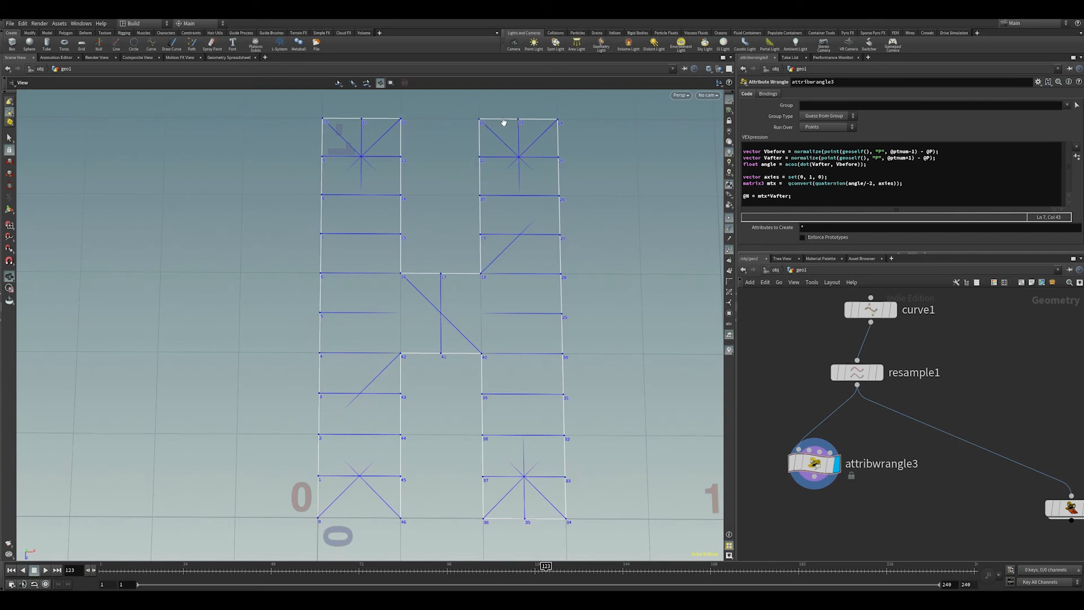
{"action": "mouse_move", "coordinate": [352, 286]}
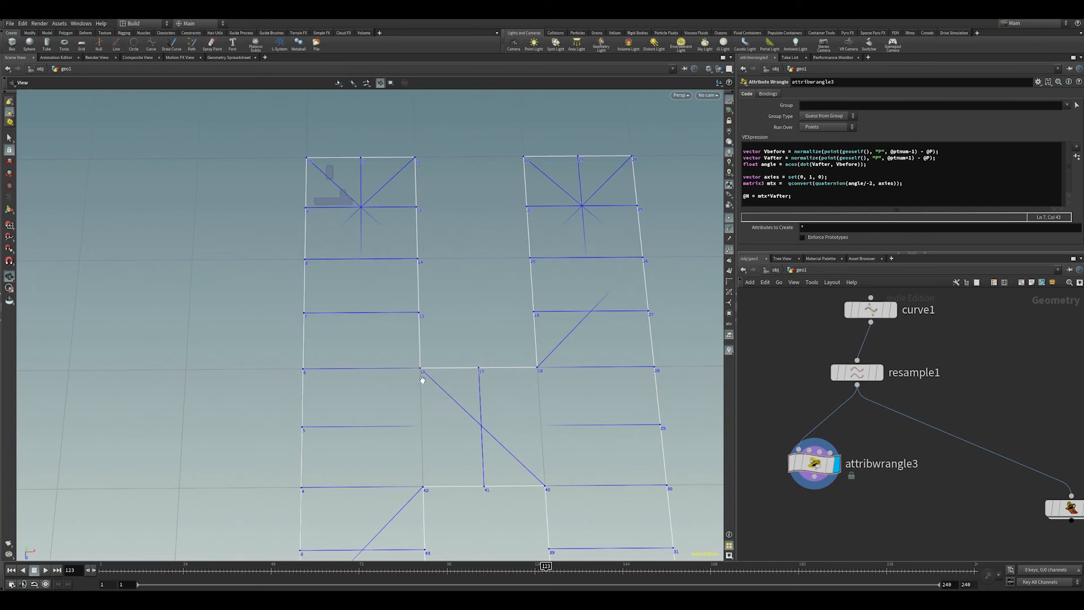
{"action": "mouse_move", "coordinate": [422, 362]}
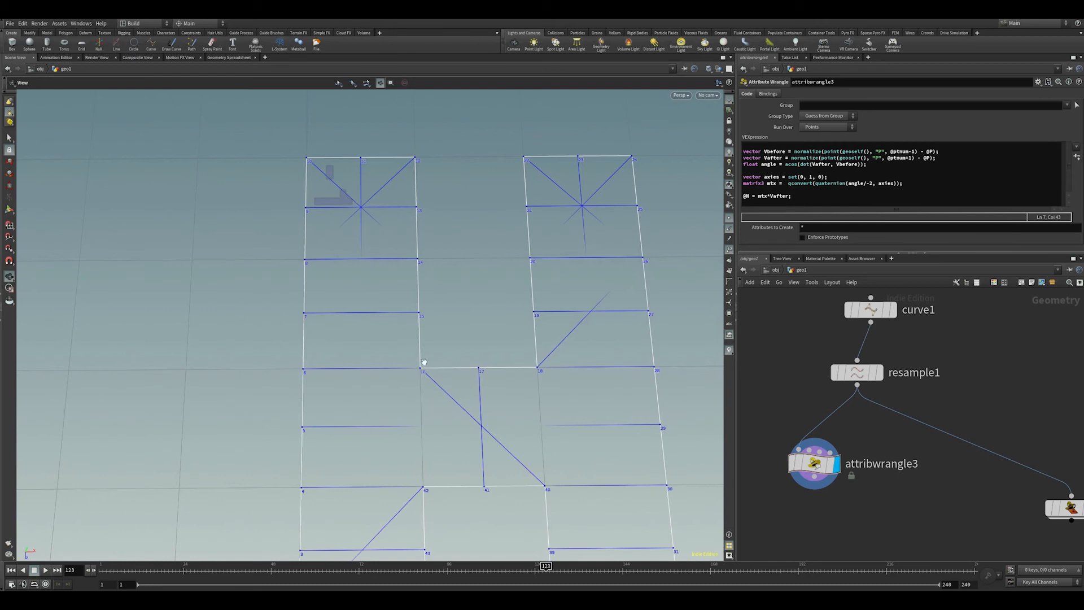
{"action": "mouse_move", "coordinate": [438, 409]}
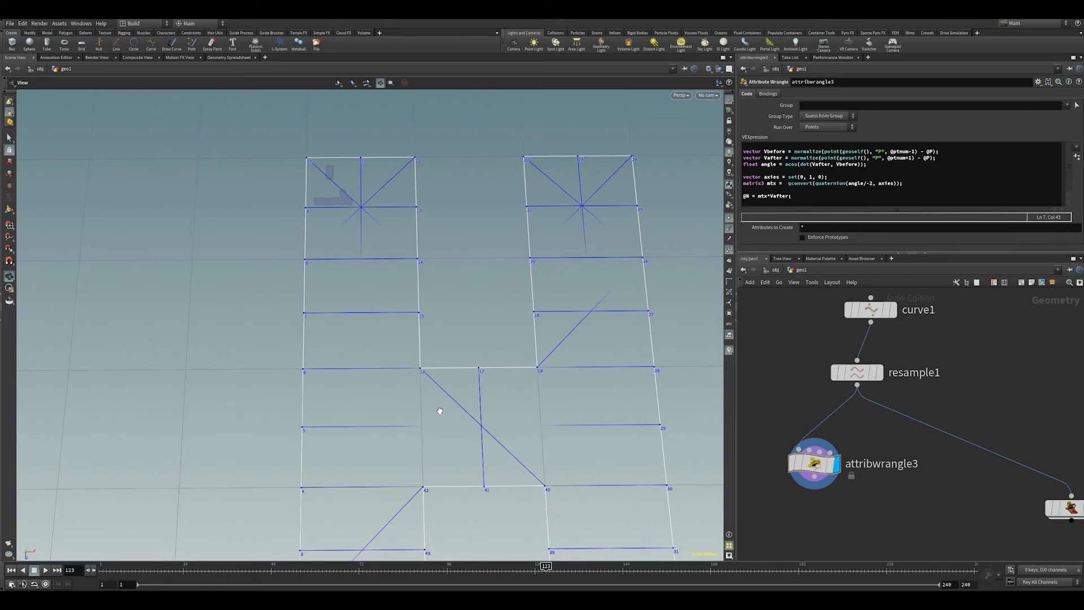
{"action": "mouse_move", "coordinate": [467, 375]}
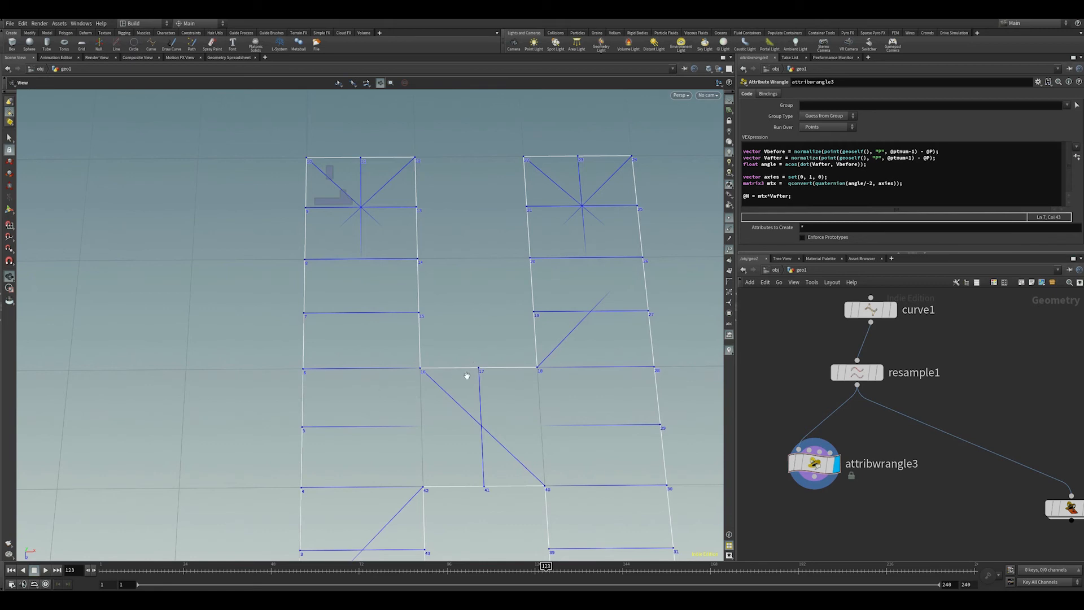
{"action": "mouse_move", "coordinate": [477, 378]}
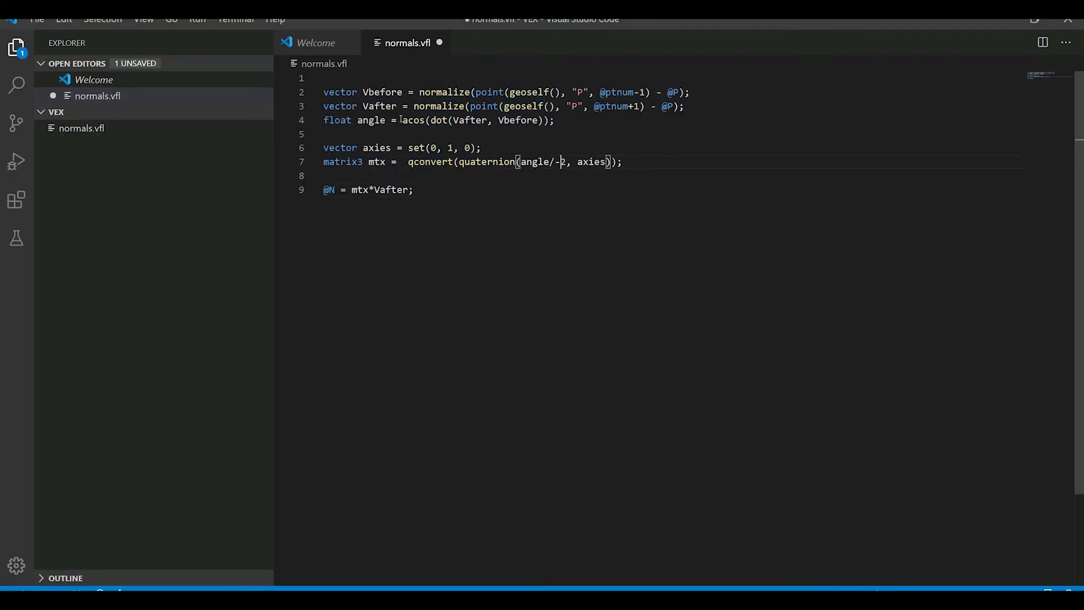
Add the line vector cross = cross(Vafter, Vbefore); after the angle line
{"action": "double_click", "coordinate": [379, 106]}
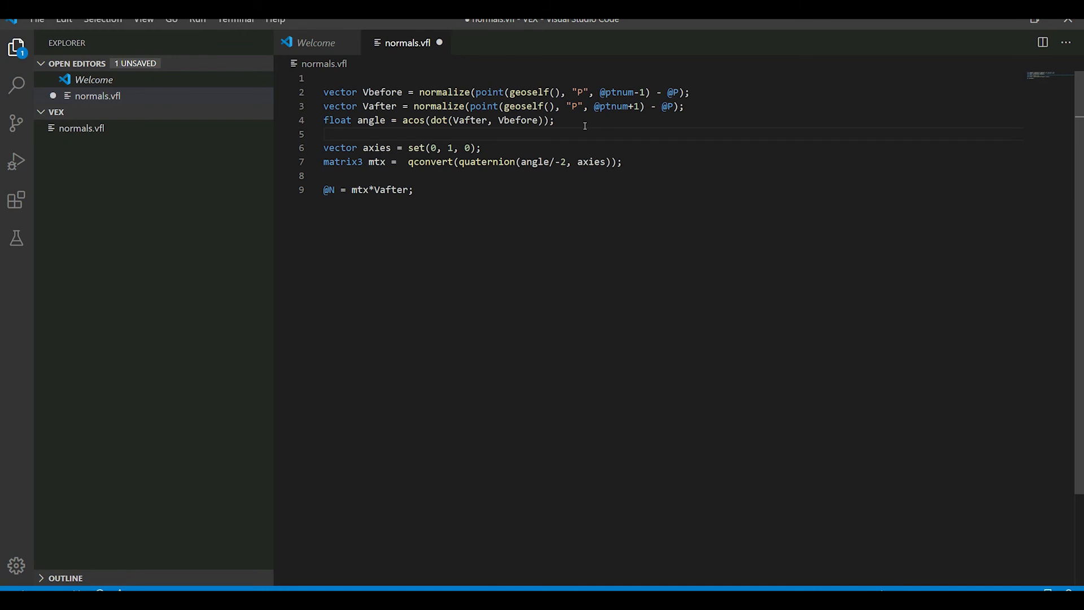
{"action": "key", "text": "Enter"}
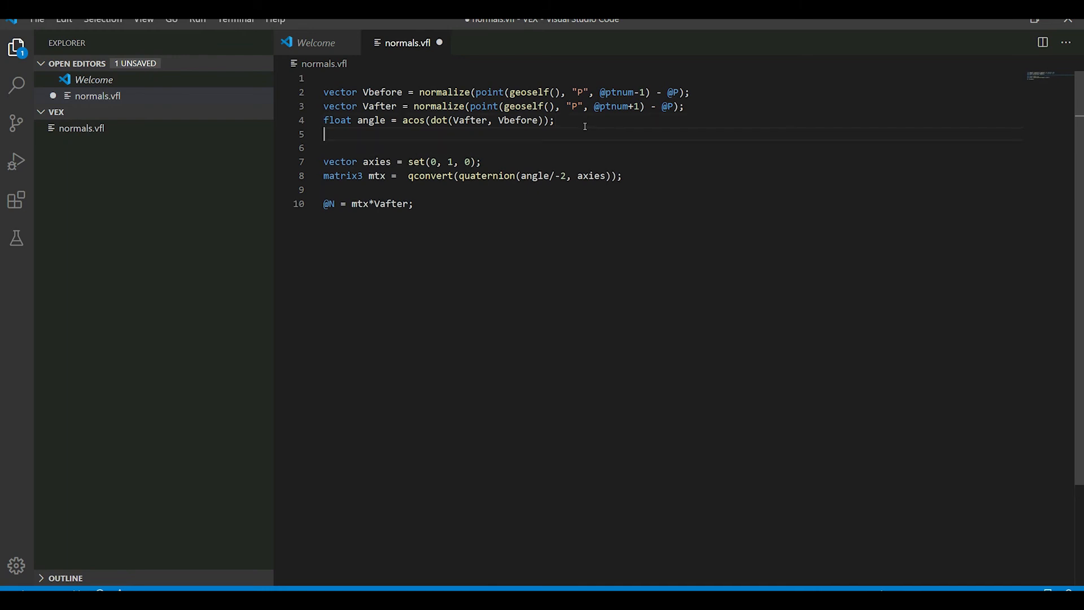
{"action": "type", "text": "vector cross ="}
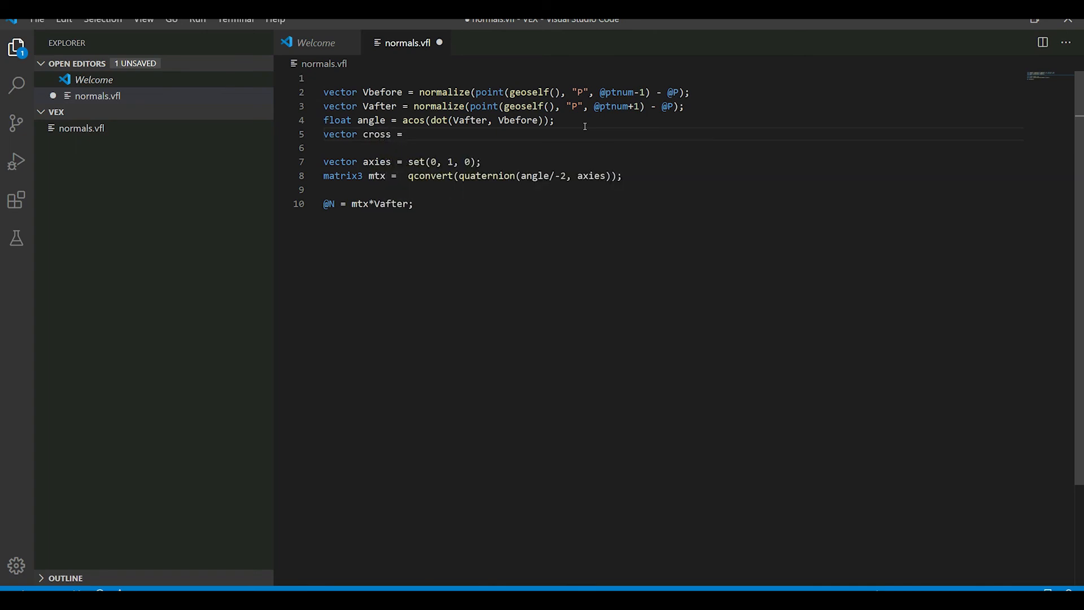
{"action": "type", "text": "cross("}
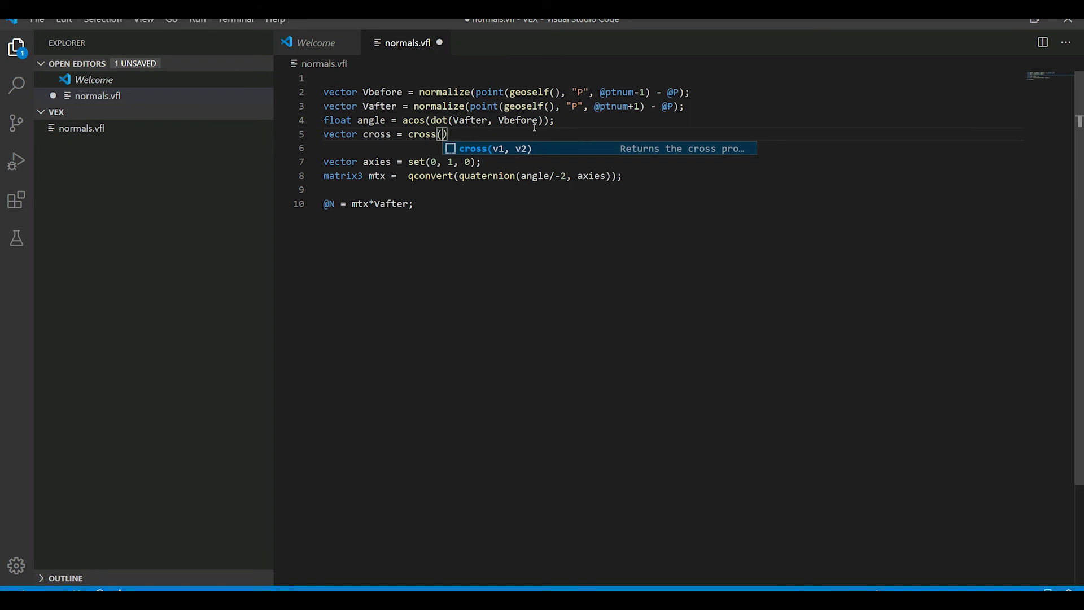
{"action": "type", "text": "Vafter,"}
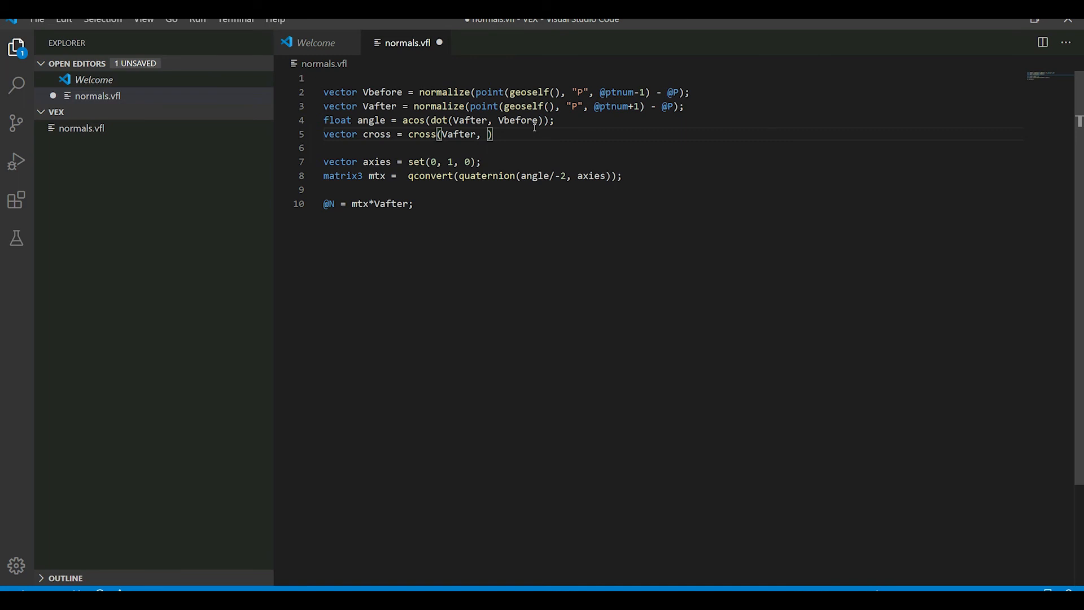
{"action": "type", "text": "Vbefore"}
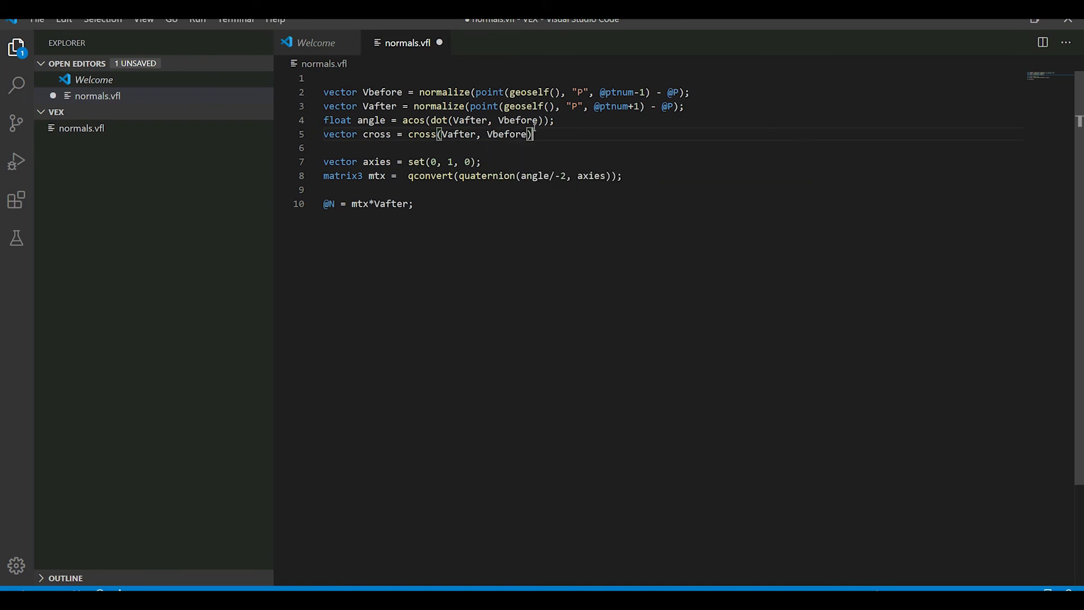
{"action": "type", "text": ";"}
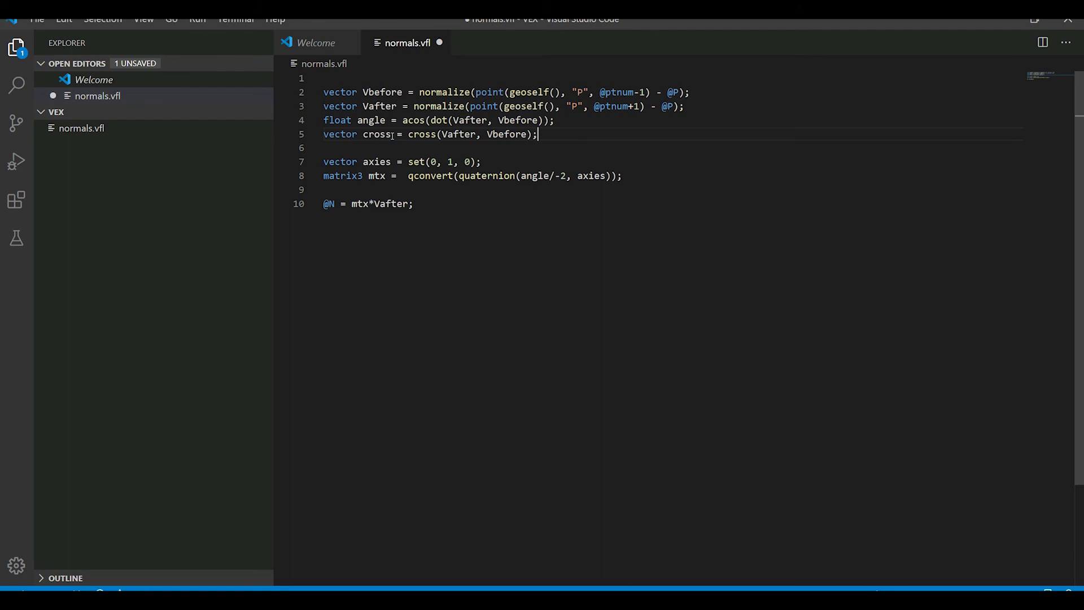
{"action": "key", "text": "Enter"}
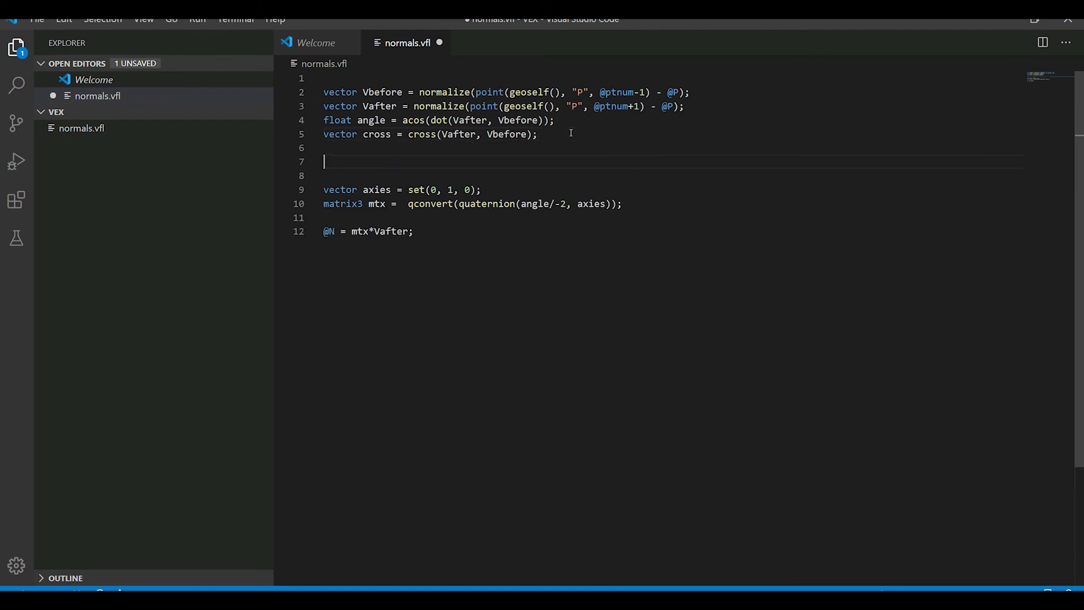
Write the if(cross[1]>0) condition setting angle to 360 minus angle
{"action": "type", "text": "if"}
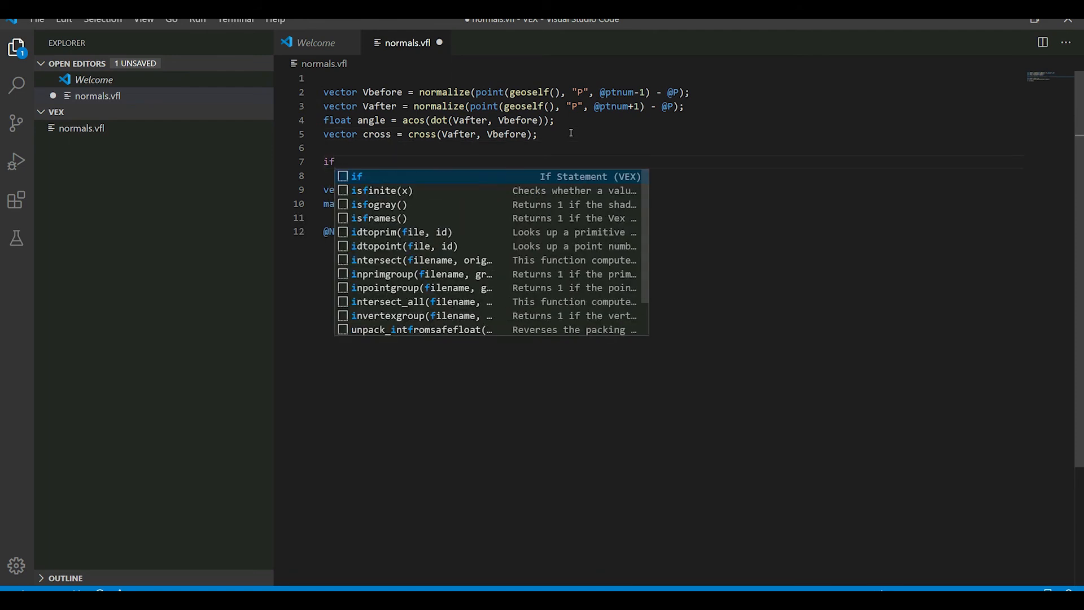
{"action": "type", "text": "()"}
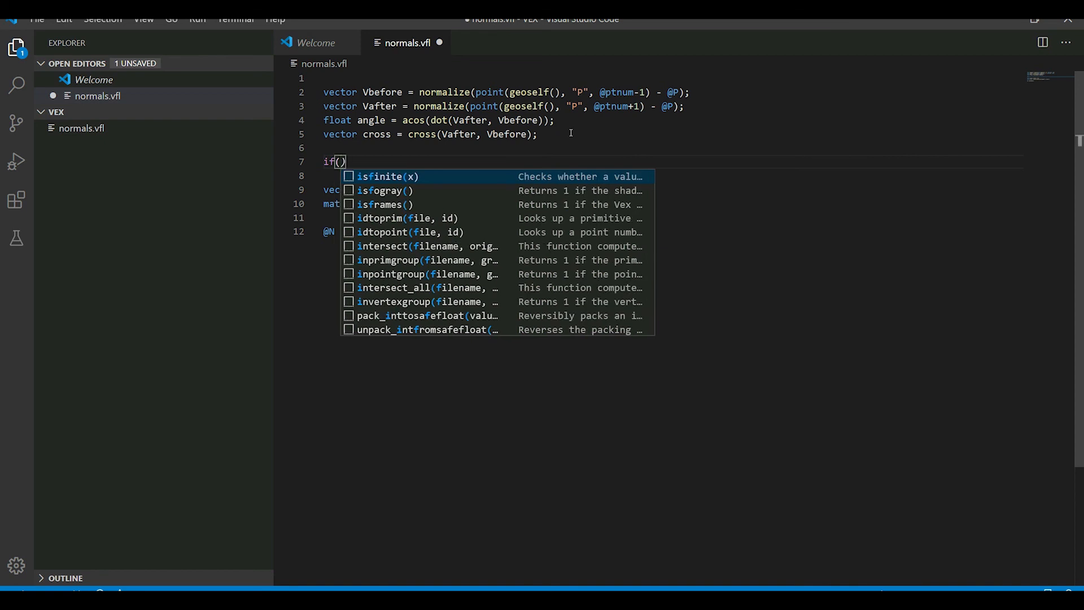
{"action": "type", "text": "cross[1"}
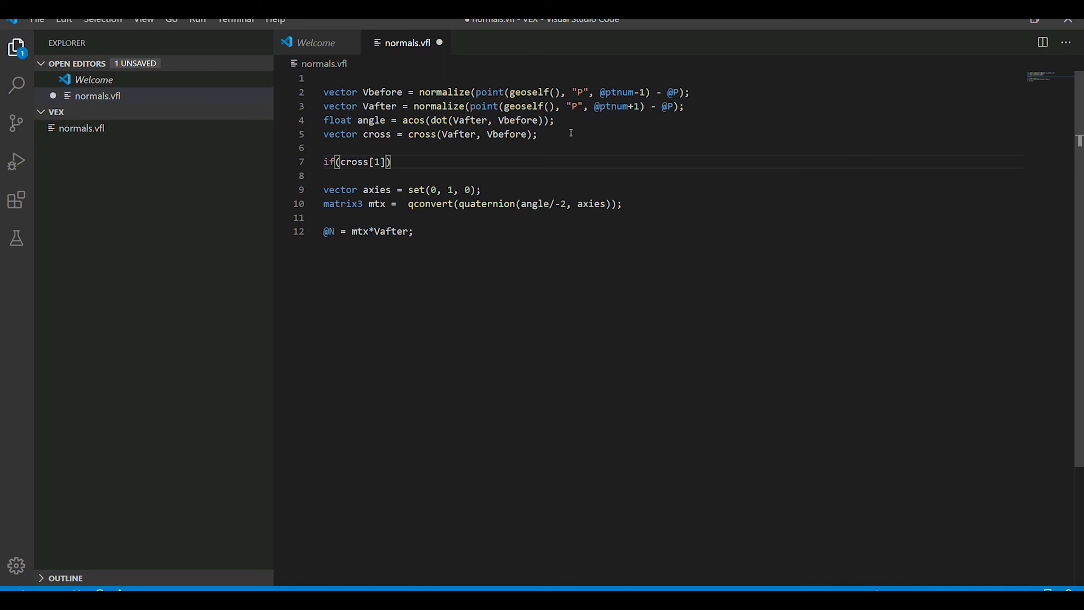
{"action": "type", "text": ">0"}
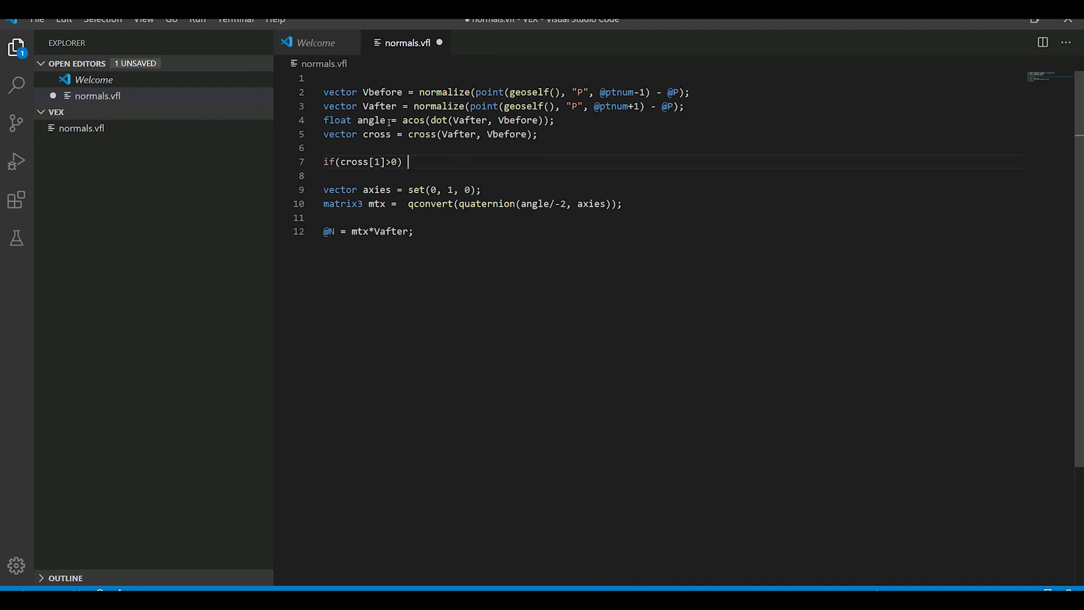
{"action": "double_click", "coordinate": [371, 120]}
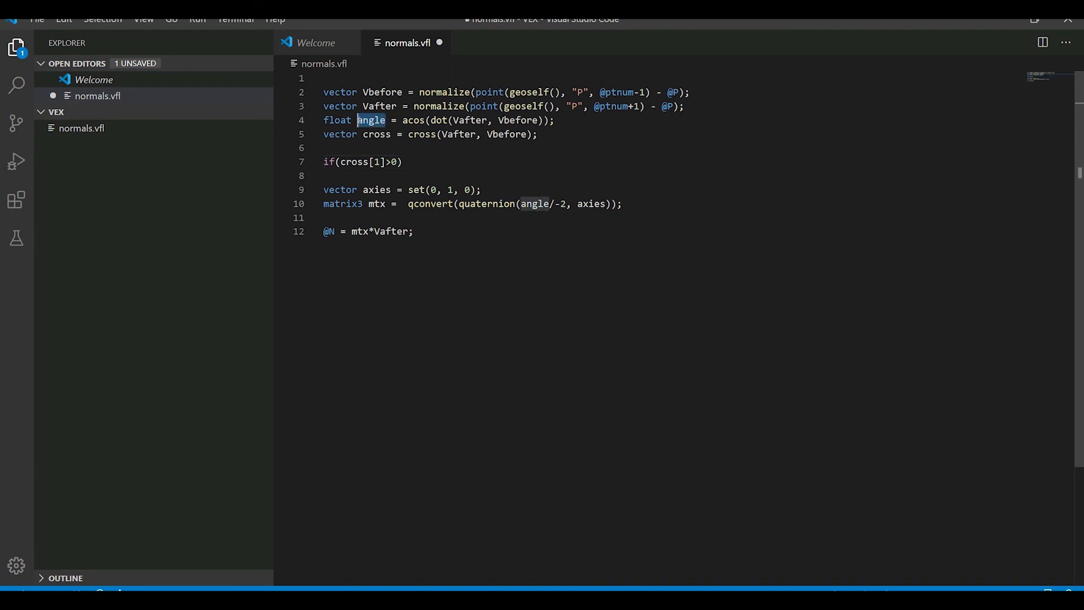
{"action": "left_click", "coordinate": [407, 162]}
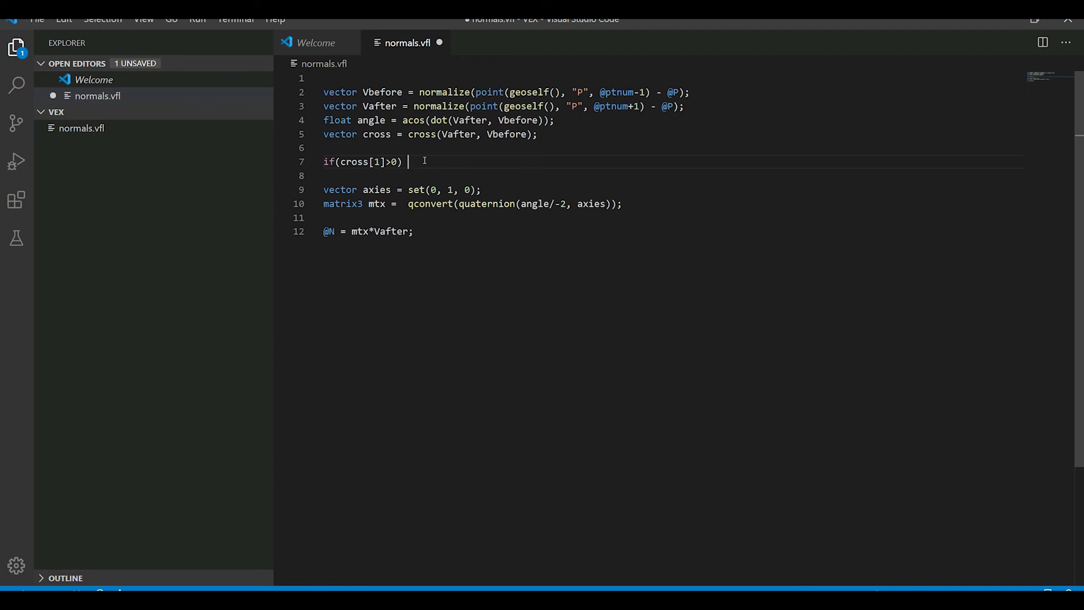
{"action": "type", "text": "30"}
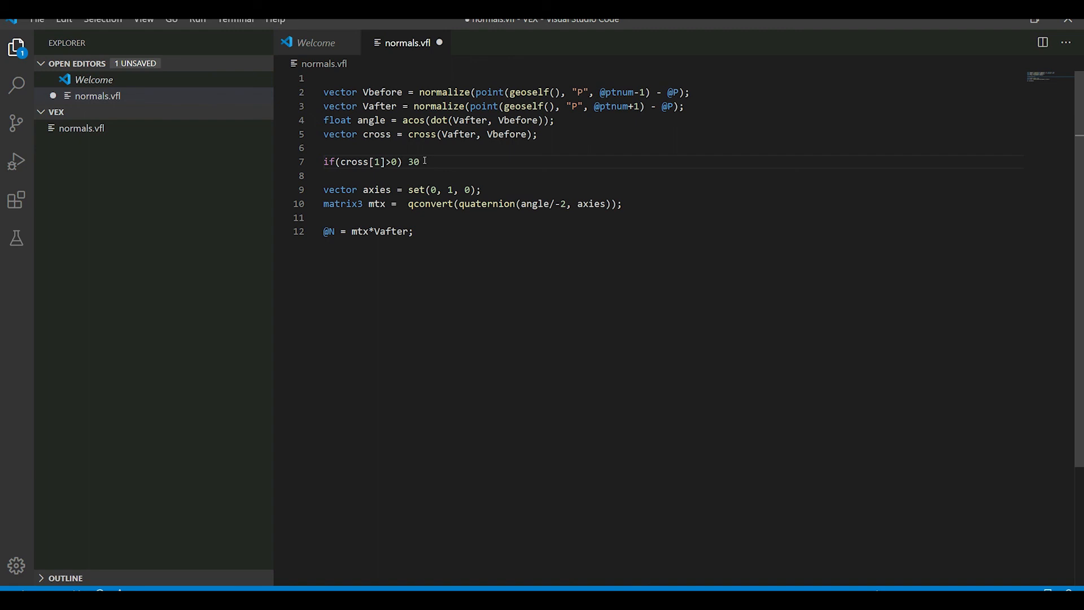
{"action": "type", "text": "60"}
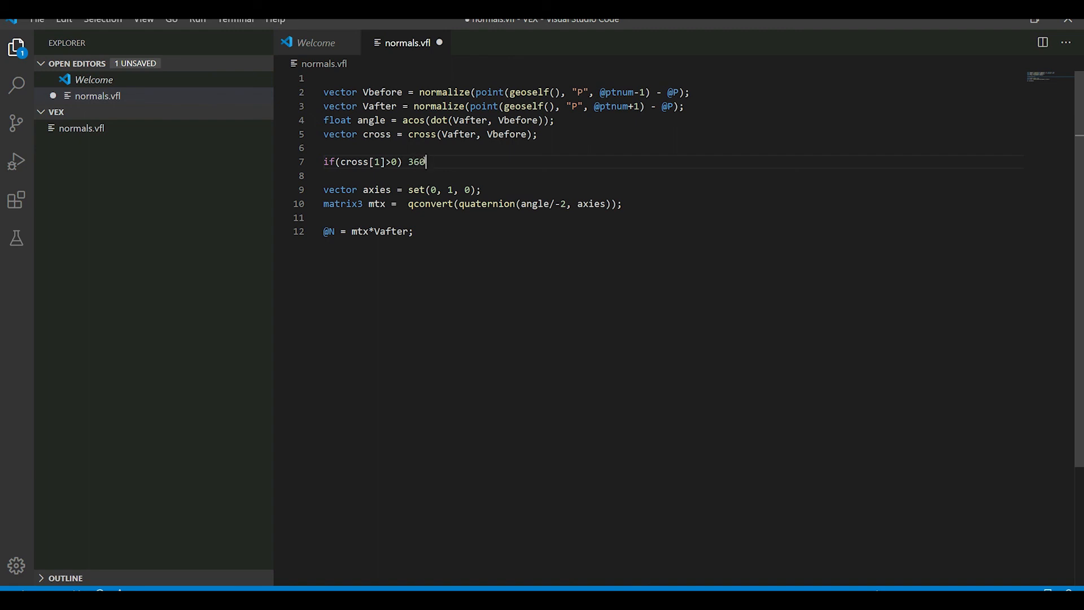
{"action": "type", "text": "-"}
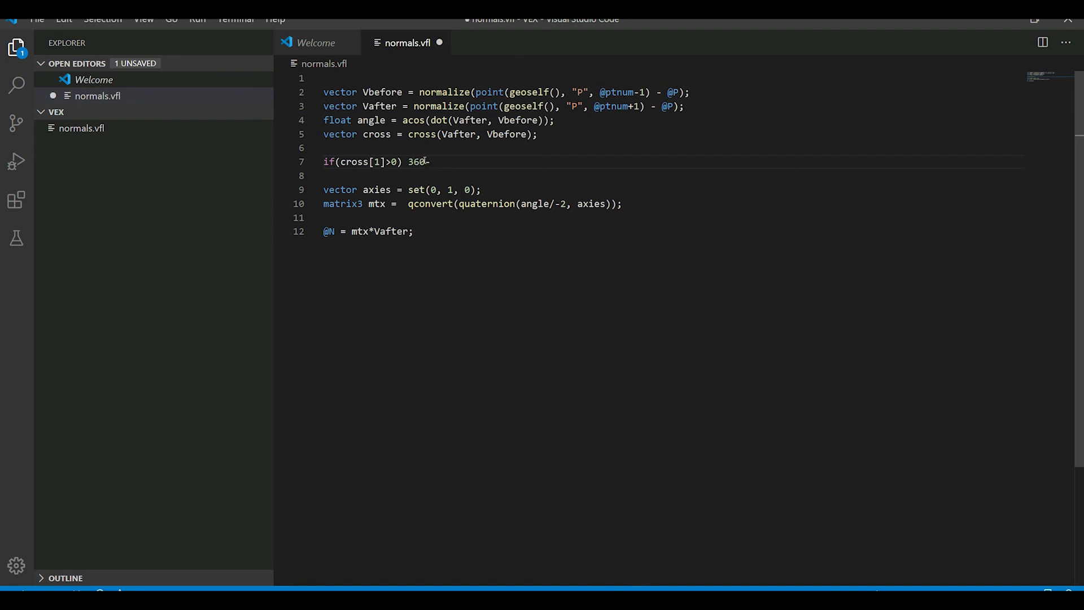
{"action": "type", "text": "angle"}
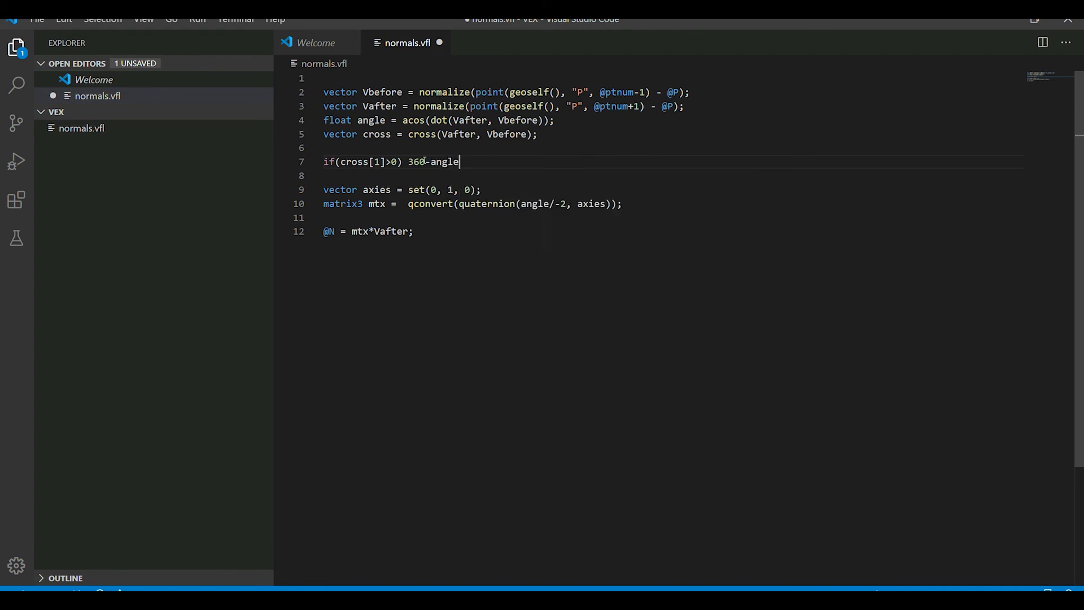
{"action": "type", "text": ";"}
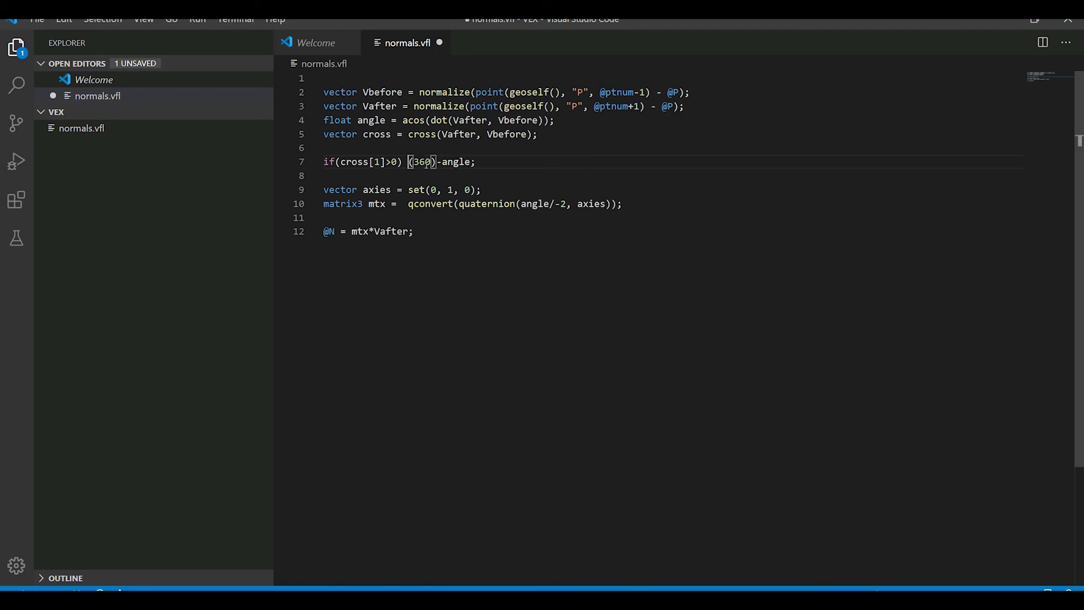
Wrap 360 in radians() and select the whole script for copying
{"action": "type", "text": "radians"}
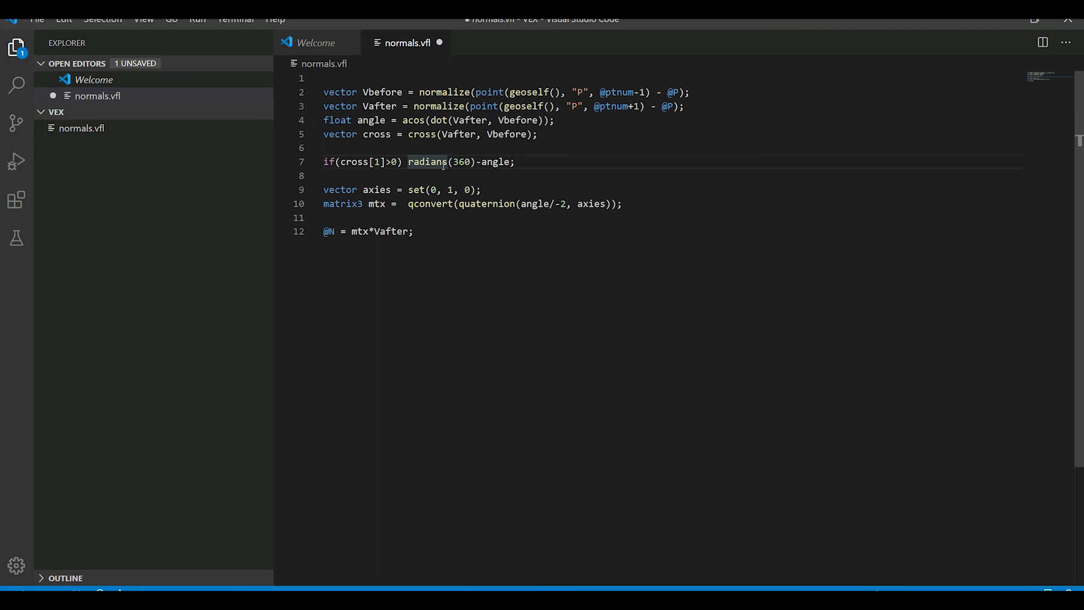
{"action": "type", "text": "an"}
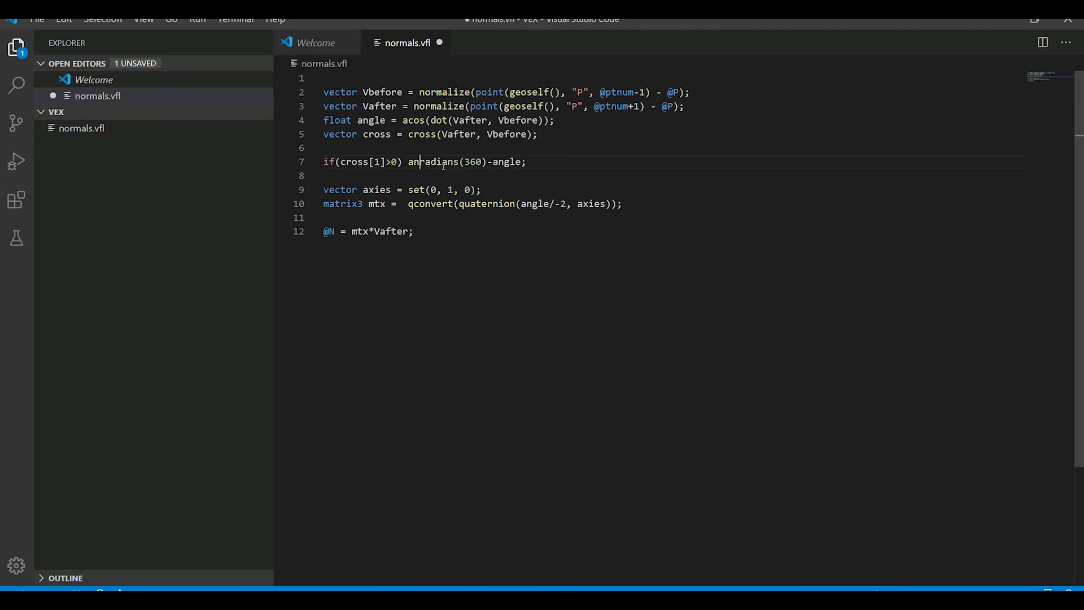
{"action": "type", "text": "gr"}
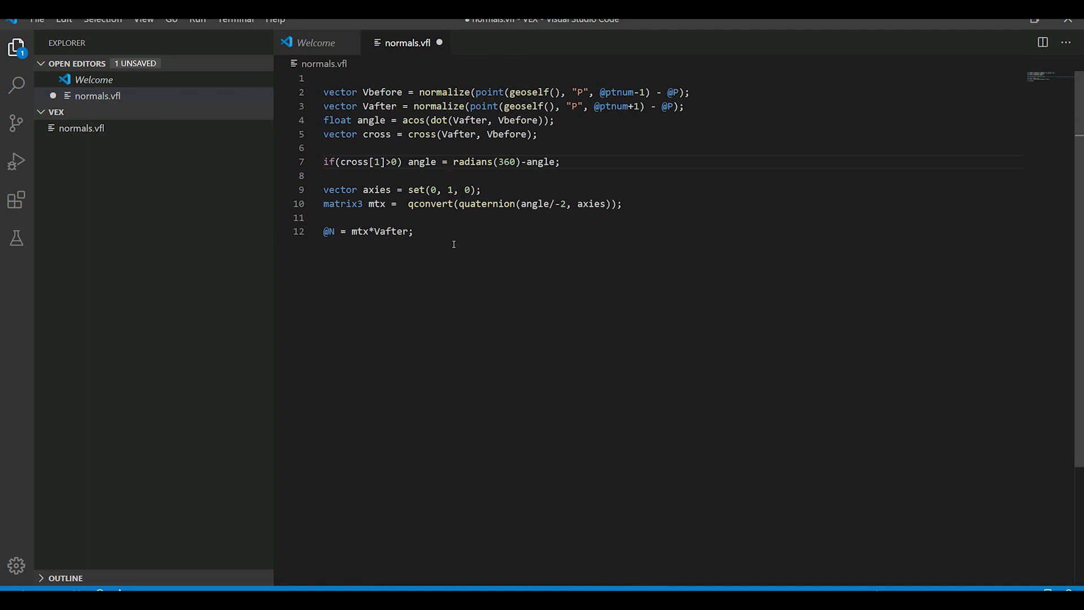
{"action": "key", "text": "ctrl+a"}
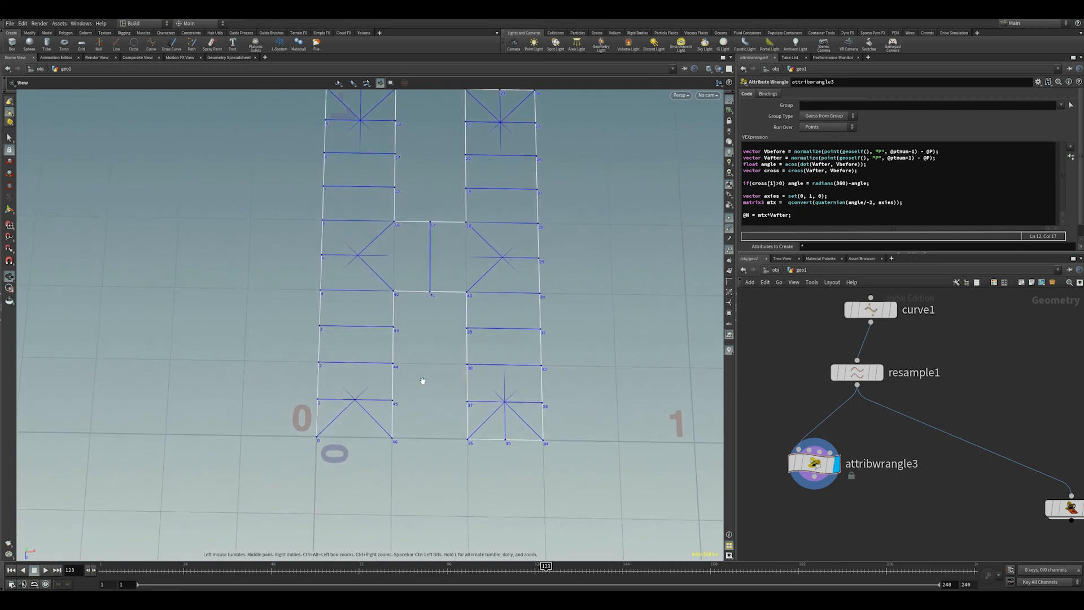
{"action": "mouse_move", "coordinate": [327, 435]}
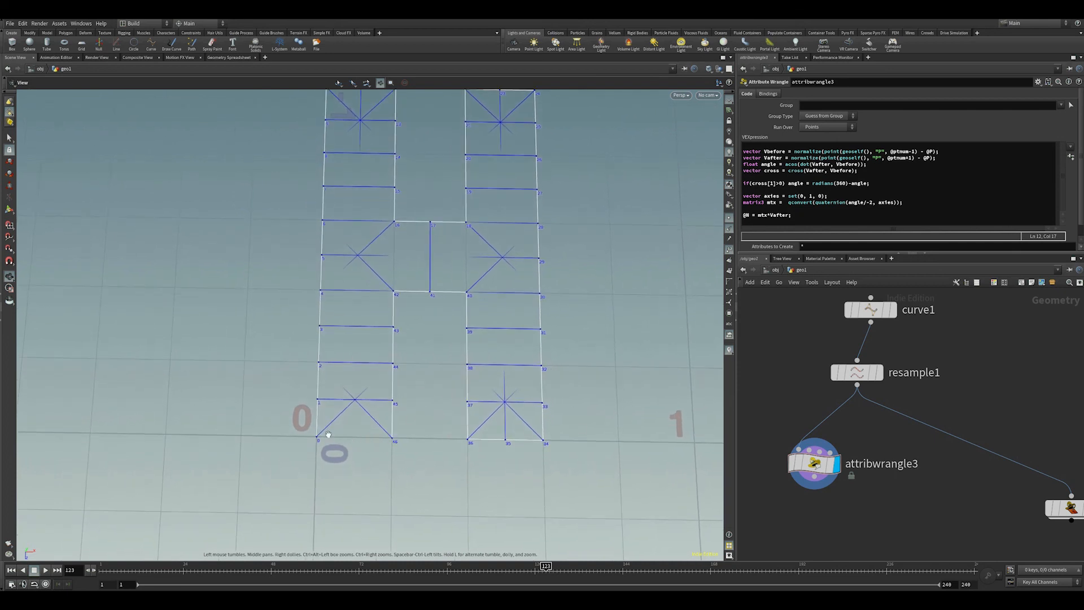